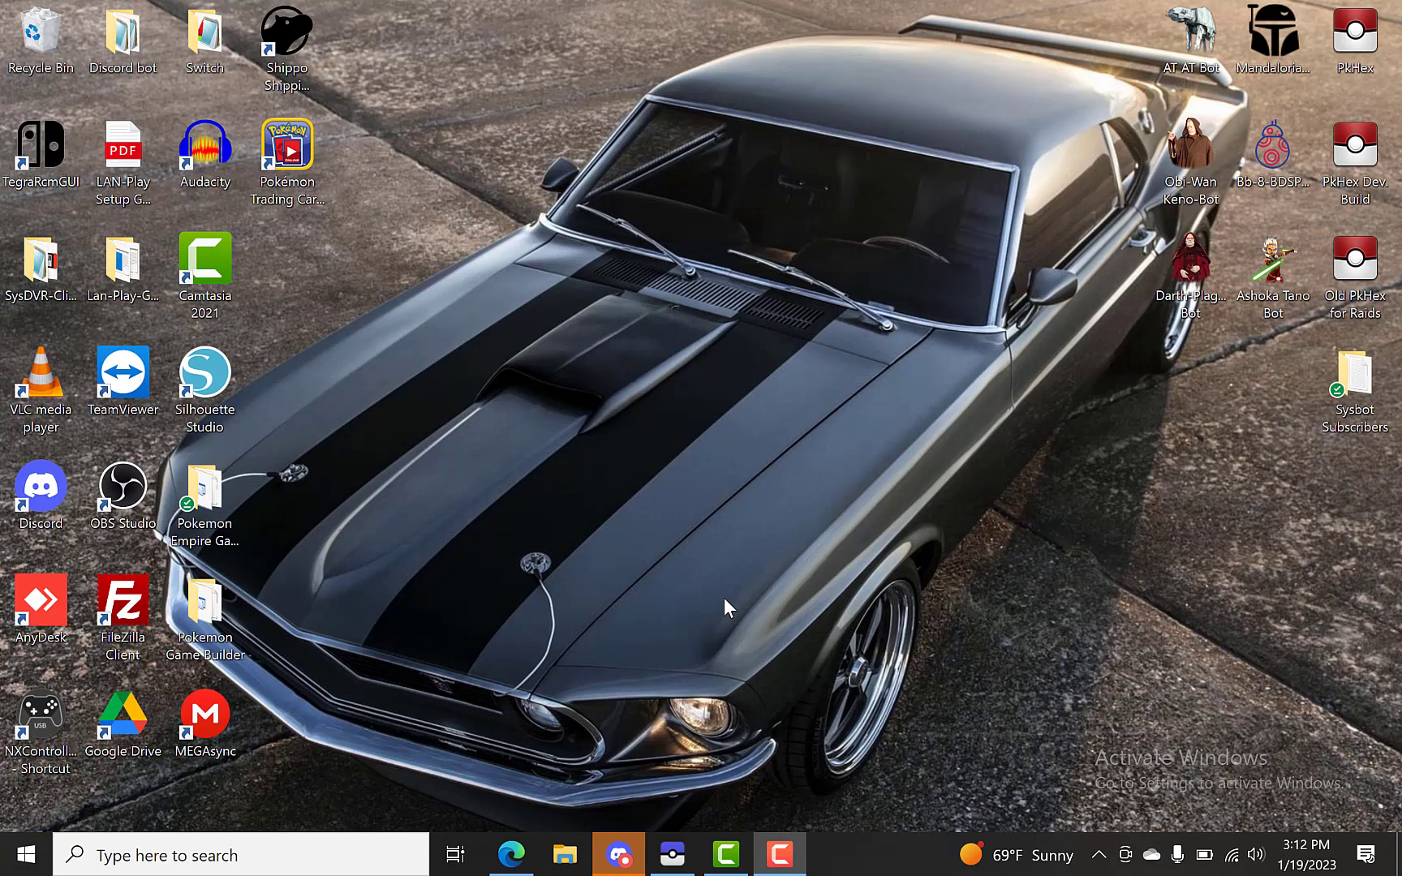
# Bring up Microsoft Edge from the taskbar, showing the Pokémon TV and TCGplayer tabs
pyautogui.click(509, 855)
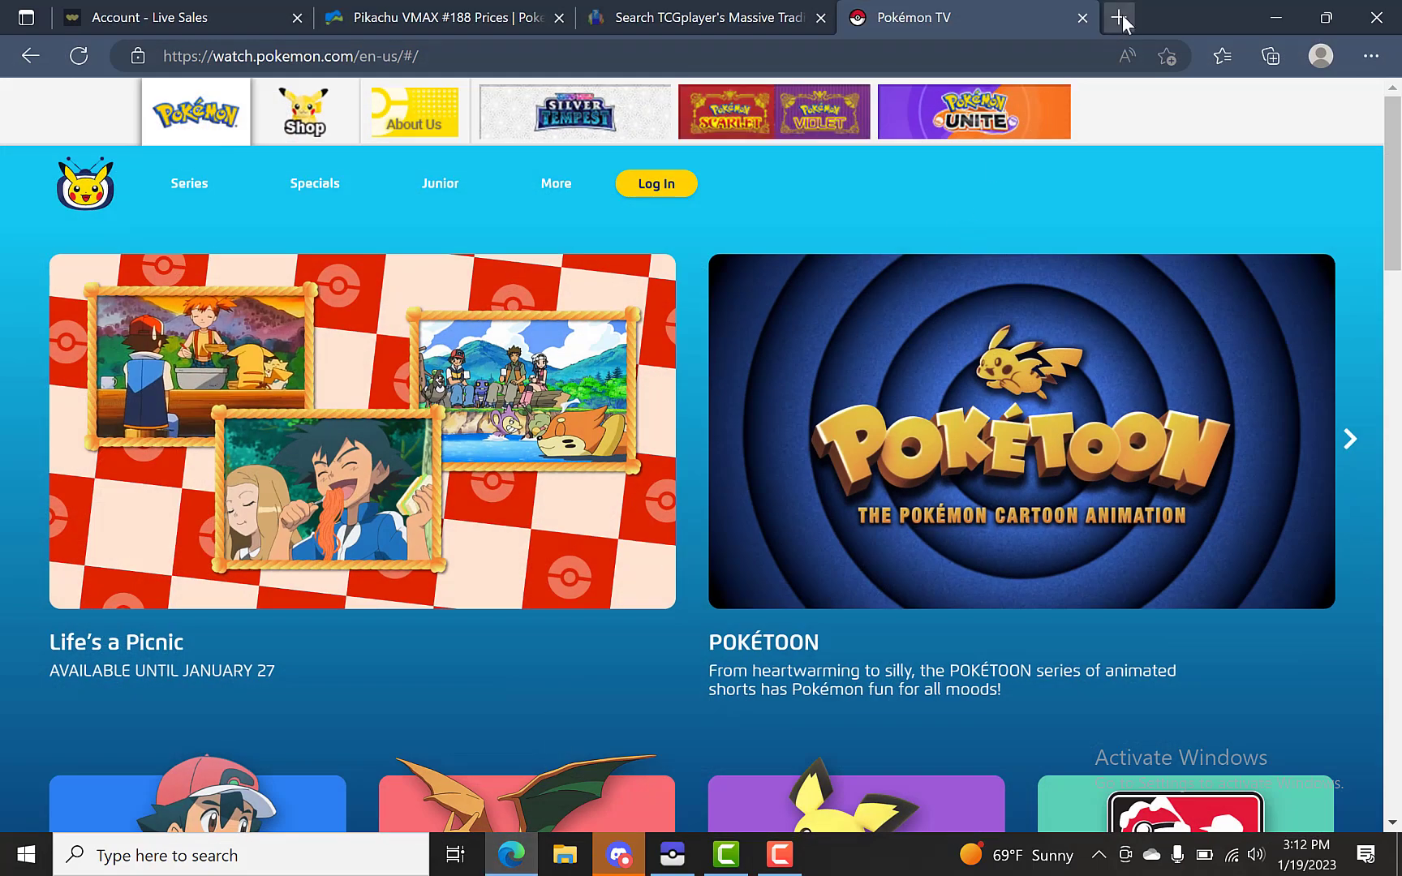
# Search 'sysencounter bot' in a new tab and open the Manu098vm/Sys-EncounterBot.NET releases page
pyautogui.click(1120, 17)
pyautogui.write('sysencounter bot')
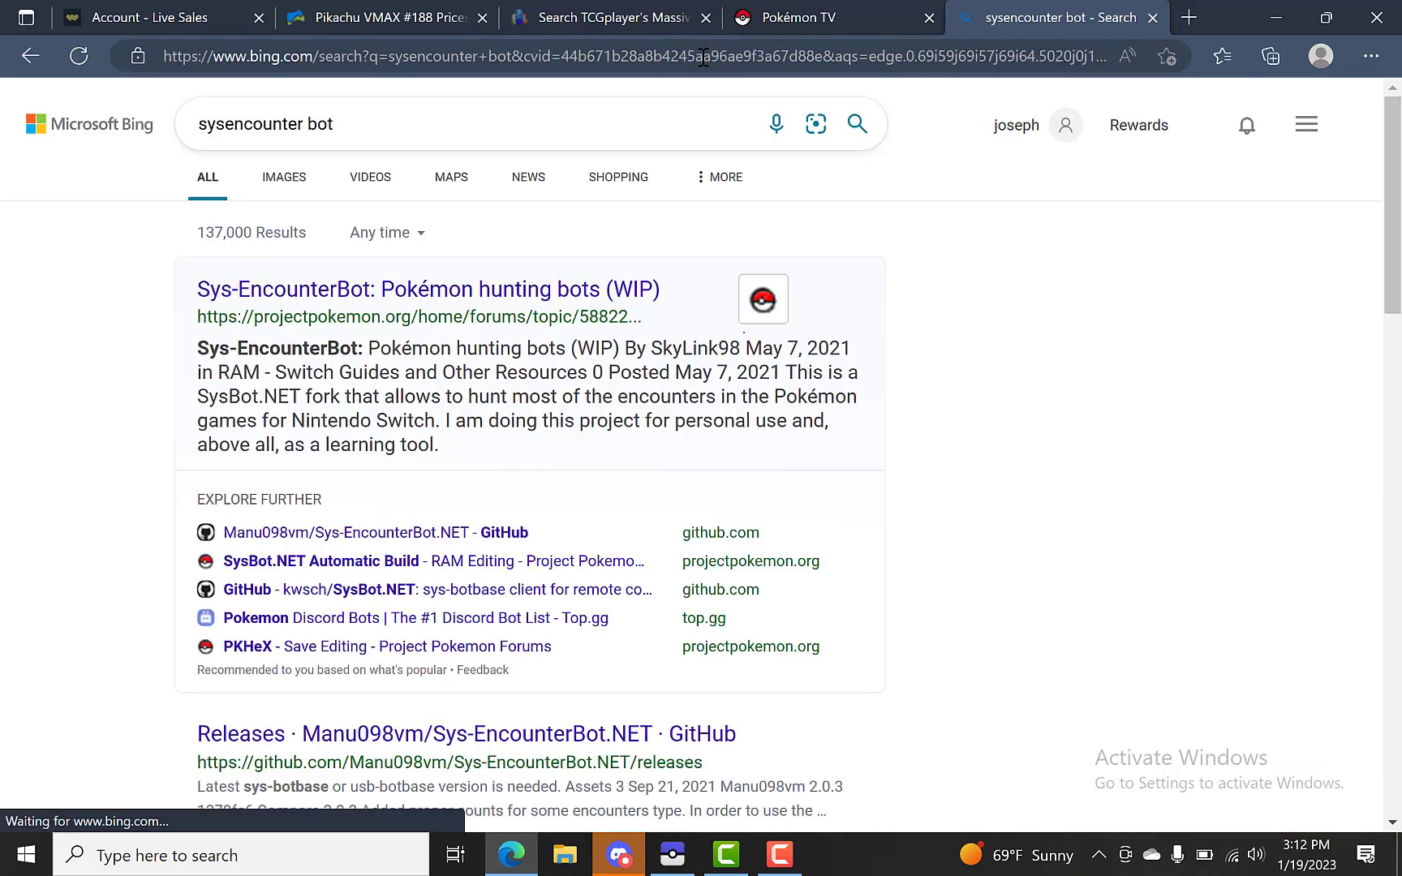
pyautogui.scroll(-3)
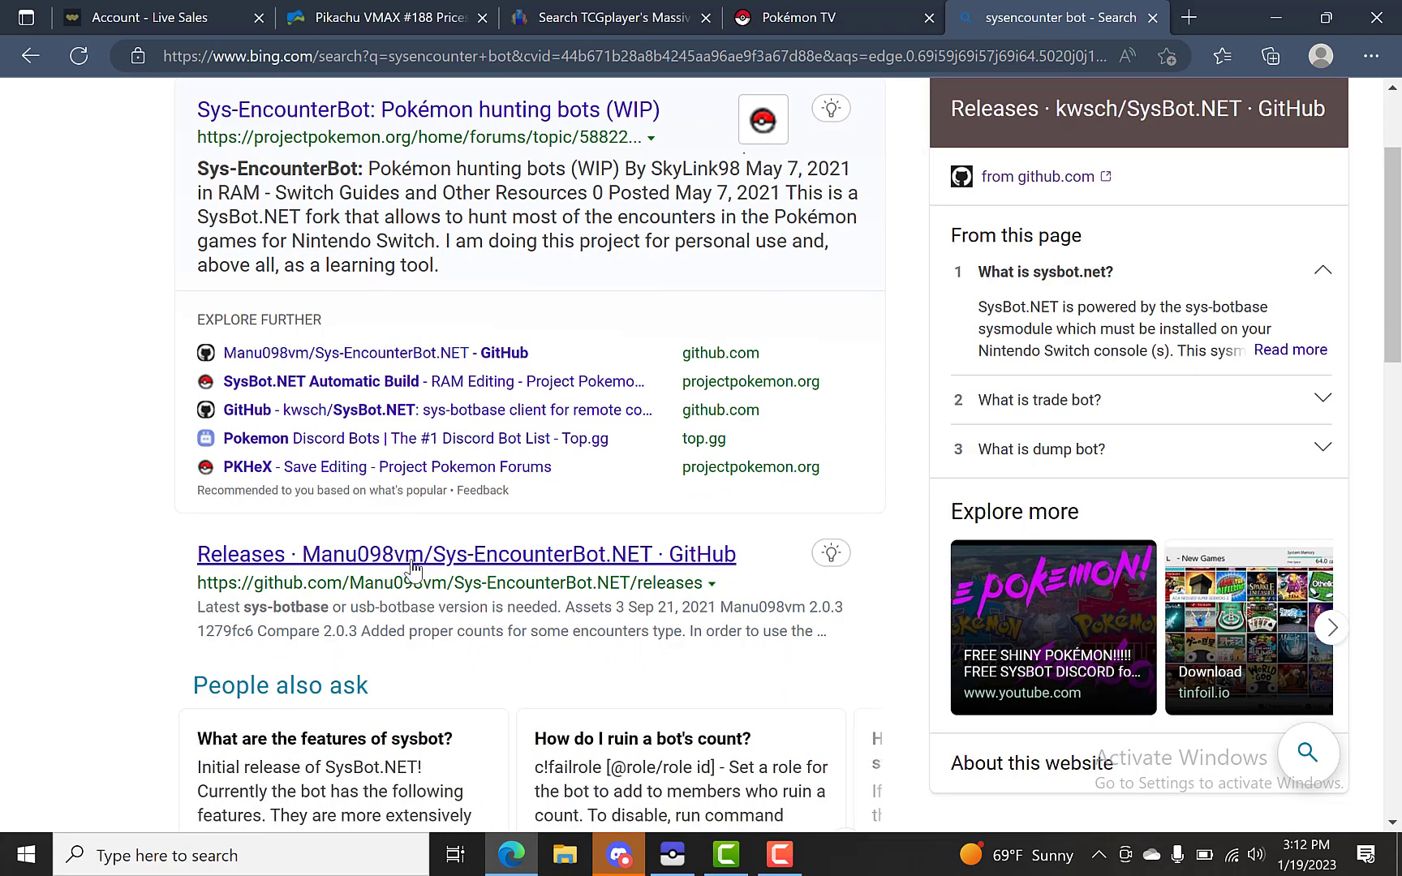
pyautogui.click(465, 553)
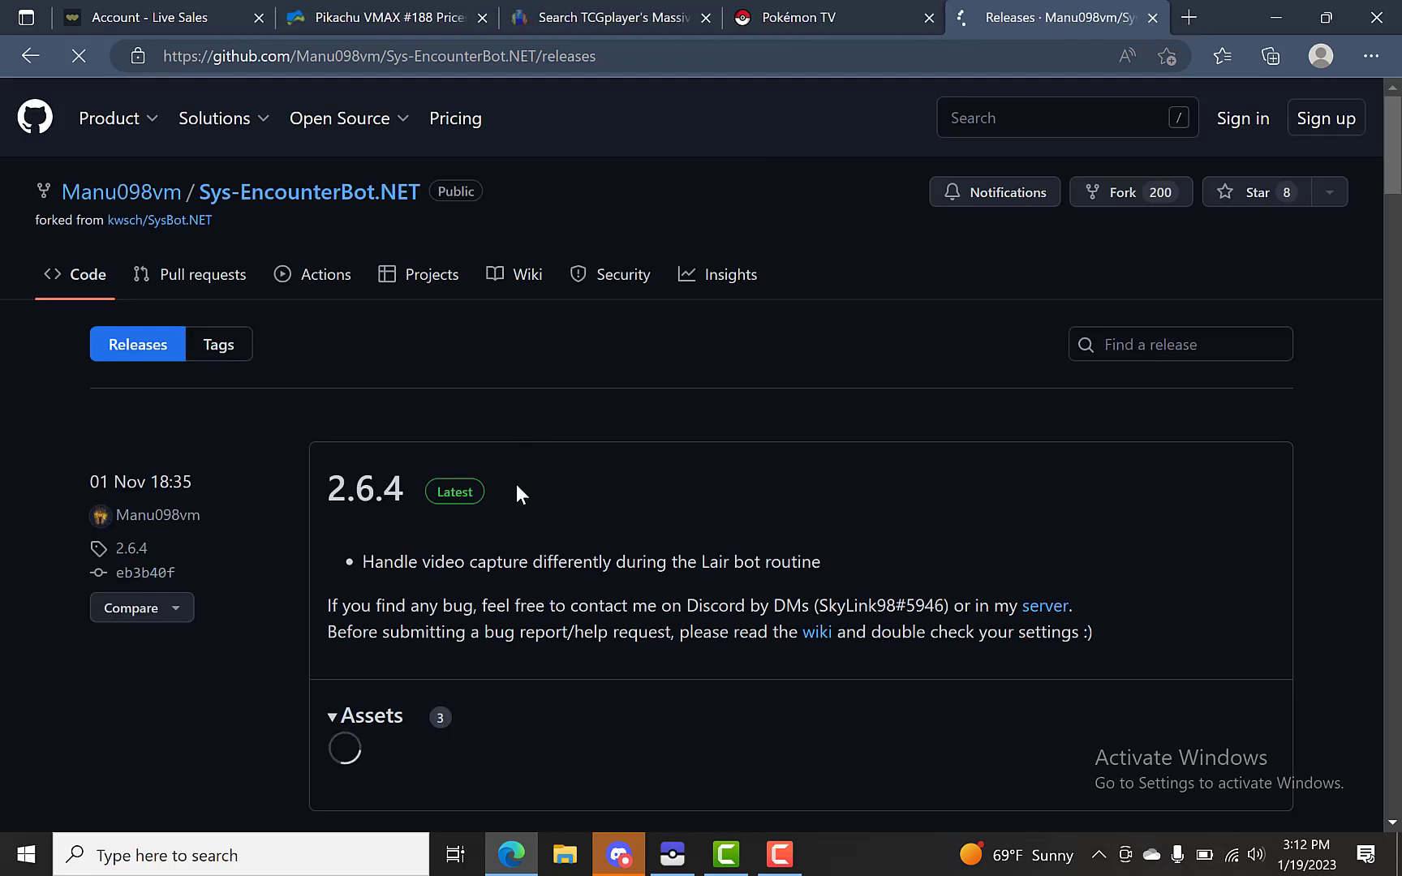
# Download Sys-EncounterBot-2.6.4.zip from the 2.6.4 release's Assets list
pyautogui.scroll(-3)
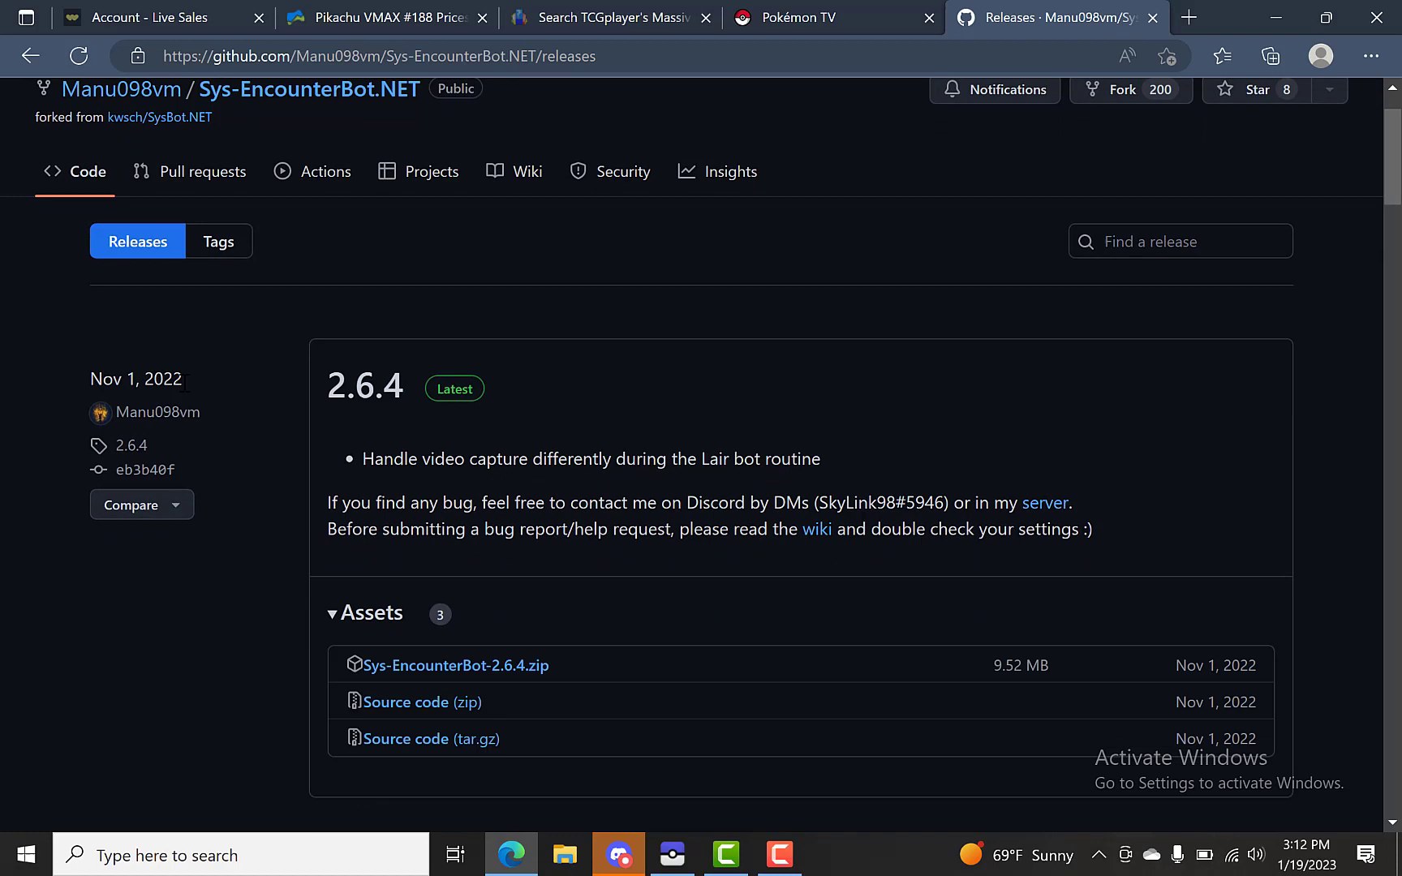
pyautogui.scroll(-3)
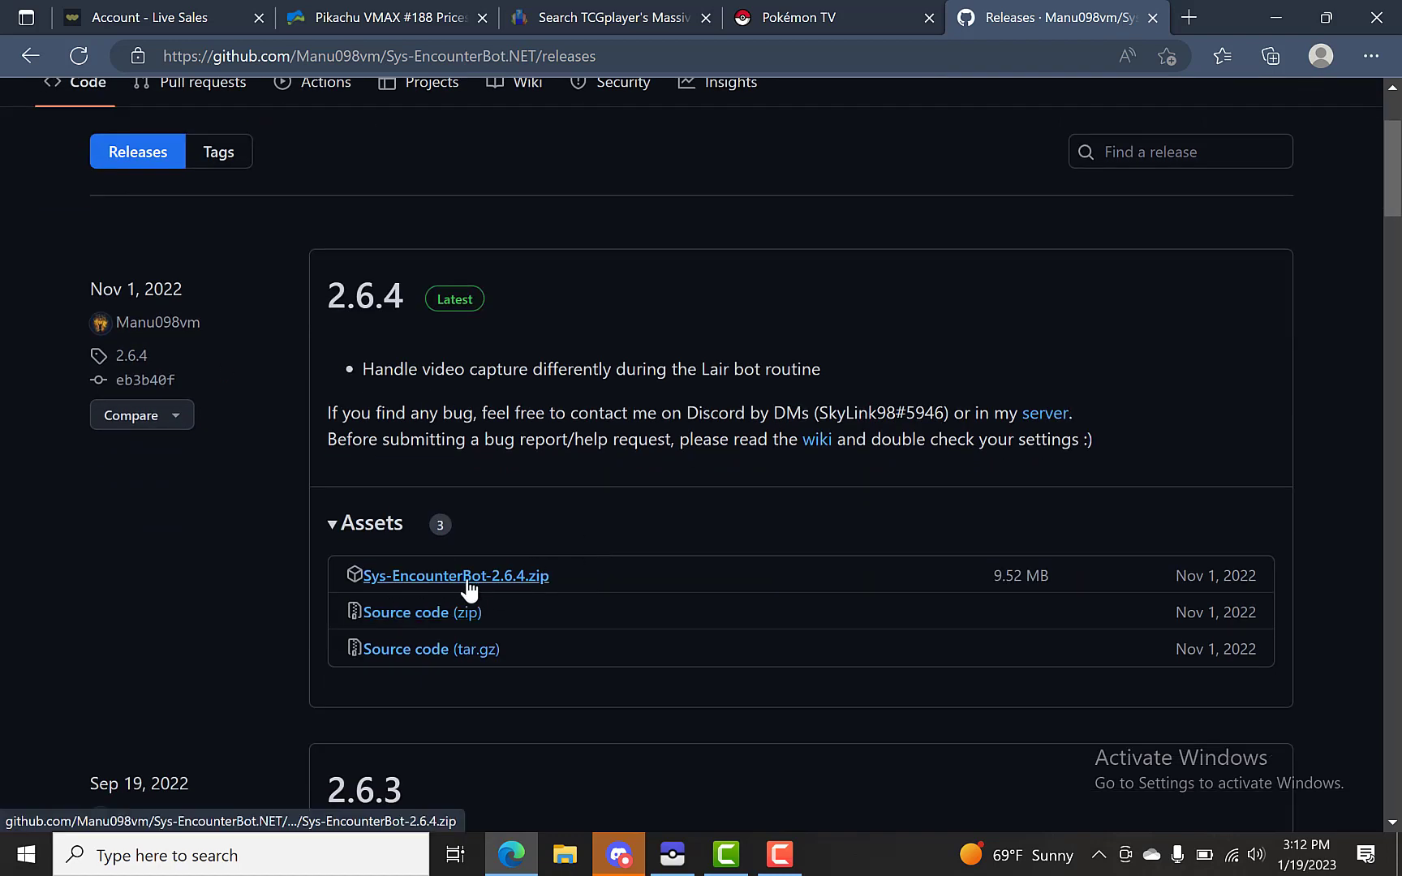
pyautogui.click(455, 575)
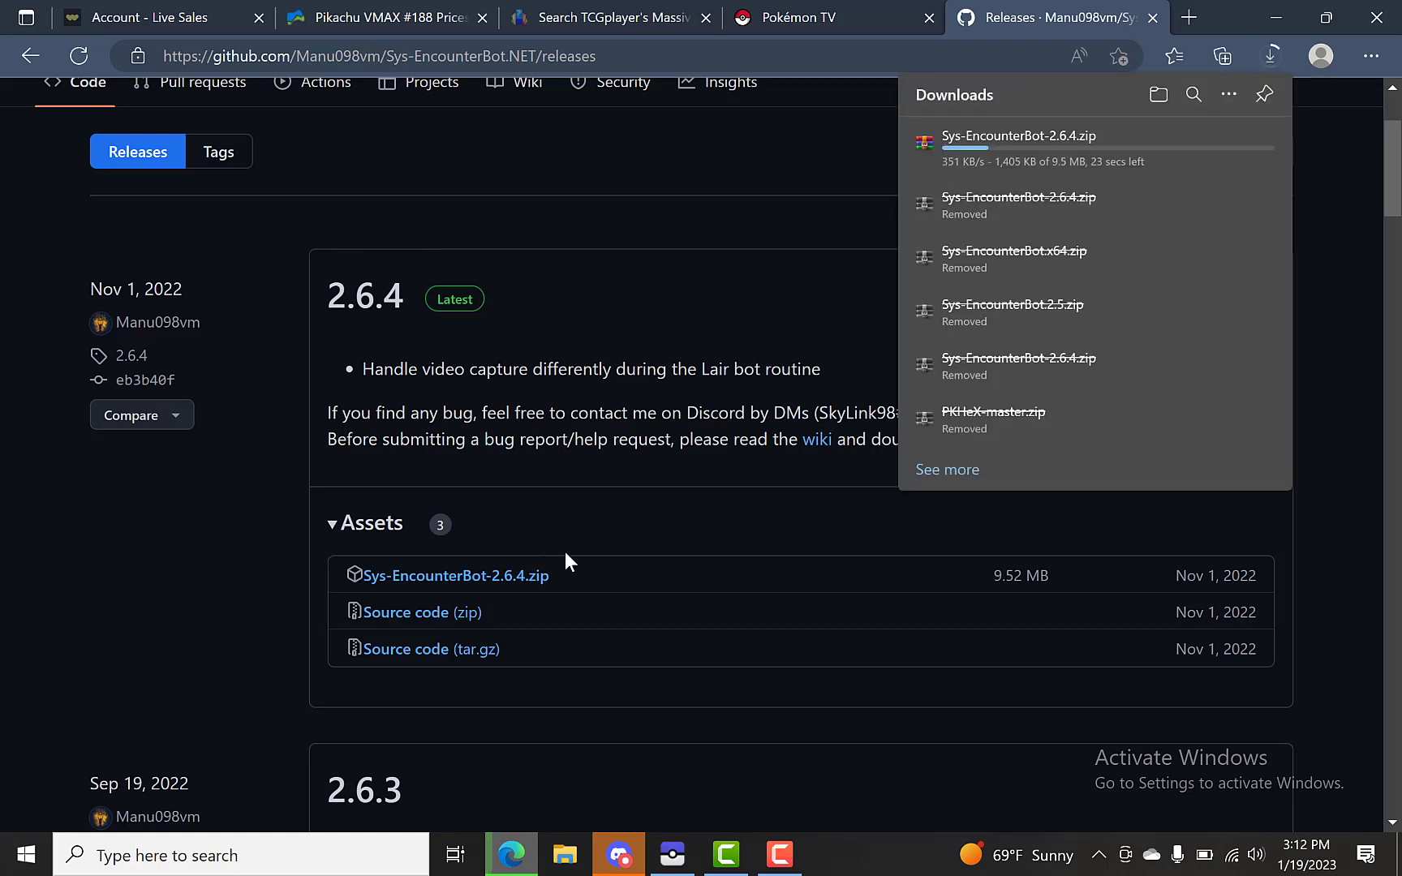
pyautogui.moveTo(535, 140)
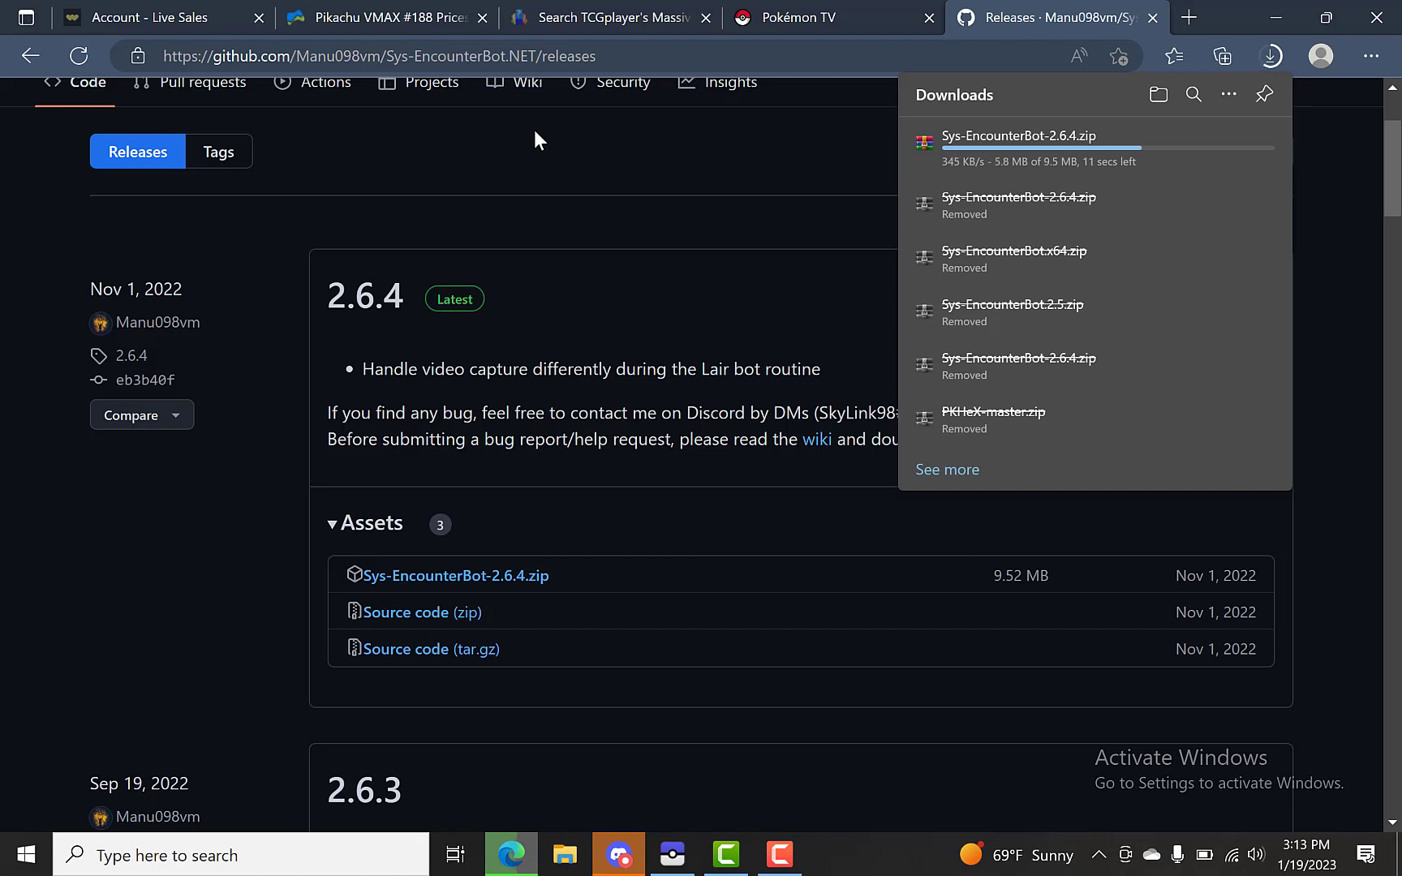
pyautogui.moveTo(429, 260)
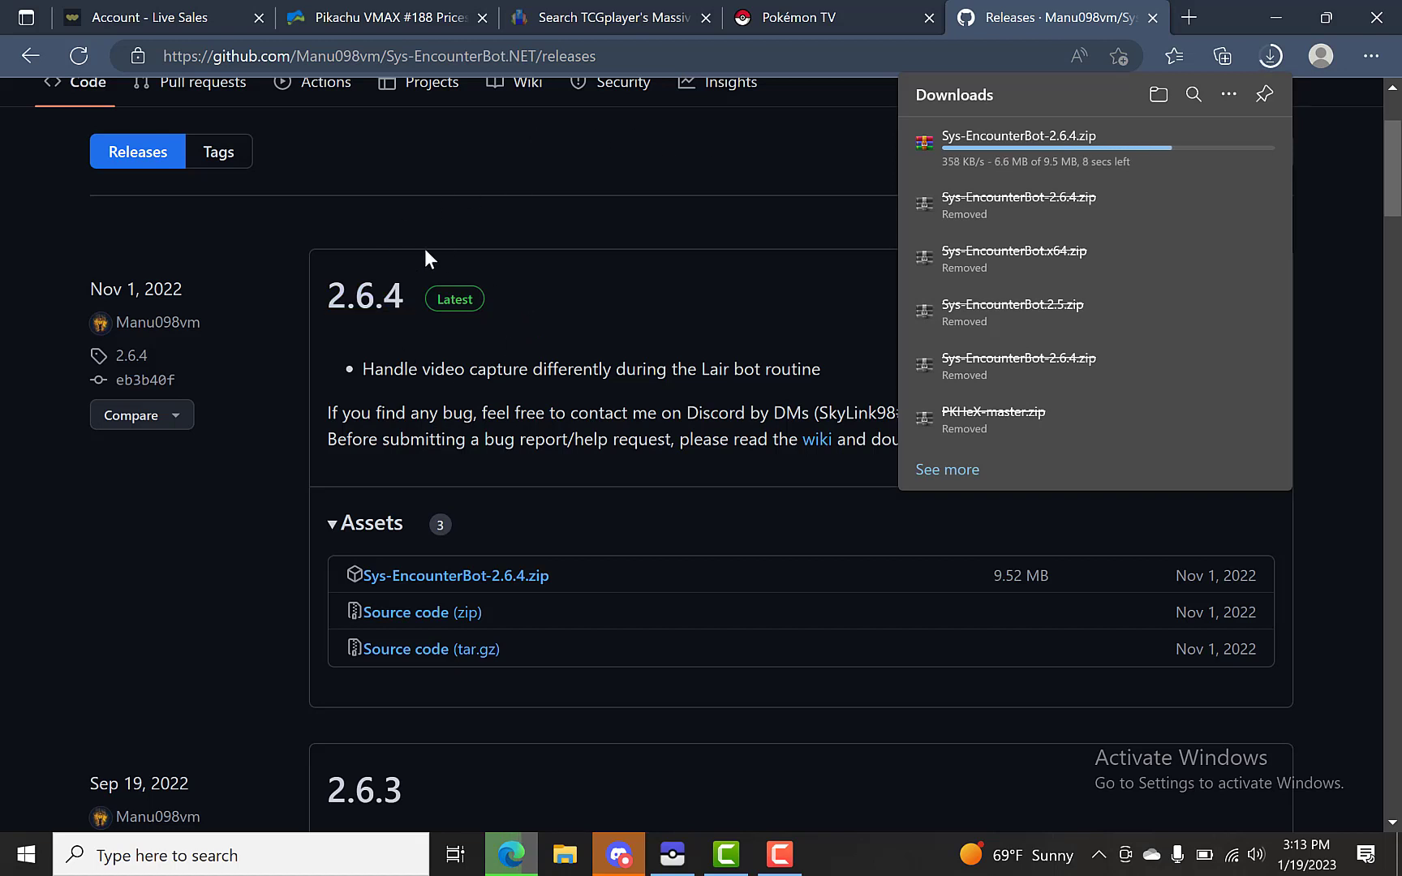
pyautogui.moveTo(400, 349)
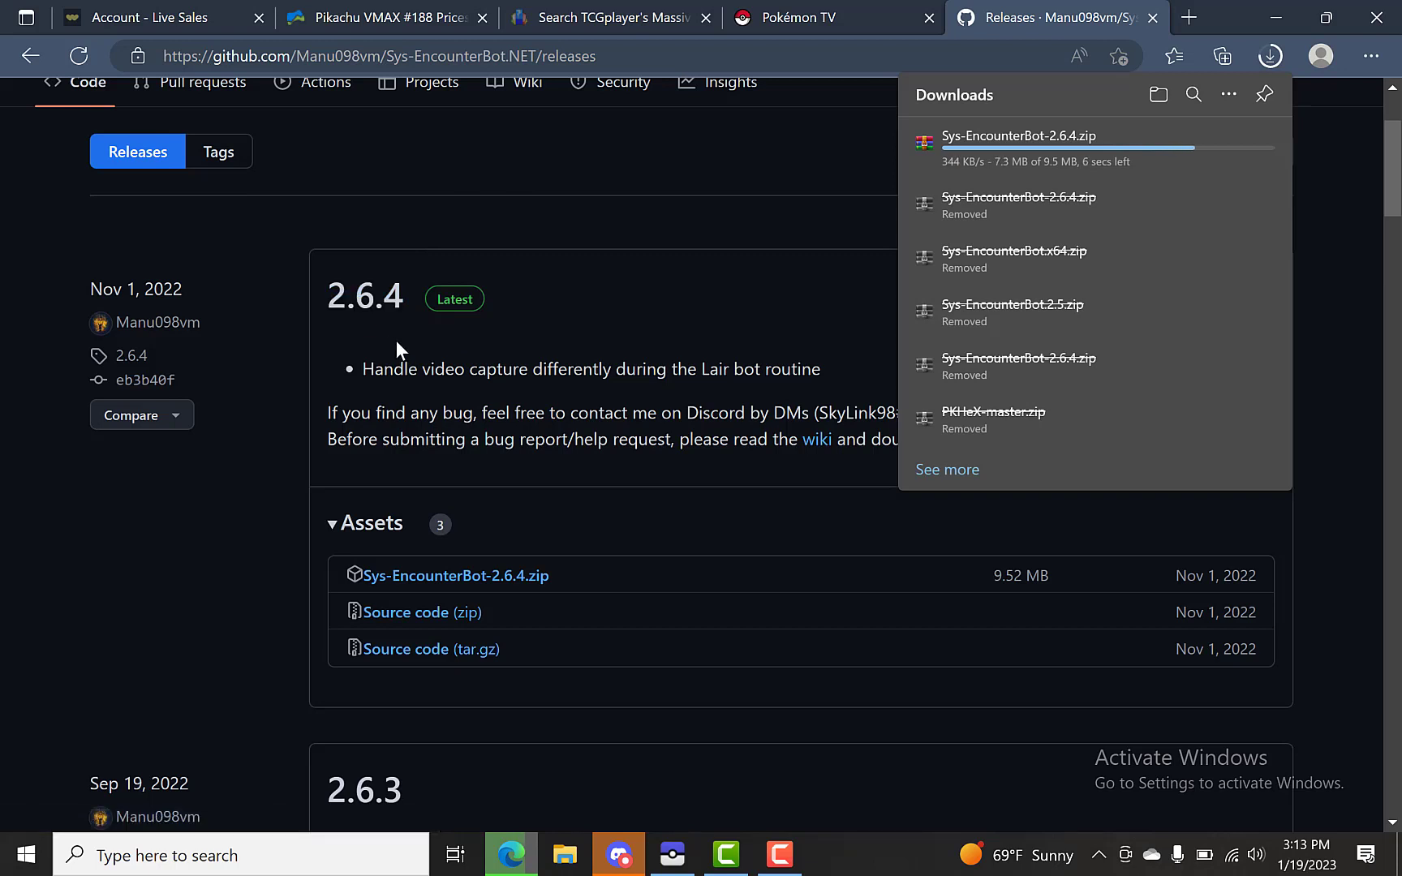
pyautogui.moveTo(409, 349)
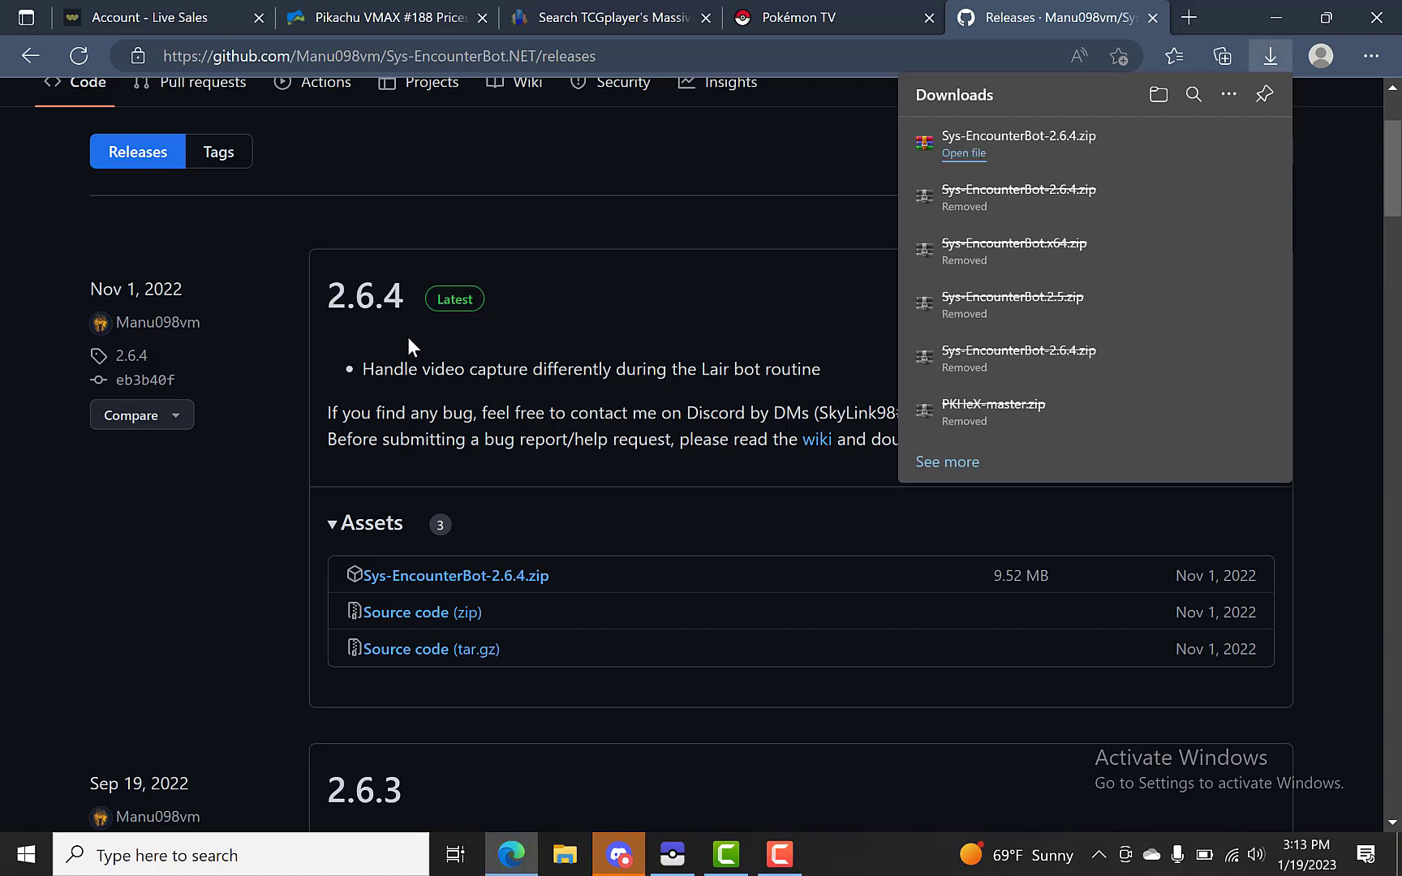
pyautogui.moveTo(871, 194)
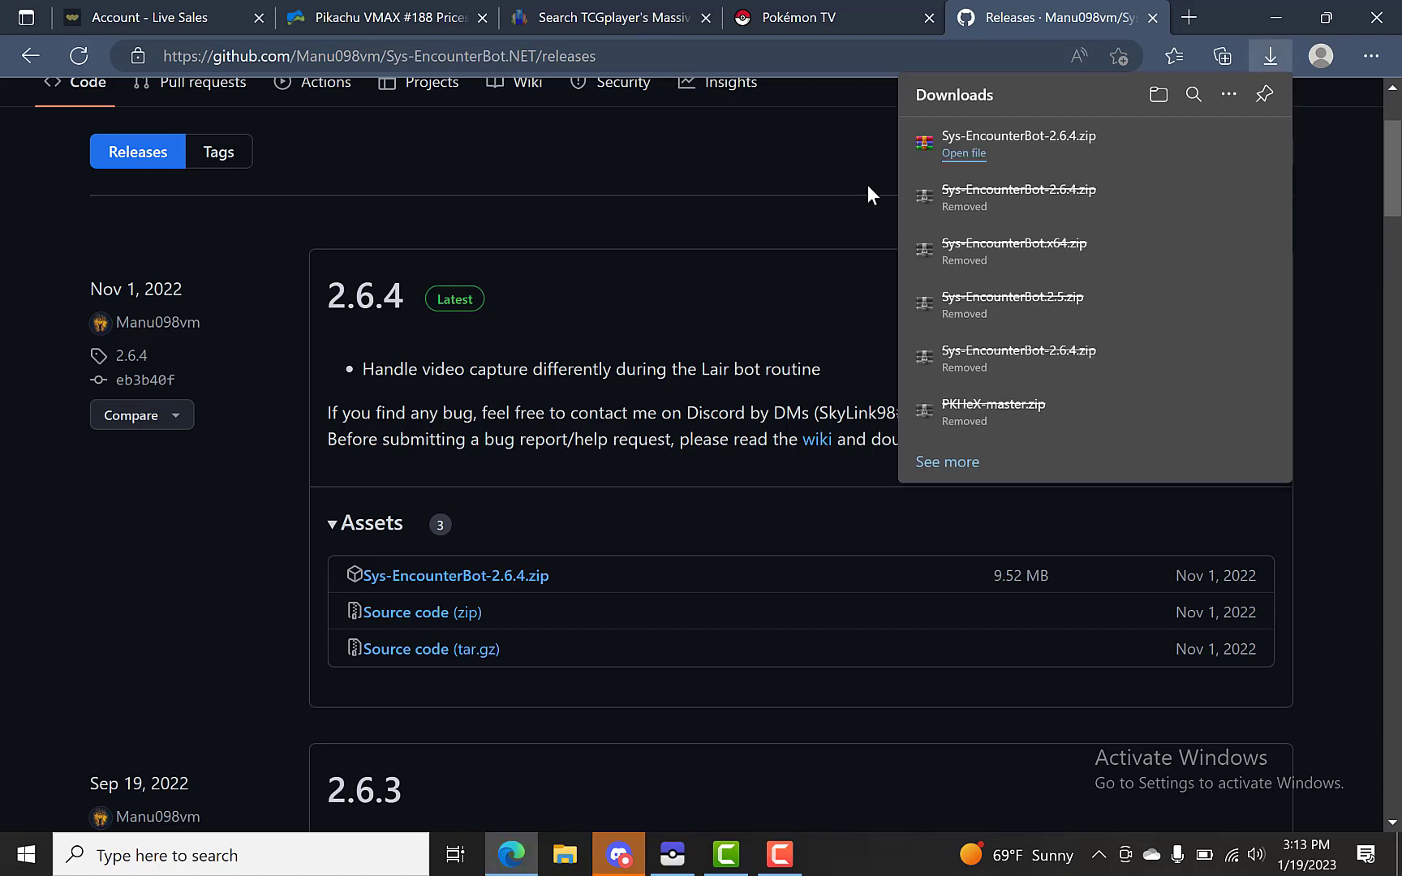
pyautogui.moveTo(1152, 17)
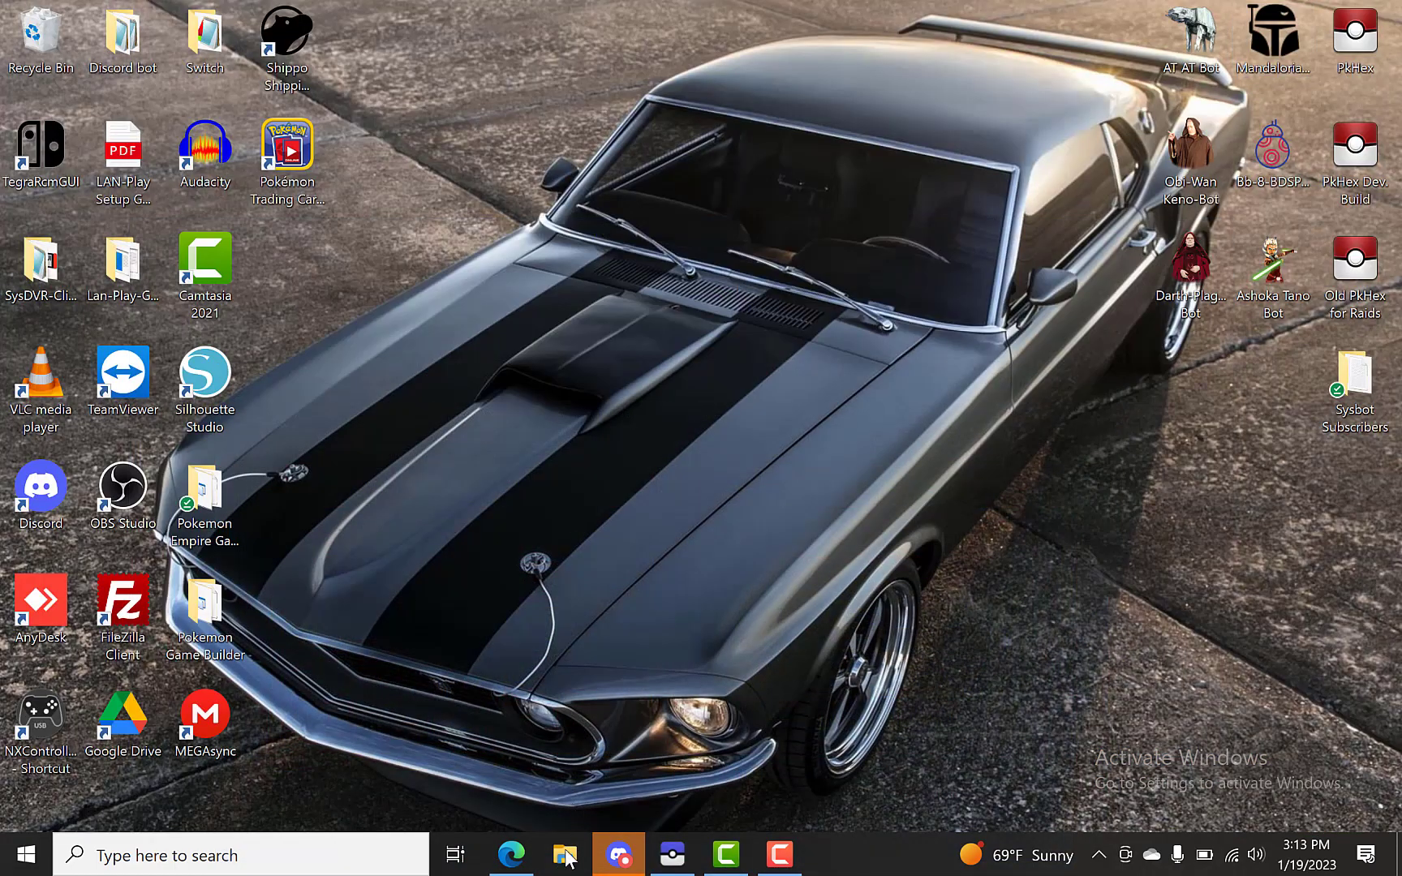
# Extract the downloaded Sys-EncounterBot-2.6.4 zip into its own folder in File Explorer
pyautogui.click(564, 853)
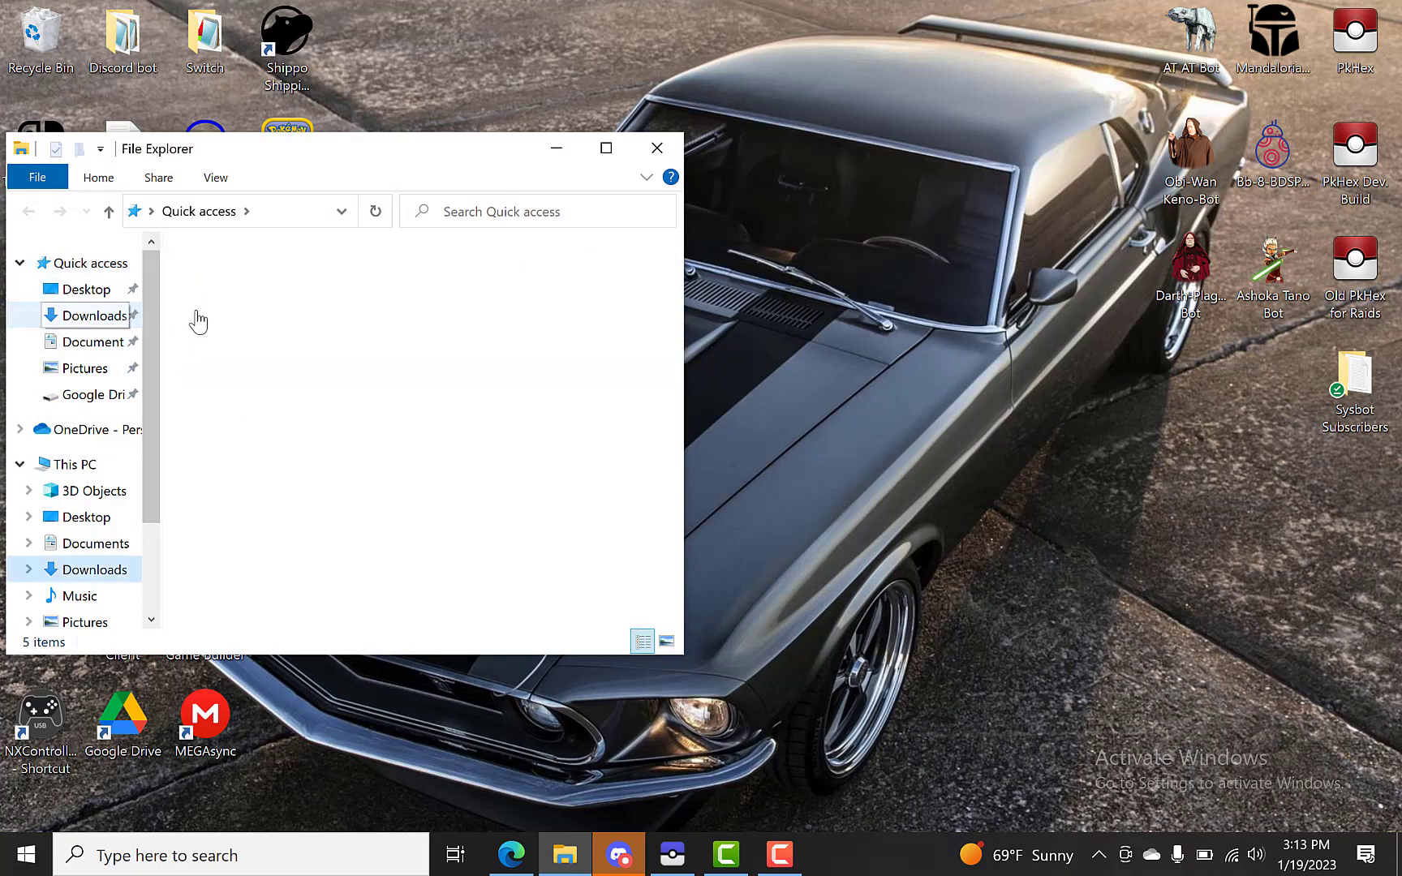
pyautogui.rightClick(219, 276)
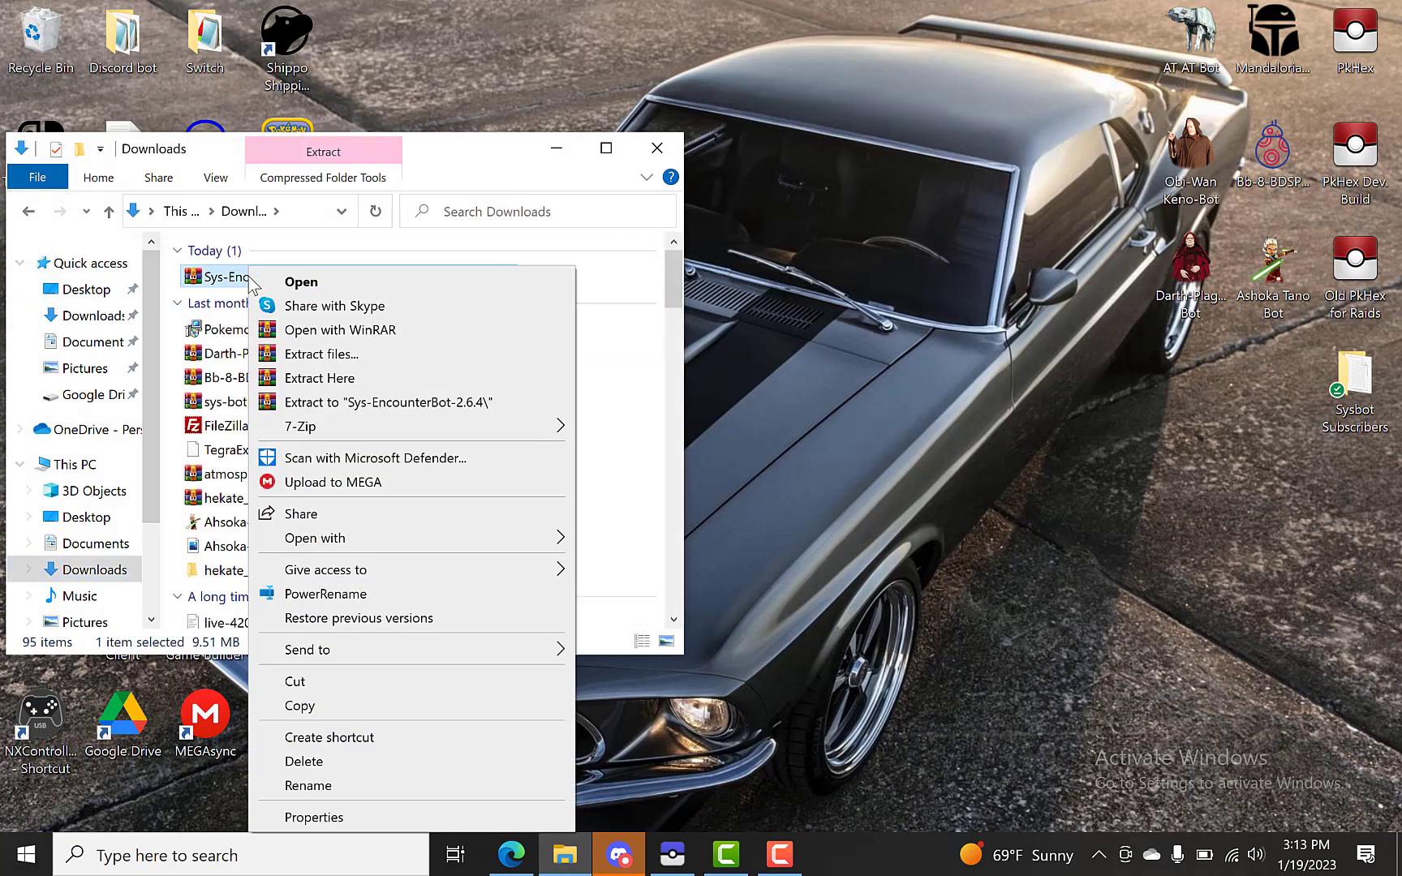
pyautogui.click(321, 354)
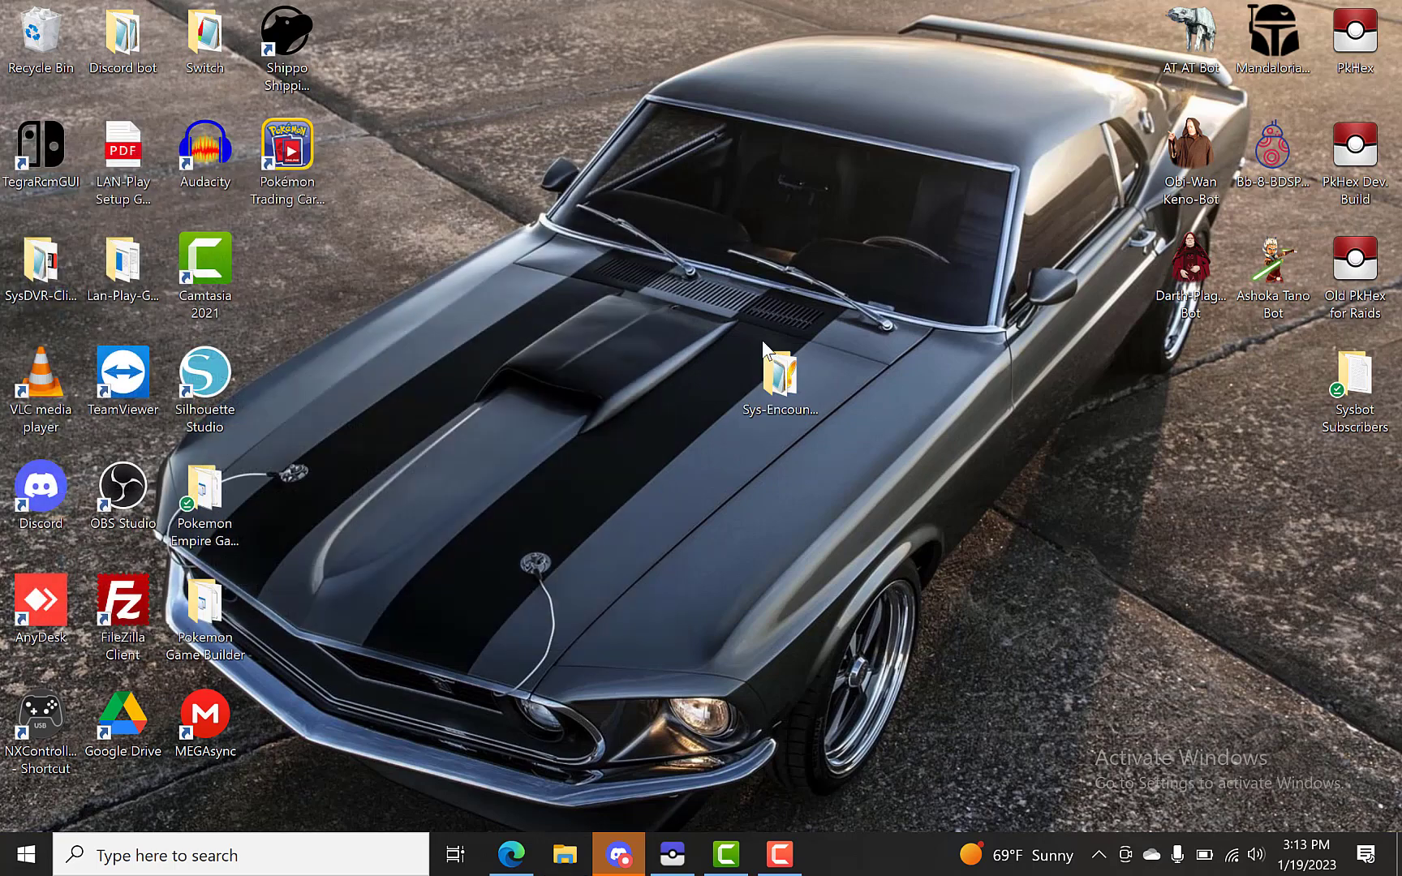
# Move the Sys-EncounterBot-2.6.4 folder onto the desktop, open it, and select SysBot.exe
pyautogui.moveTo(779, 370); pyautogui.dragTo(452, 271)
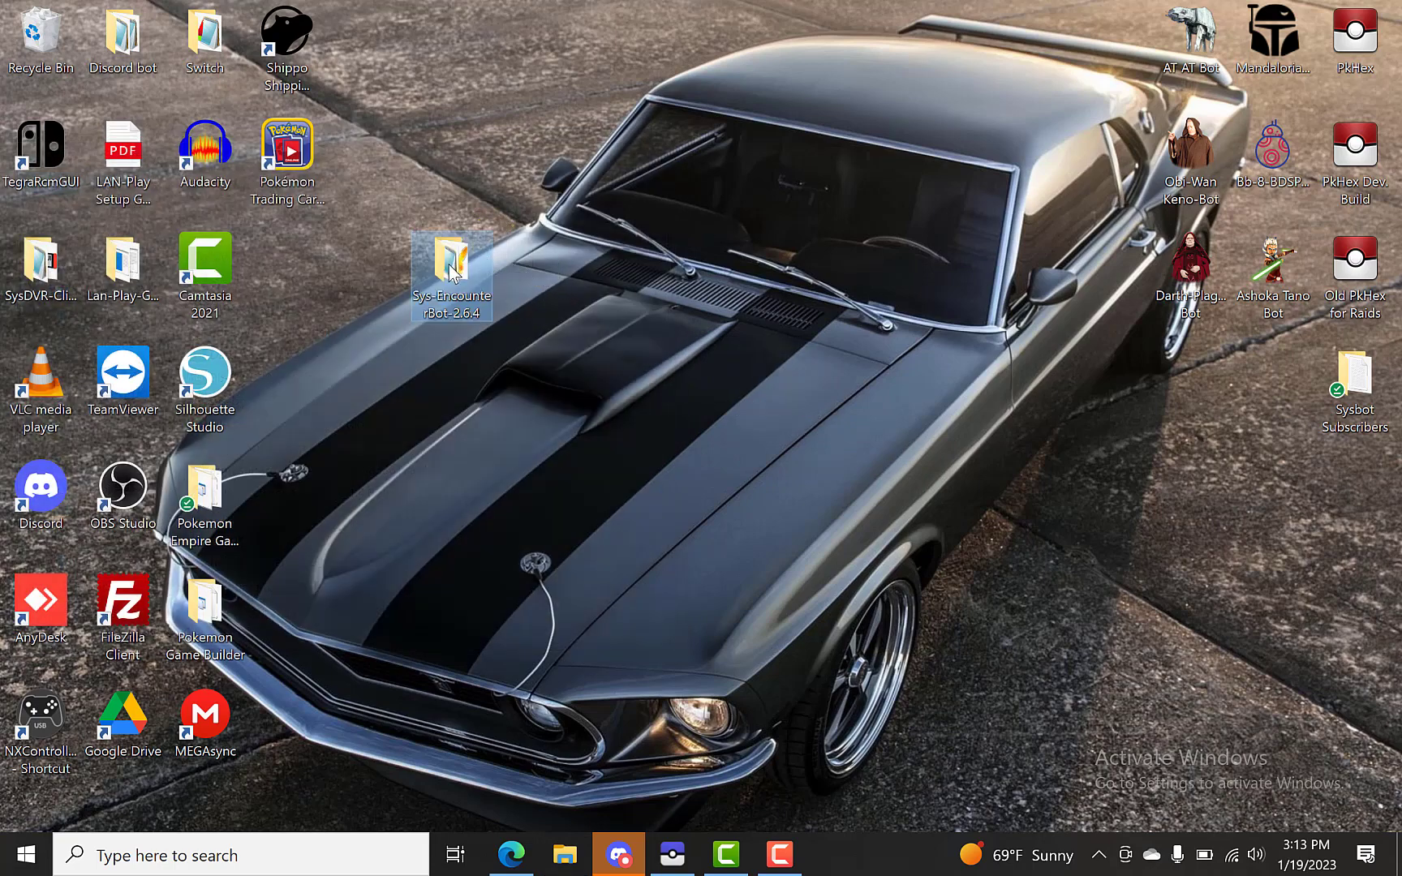
pyautogui.doubleClick(453, 262)
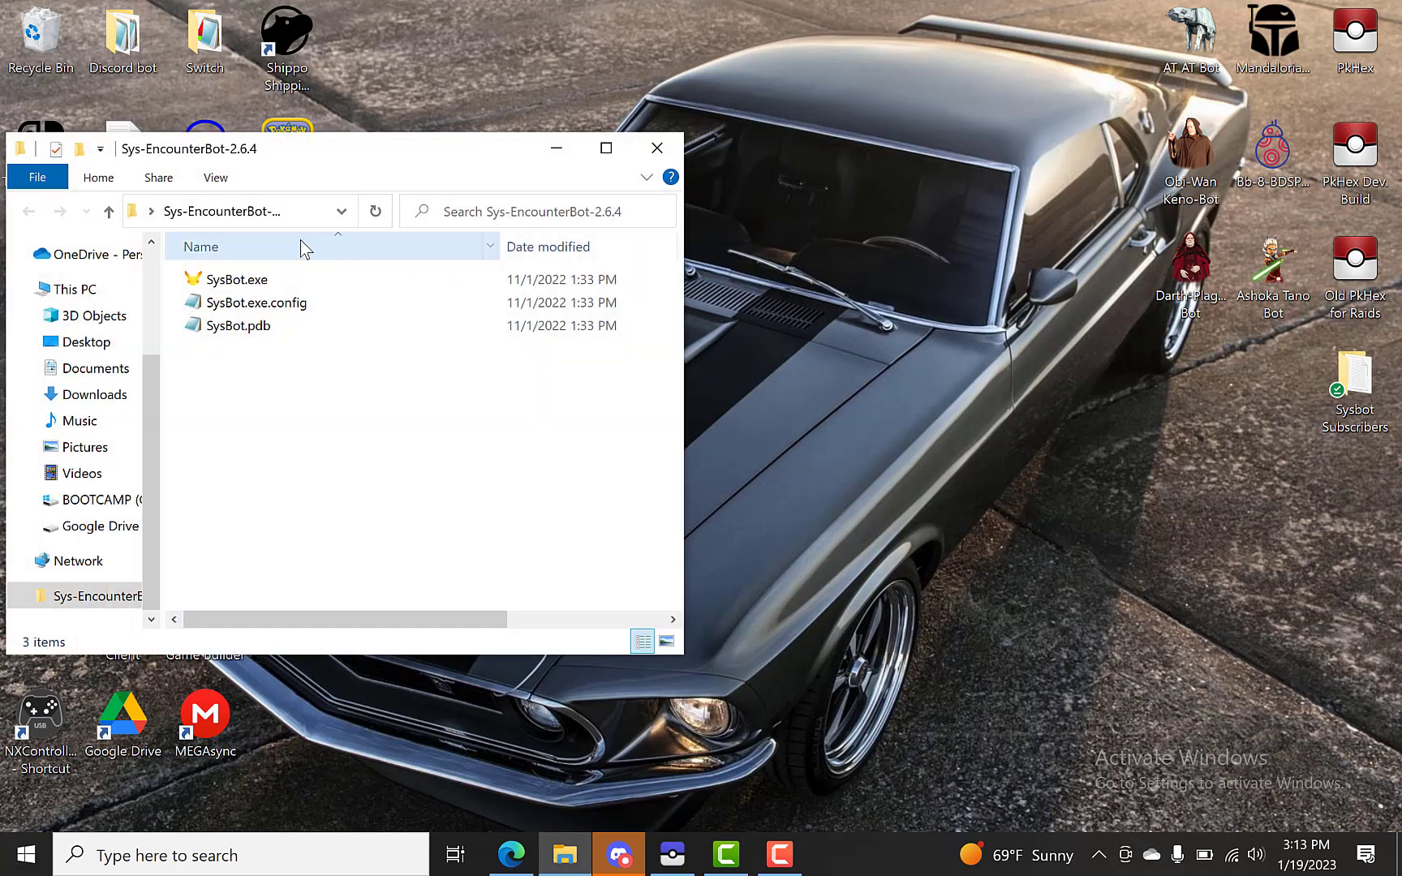
pyautogui.click(235, 279)
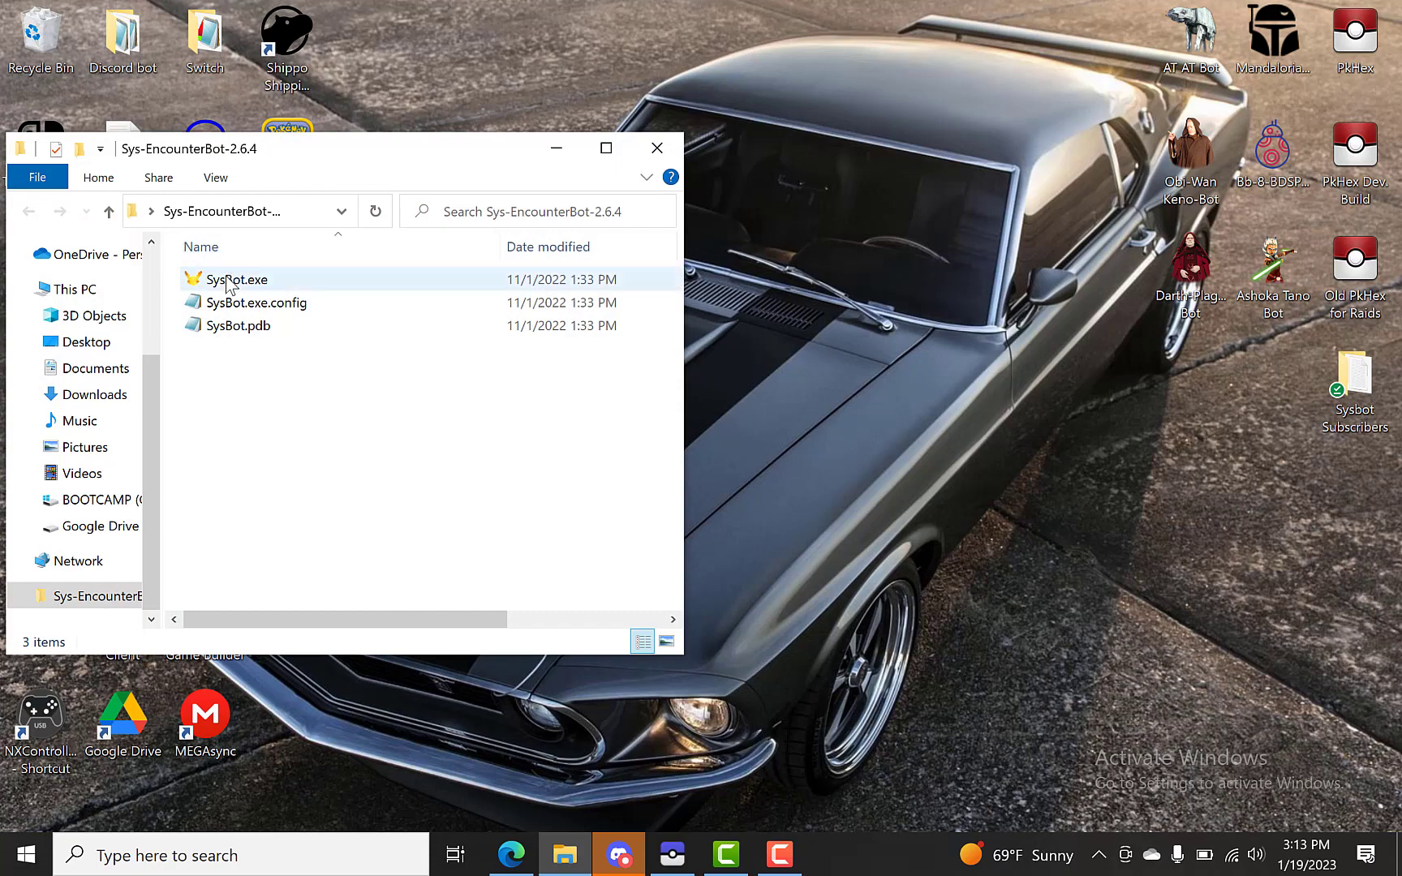
pyautogui.click(235, 279)
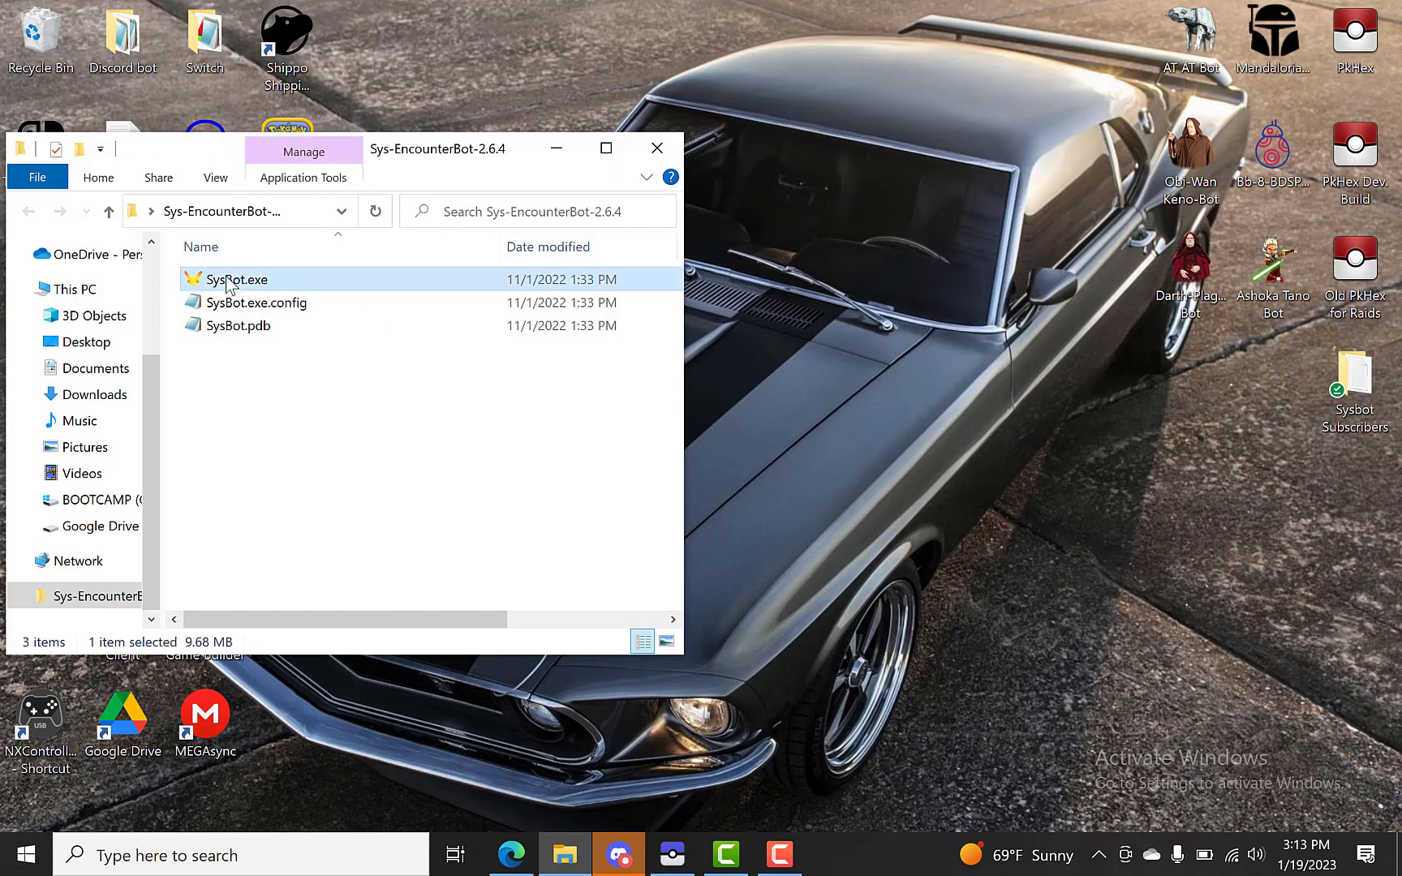
# Launch SysBot.exe and show the Hub tab's settings grid
pyautogui.doubleClick(236, 279)
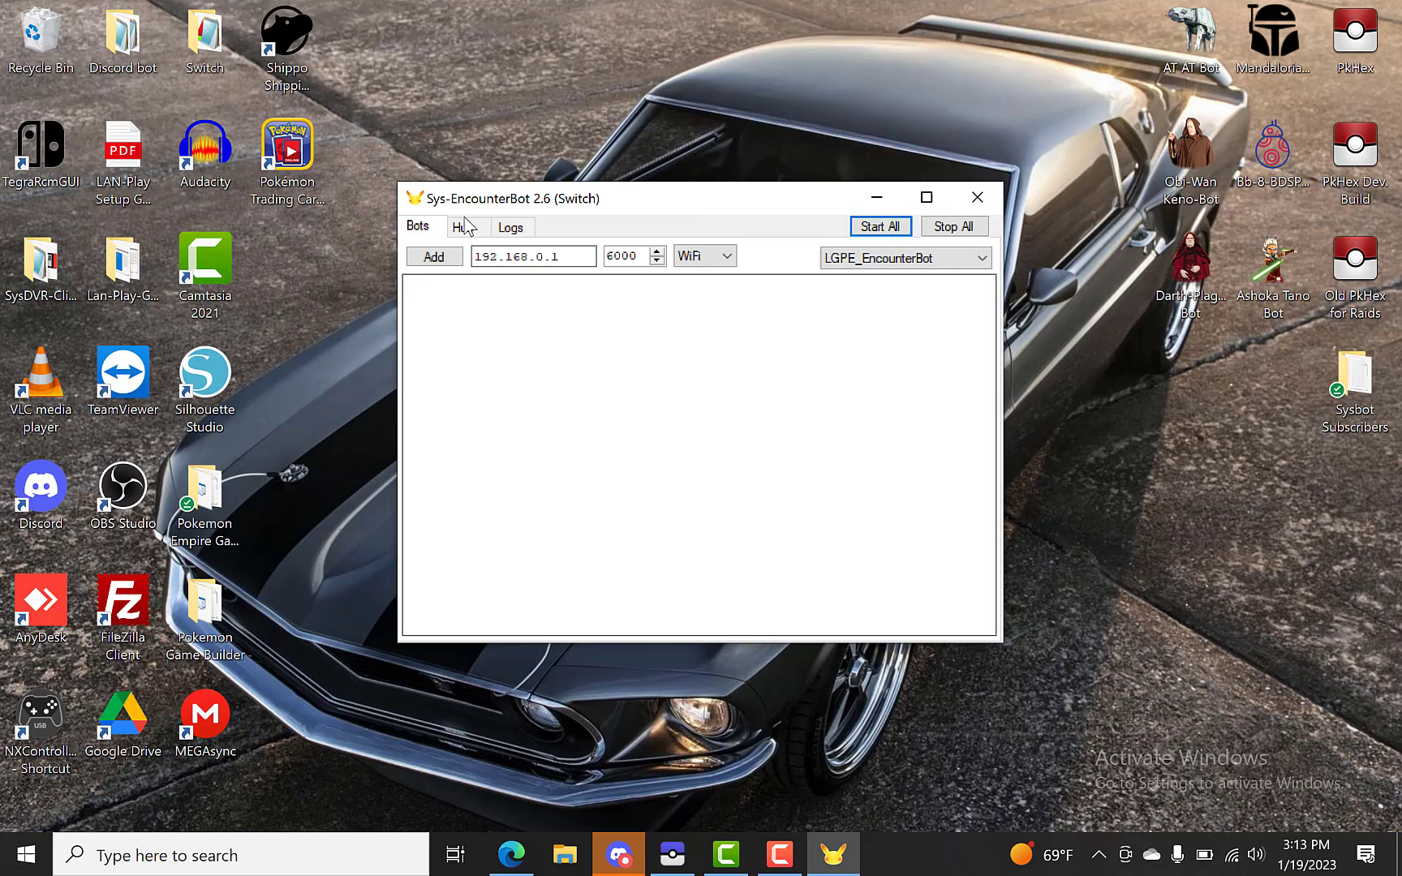
pyautogui.click(464, 226)
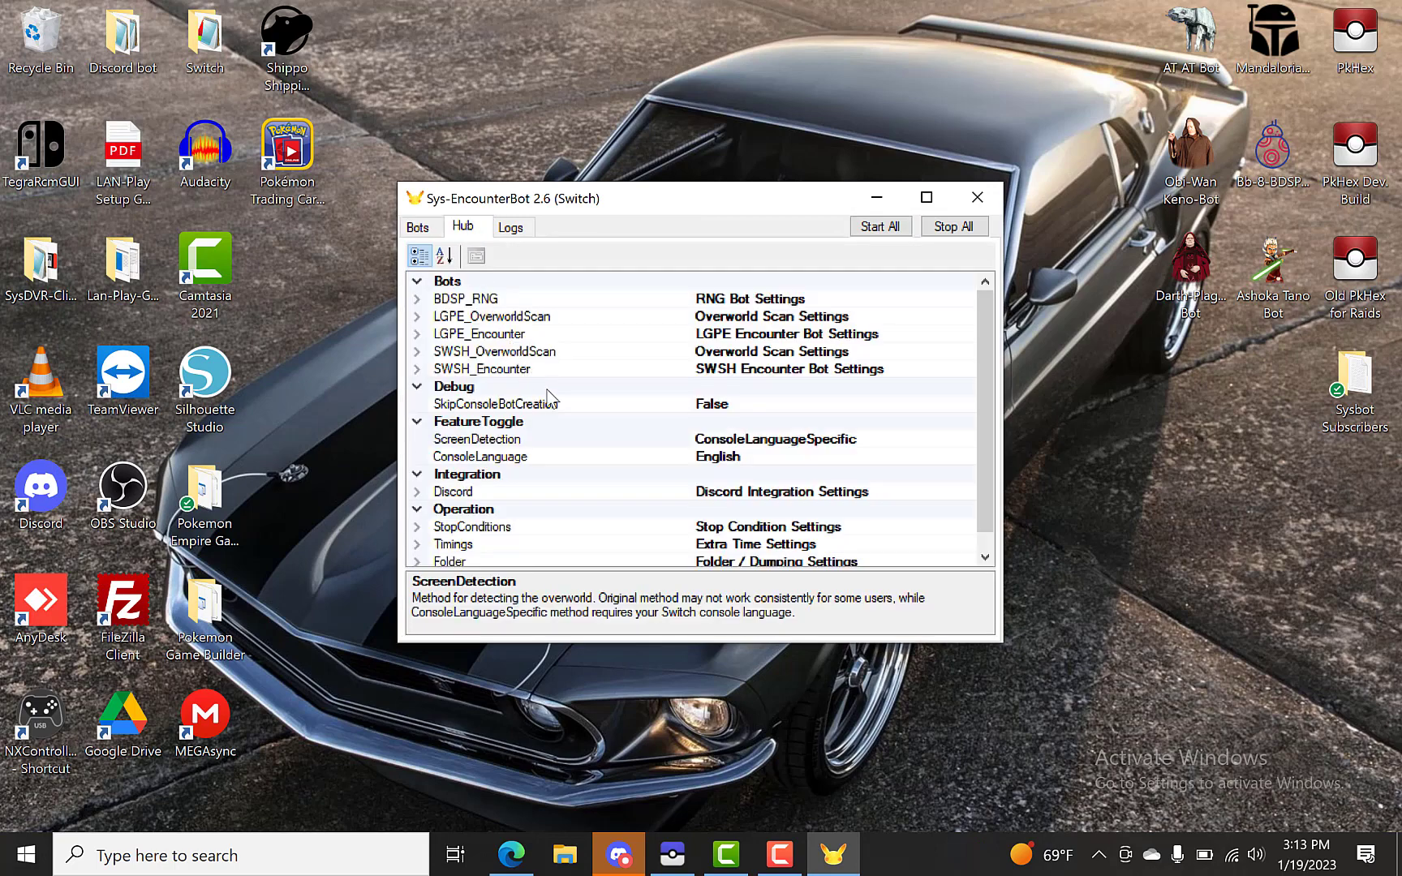
pyautogui.moveTo(517, 457)
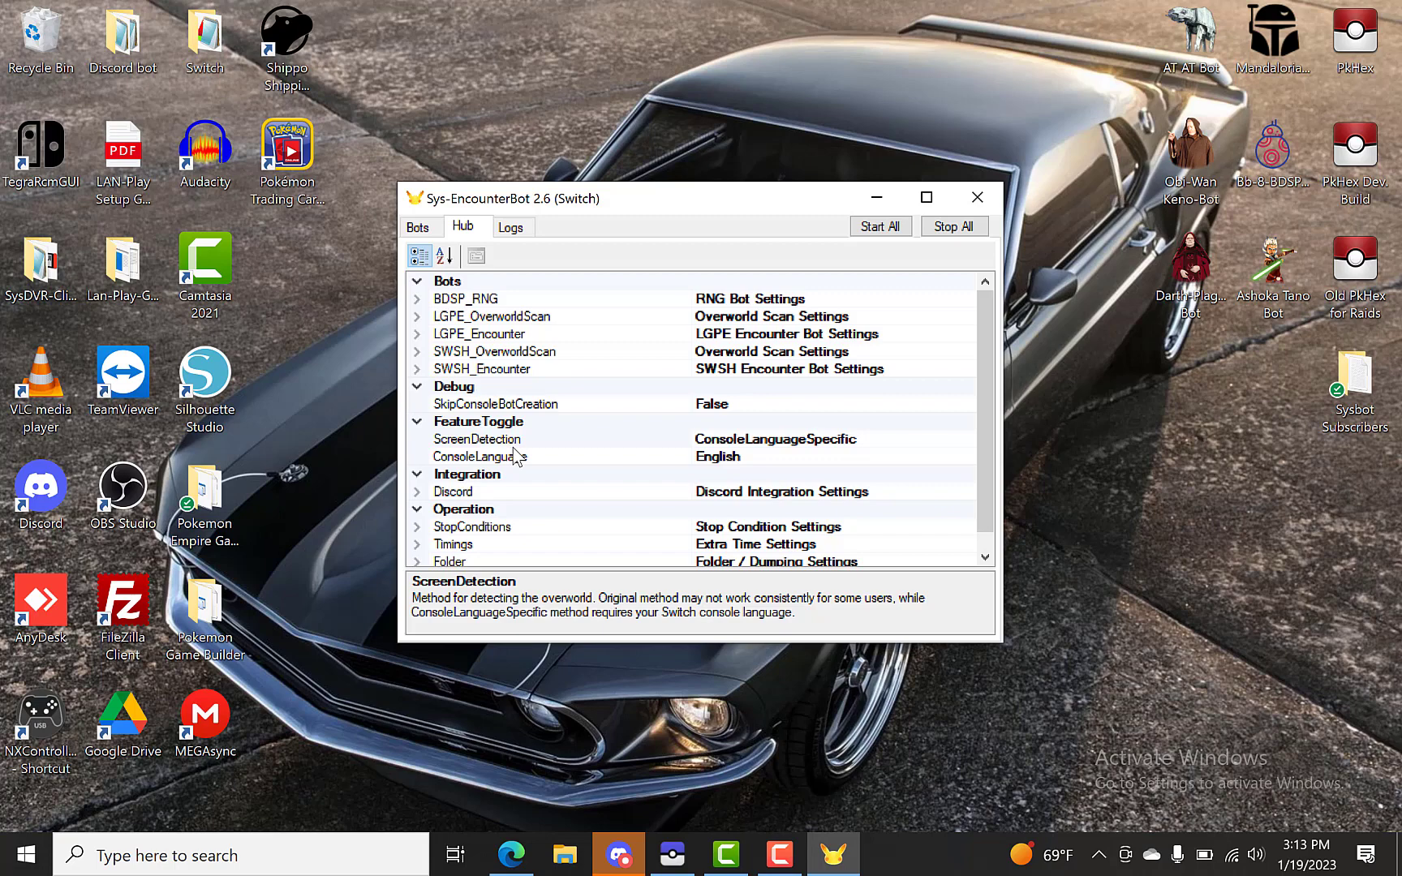
pyautogui.moveTo(541, 351)
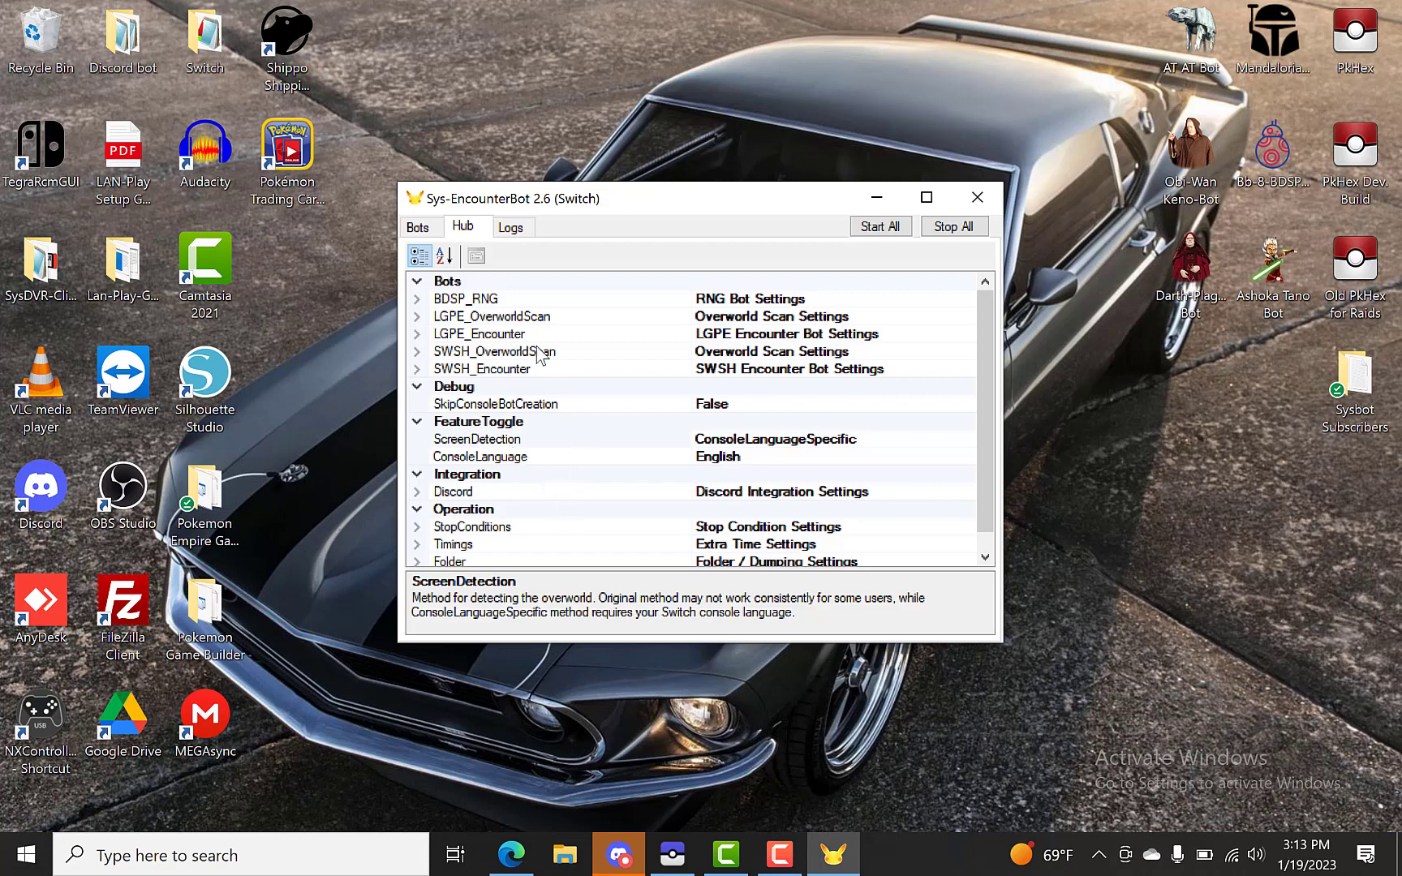
pyautogui.moveTo(576, 396)
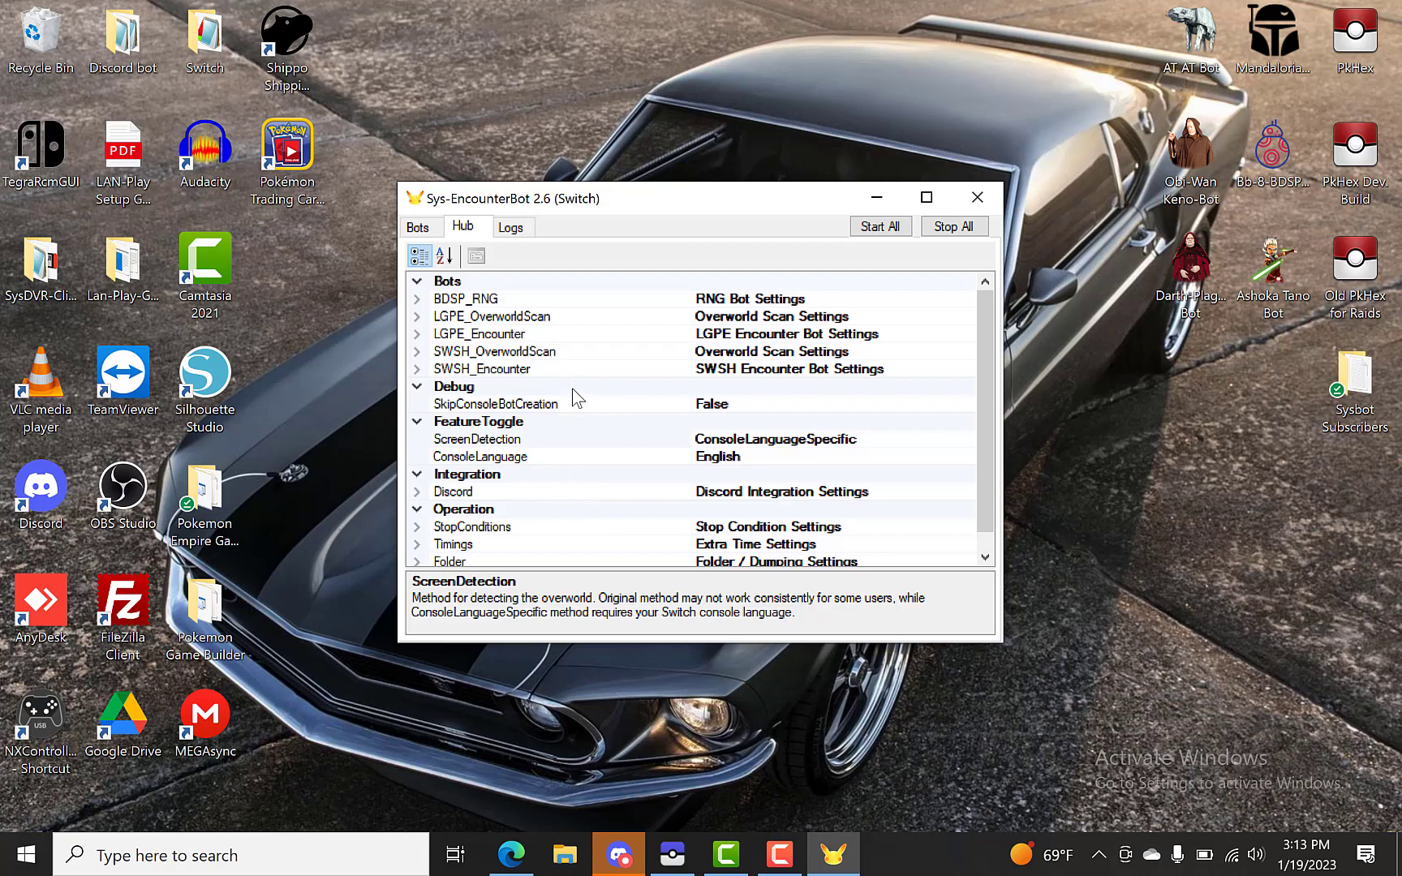
pyautogui.moveTo(621, 349)
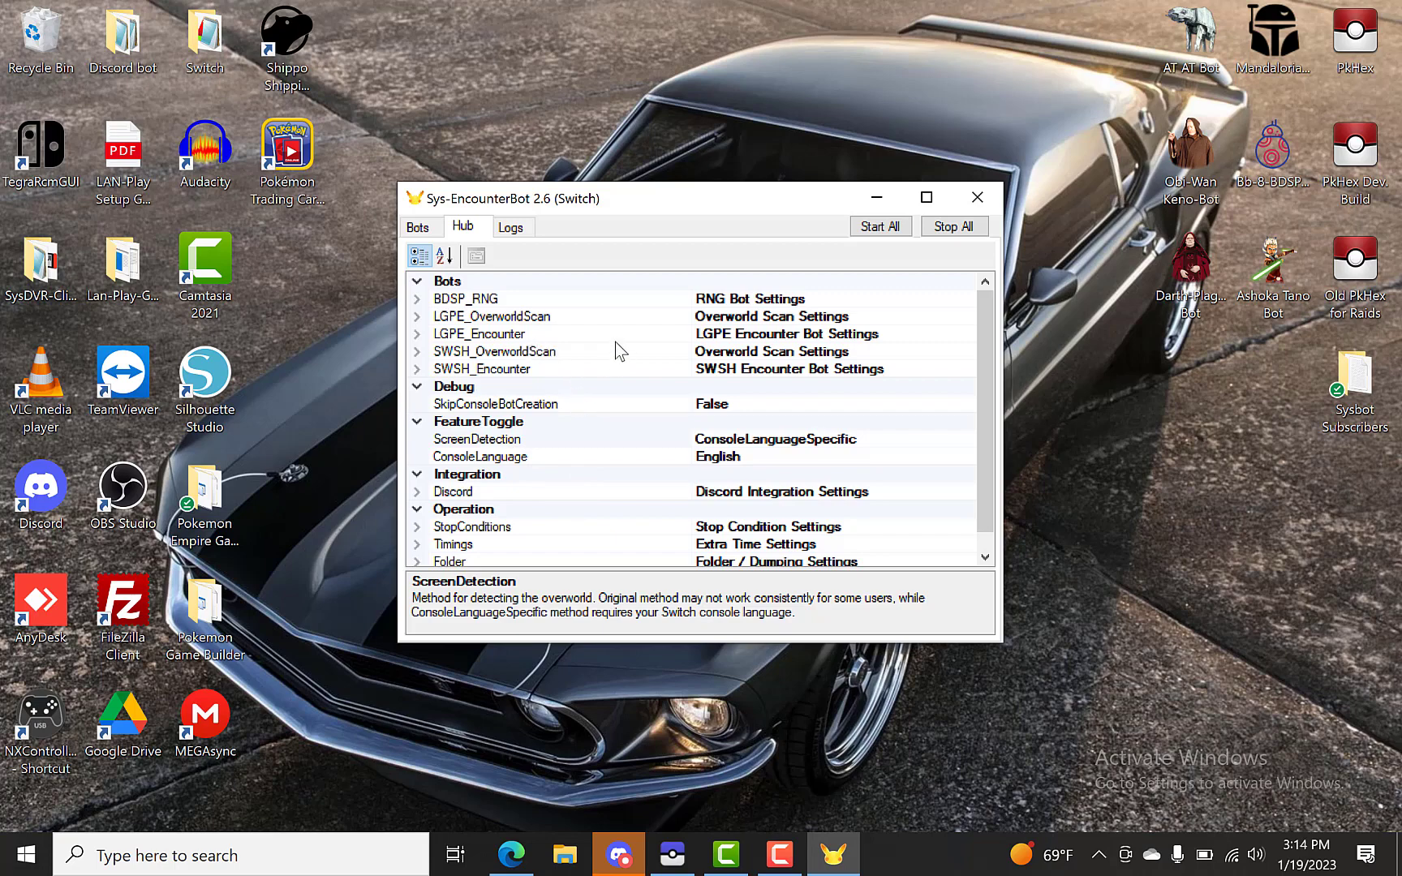
pyautogui.moveTo(578, 452)
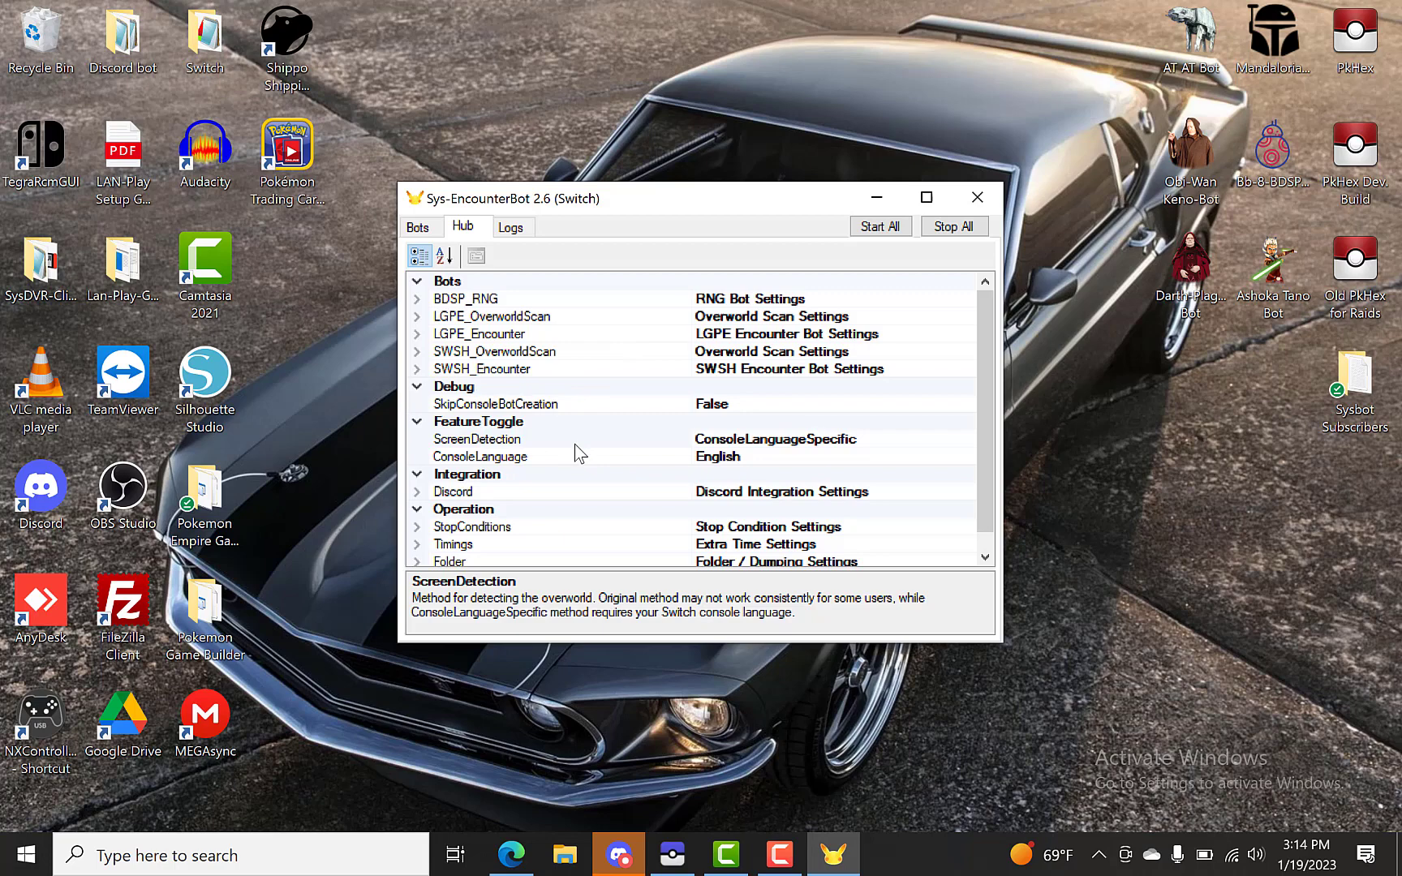
pyautogui.moveTo(425, 347)
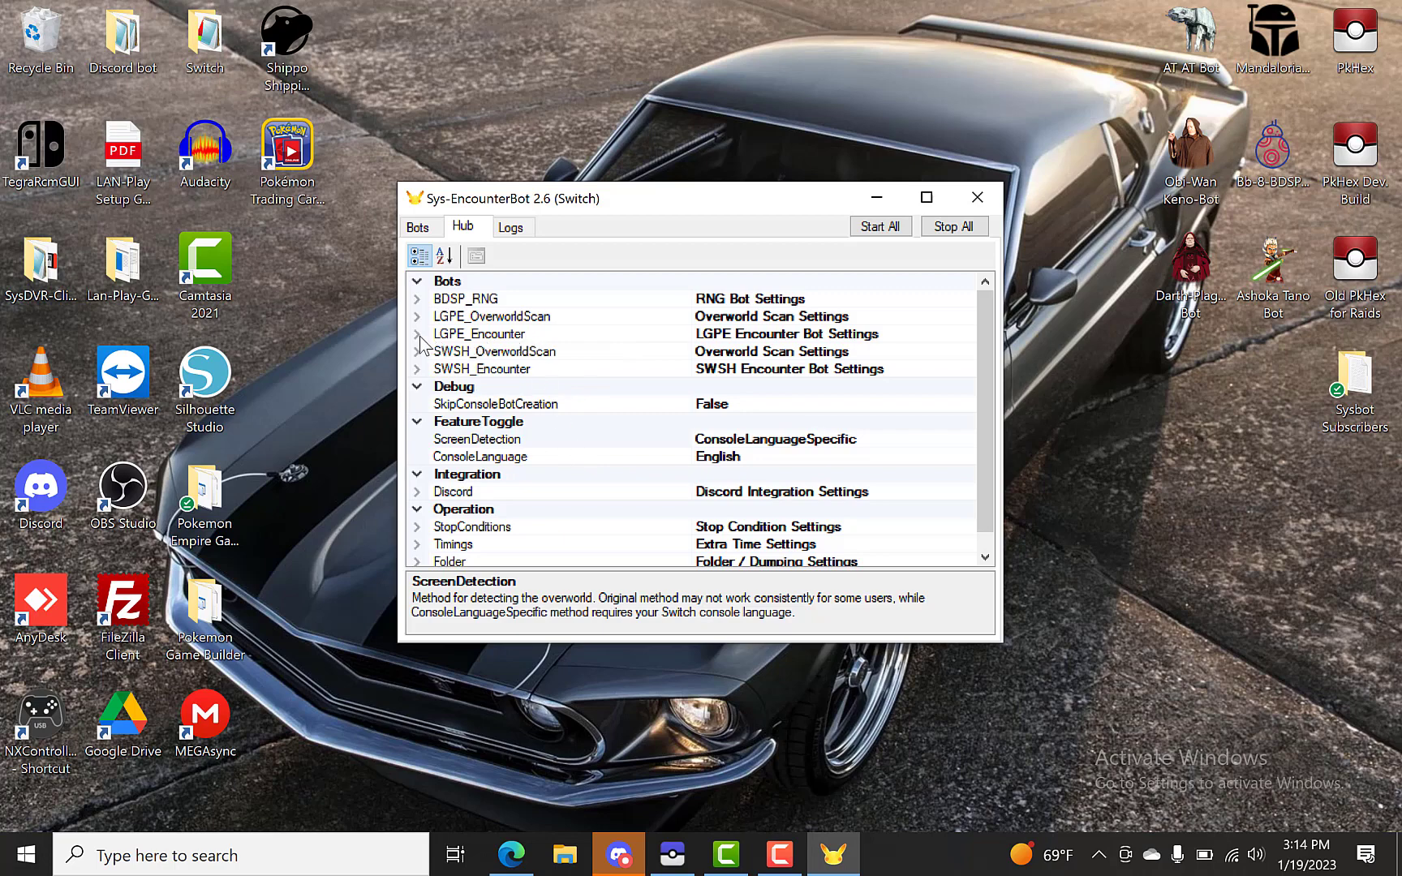
# Switch LGPE_Encounter's EncounteringType from LiveStatsChecking to Trades, then collapse the group
pyautogui.click(481, 333)
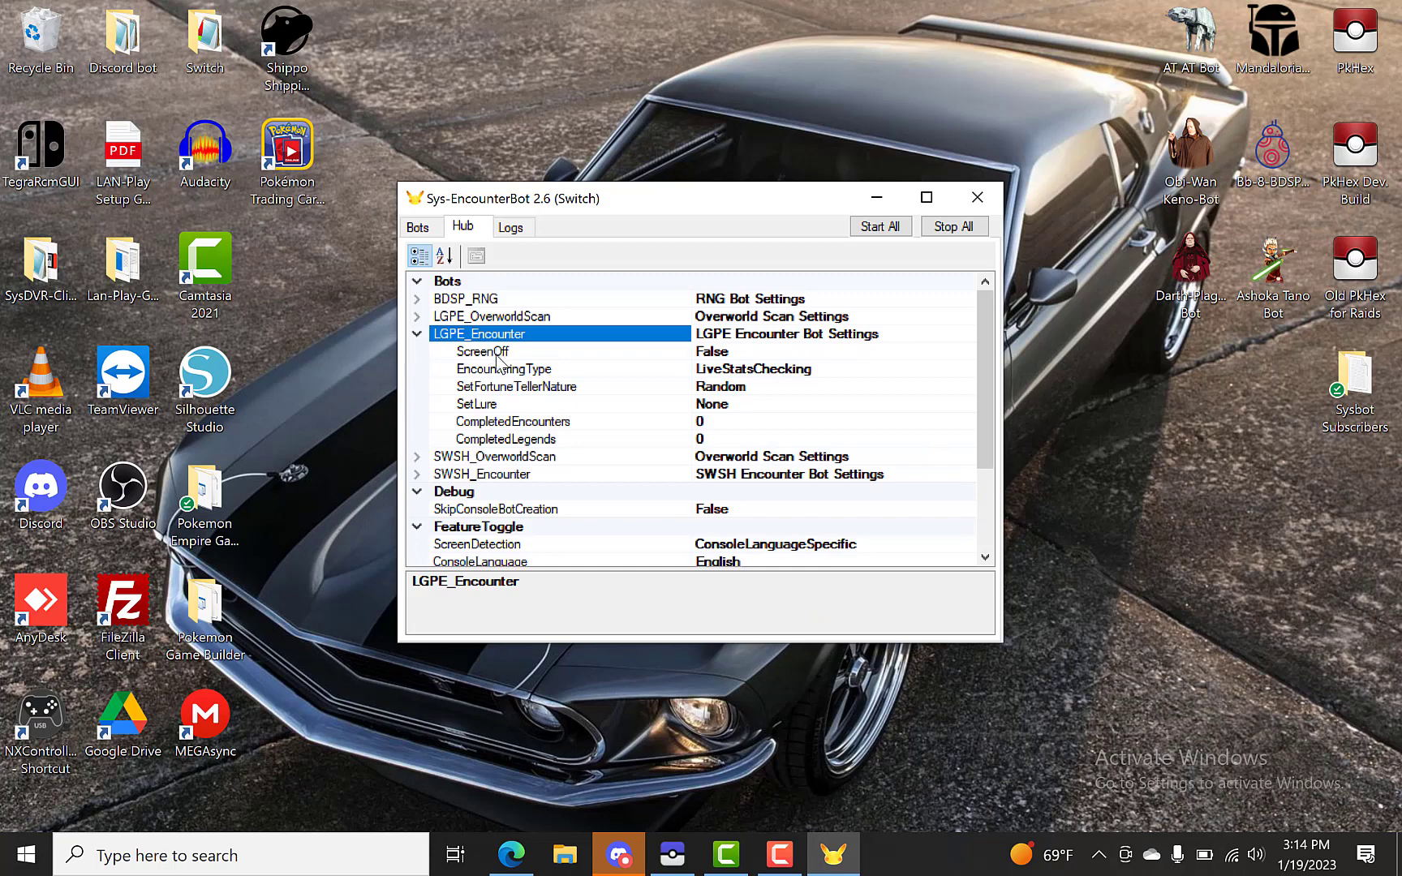
pyautogui.moveTo(654, 377)
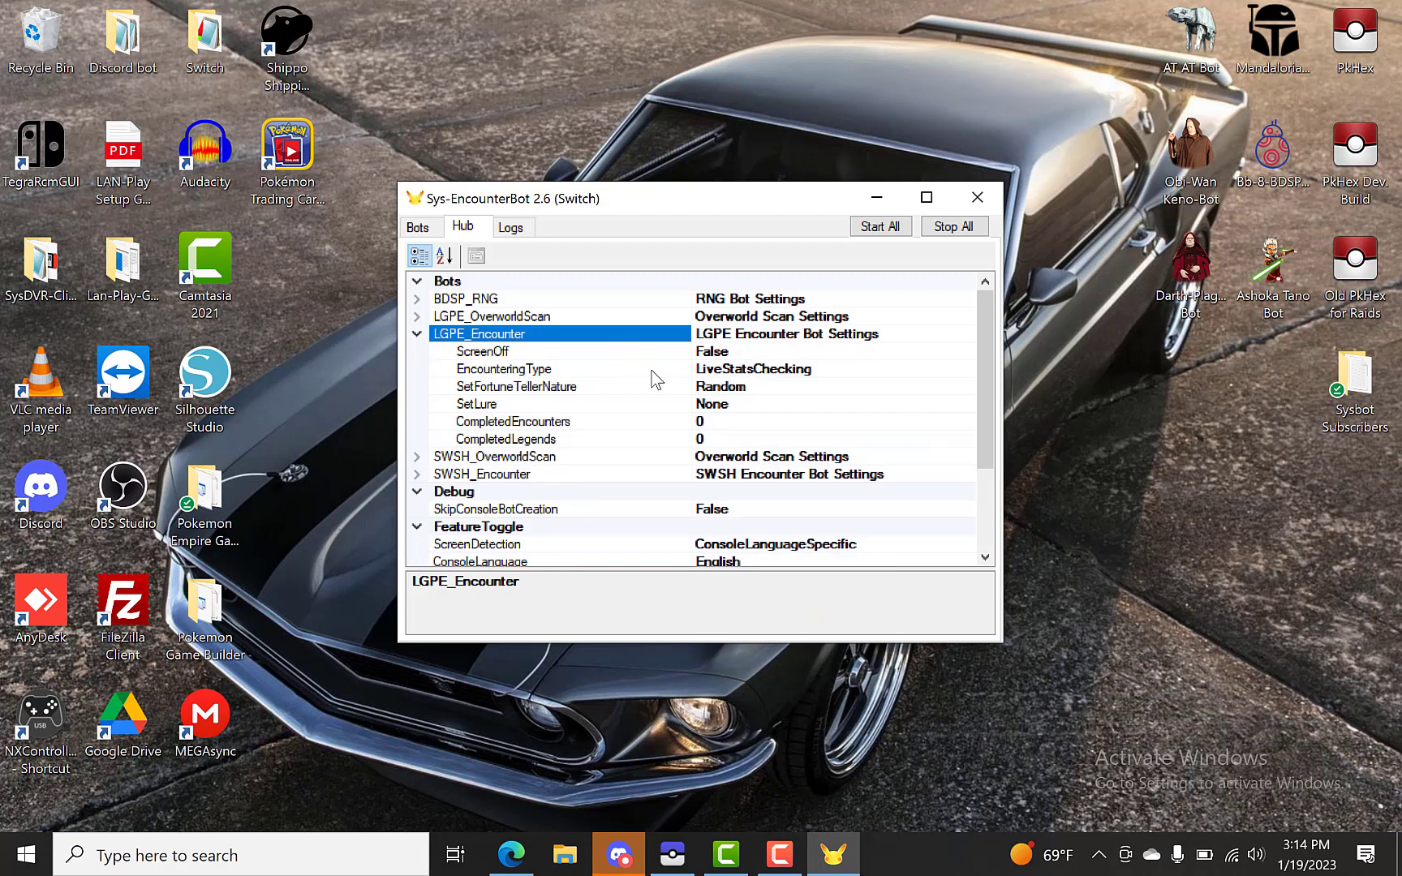
pyautogui.click(503, 368)
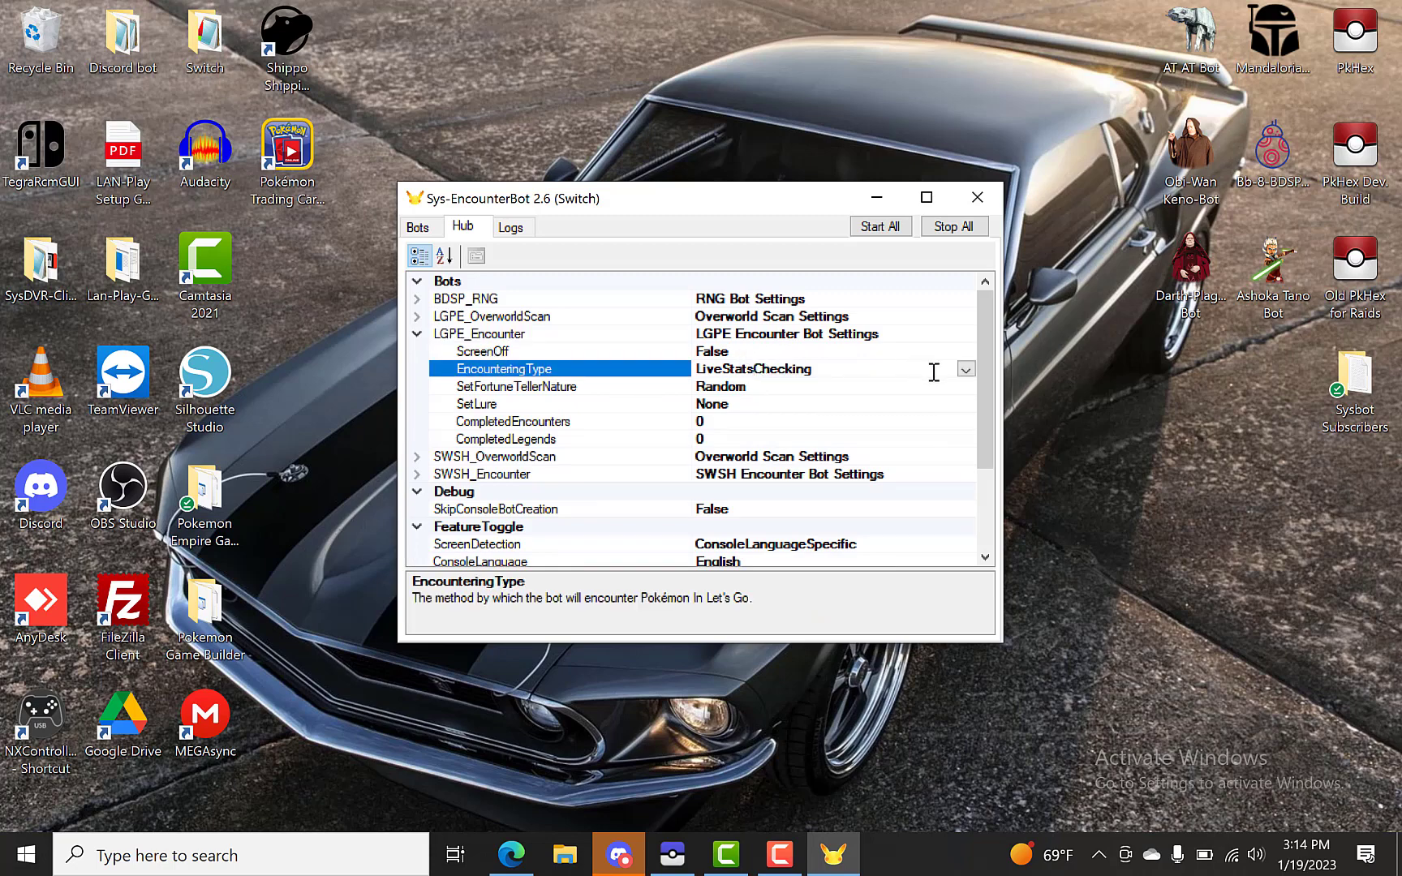
pyautogui.click(965, 368)
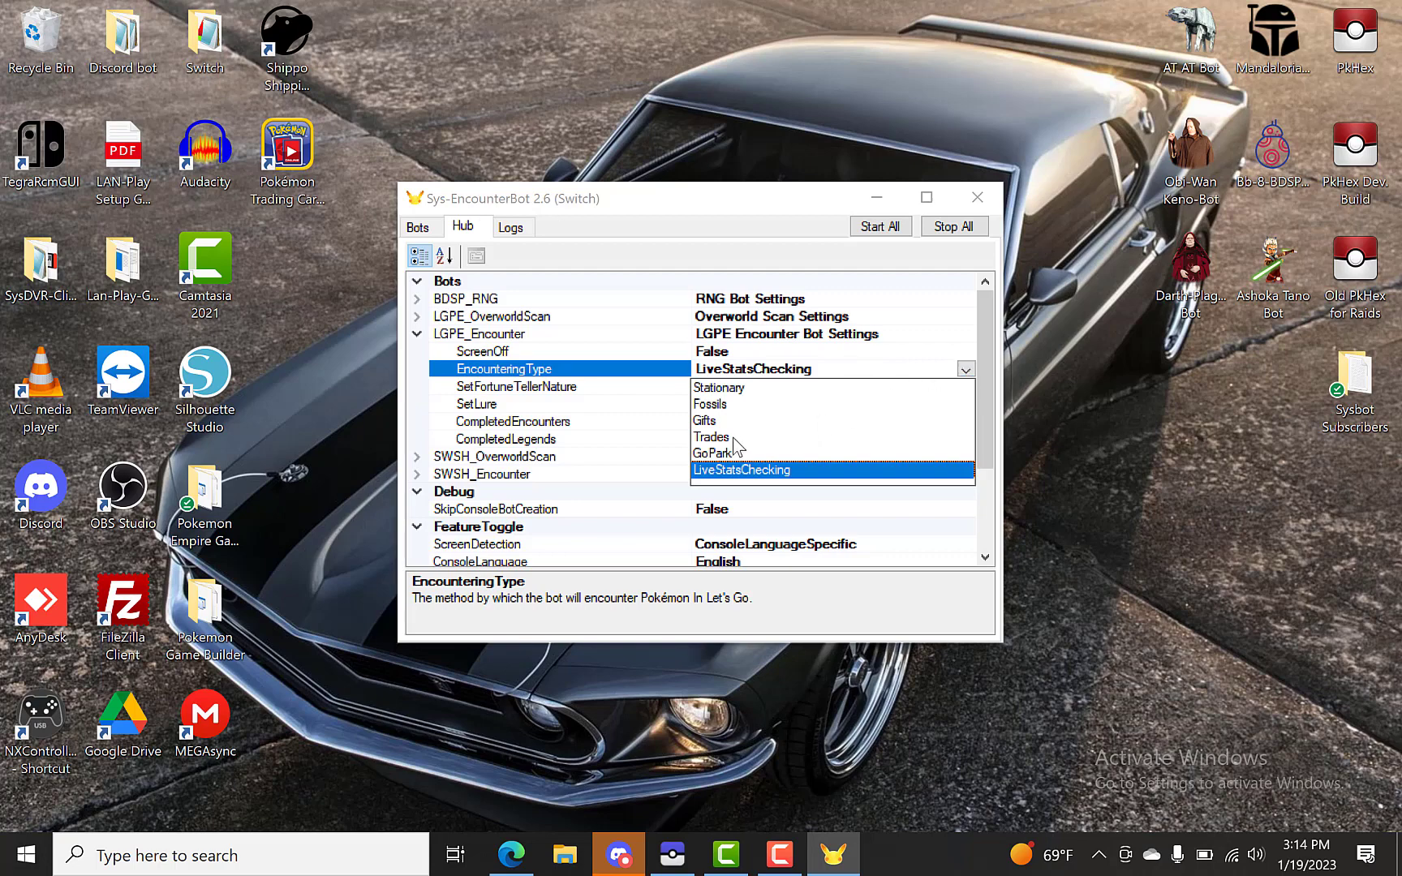
pyautogui.click(710, 437)
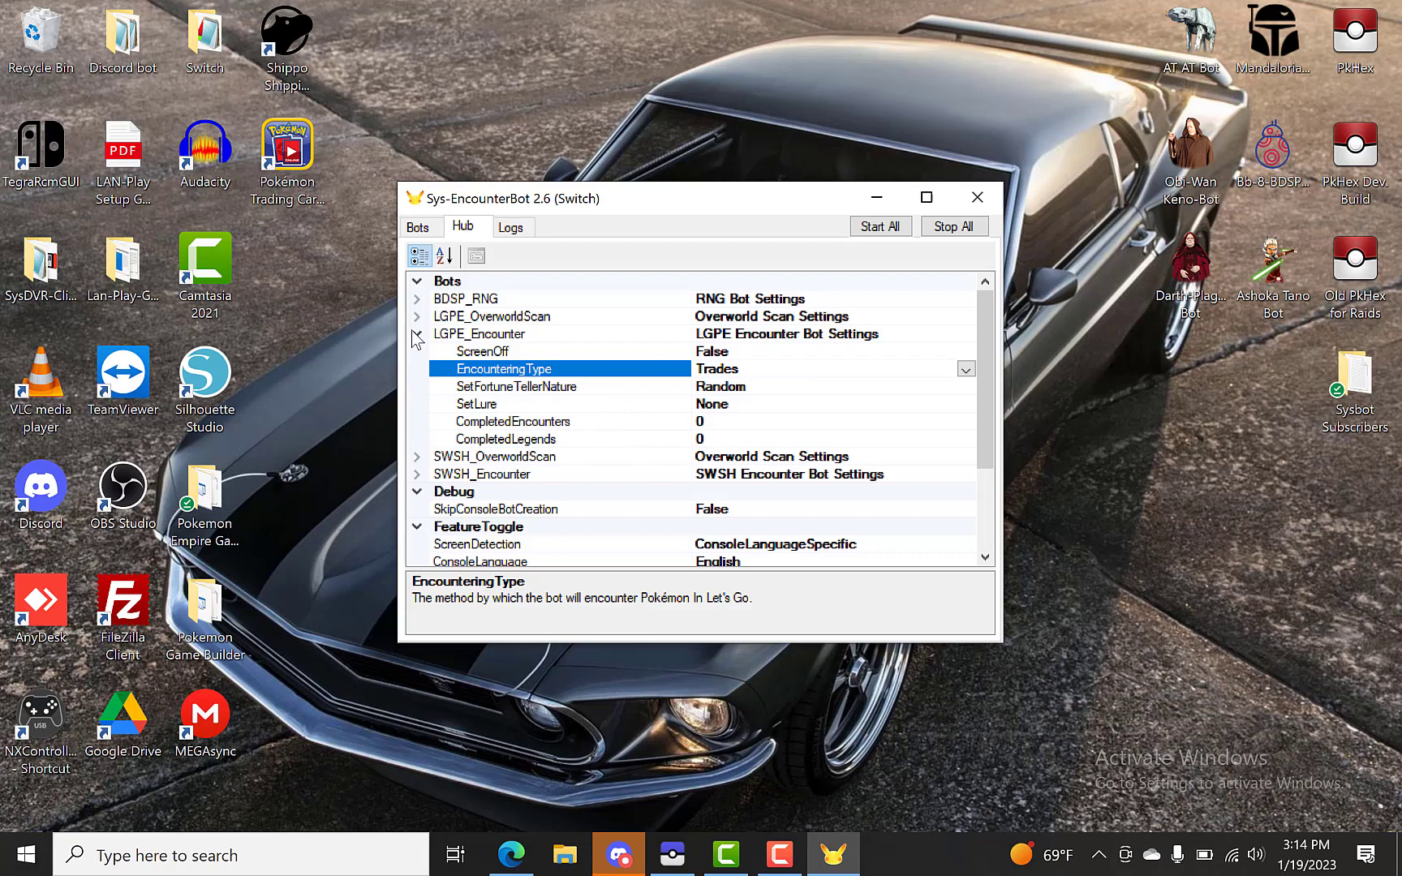
pyautogui.click(415, 333)
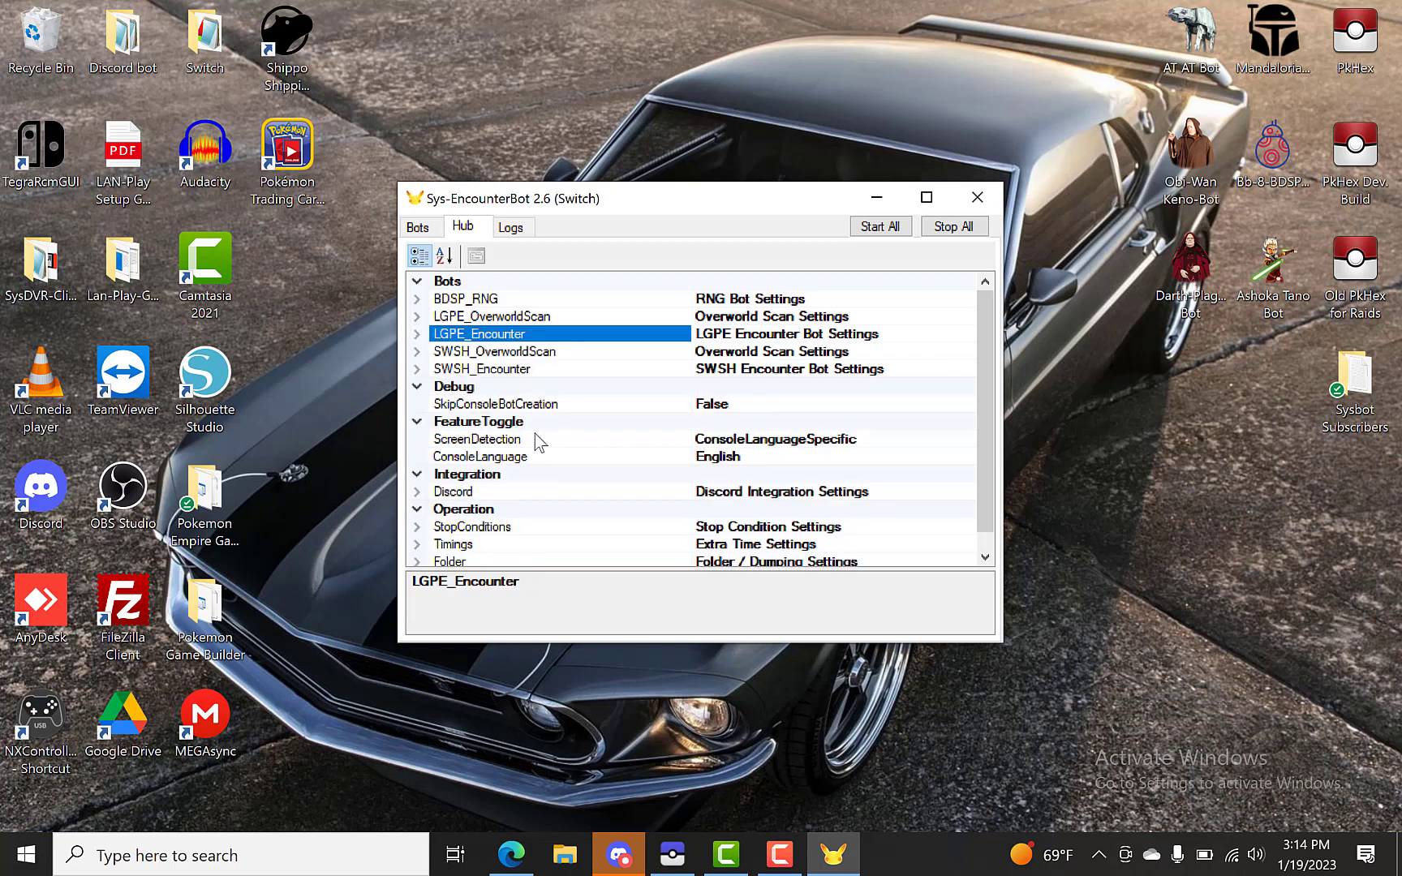
# Expand Integration > Discord and its ChannelWhitelist, revealing List and AllowIfEmpty True
pyautogui.click(417, 474)
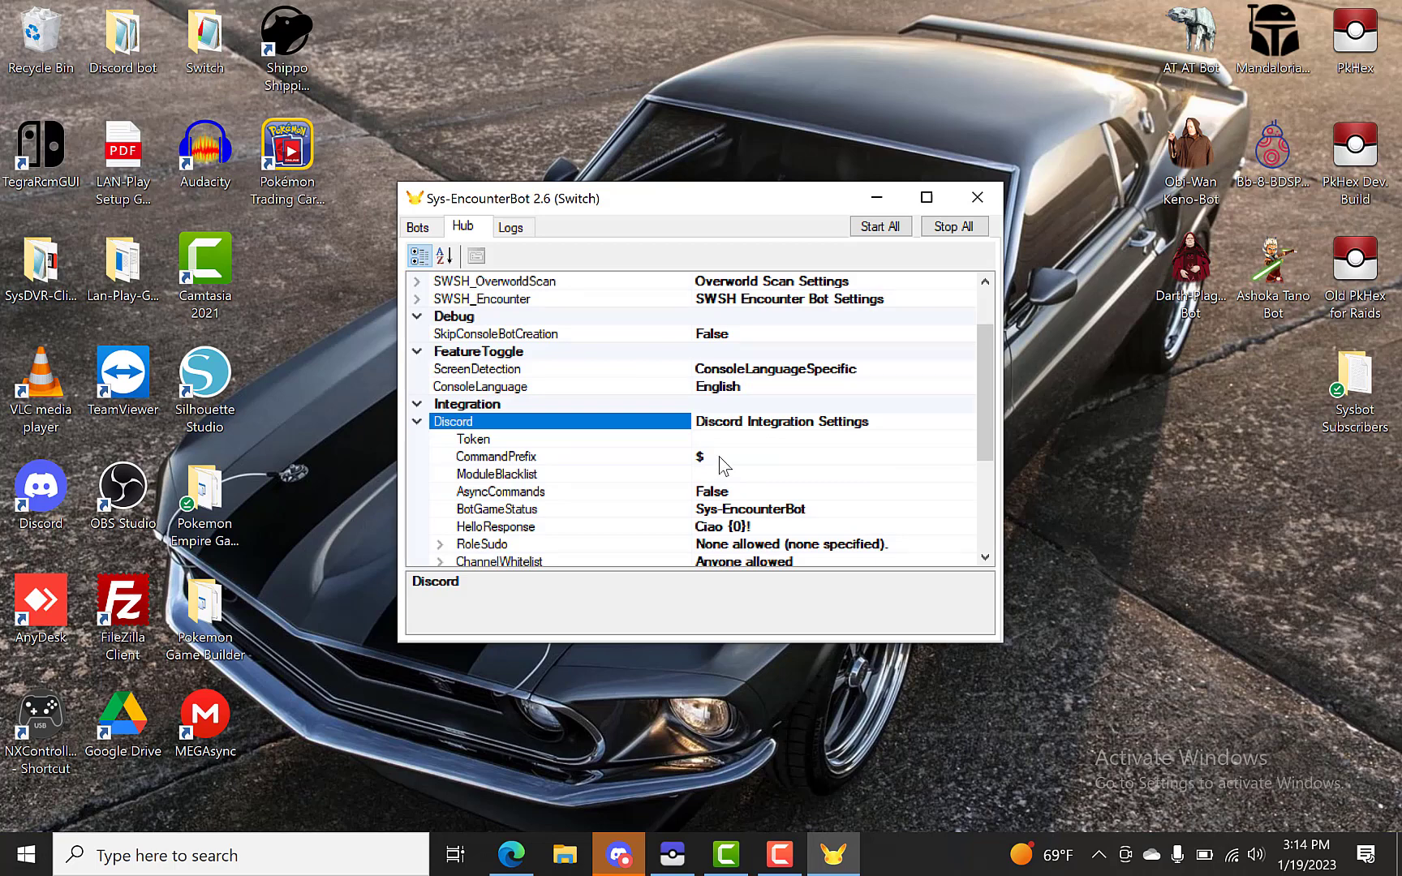
pyautogui.moveTo(856, 445)
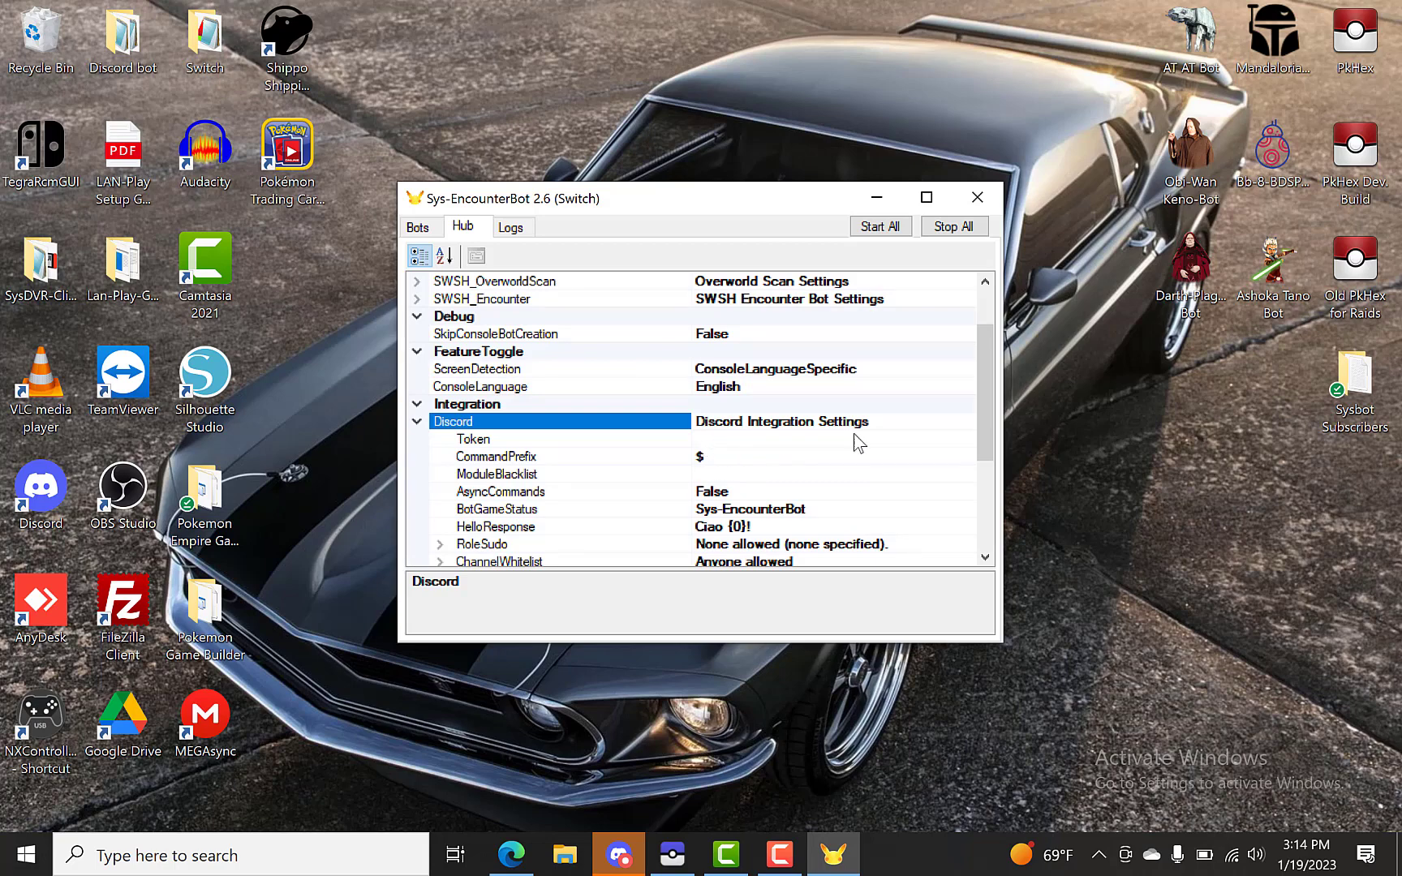
pyautogui.moveTo(706, 468)
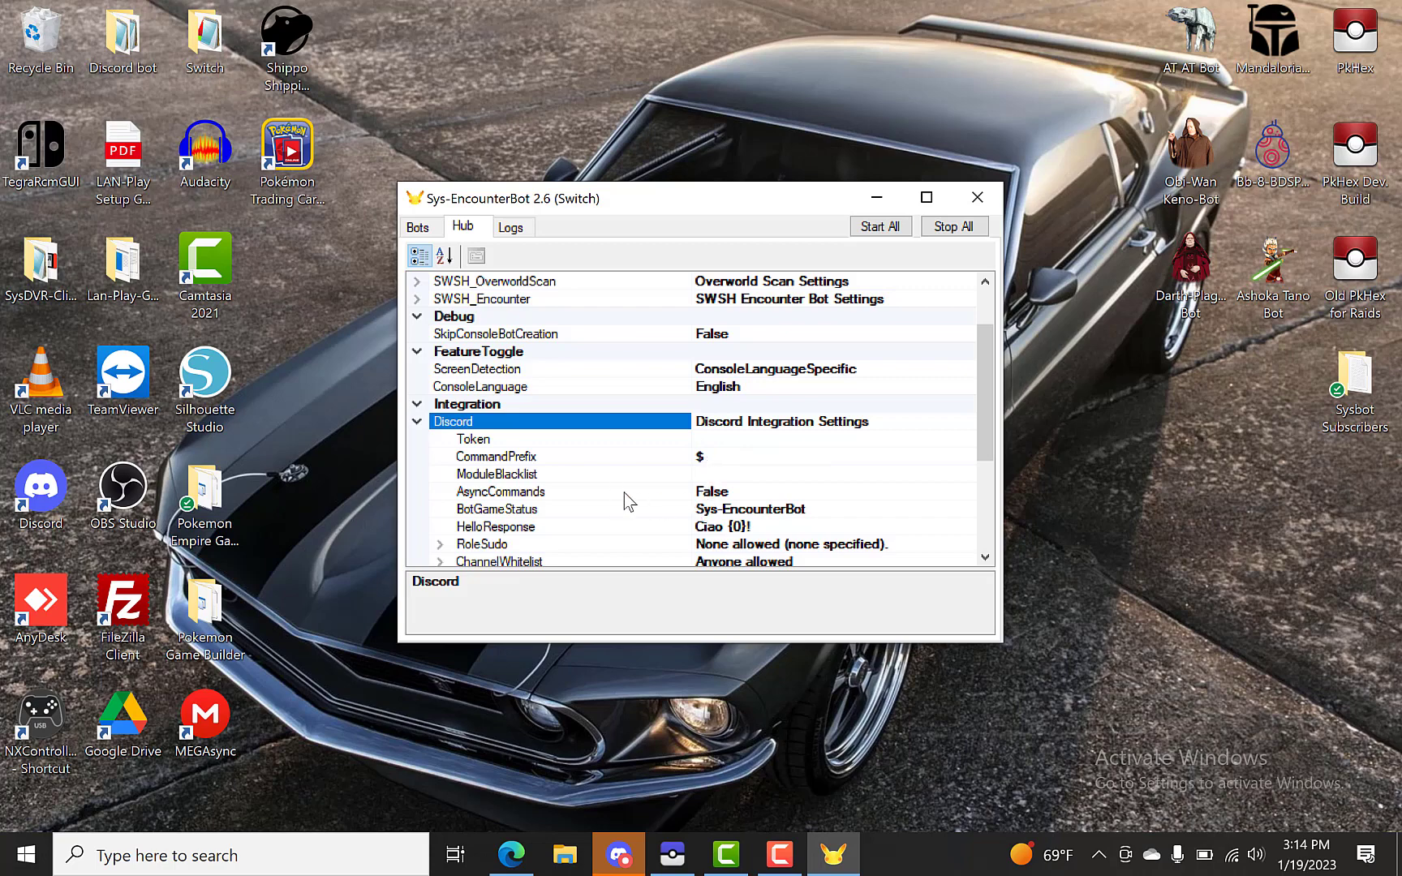
pyautogui.scroll(-3)
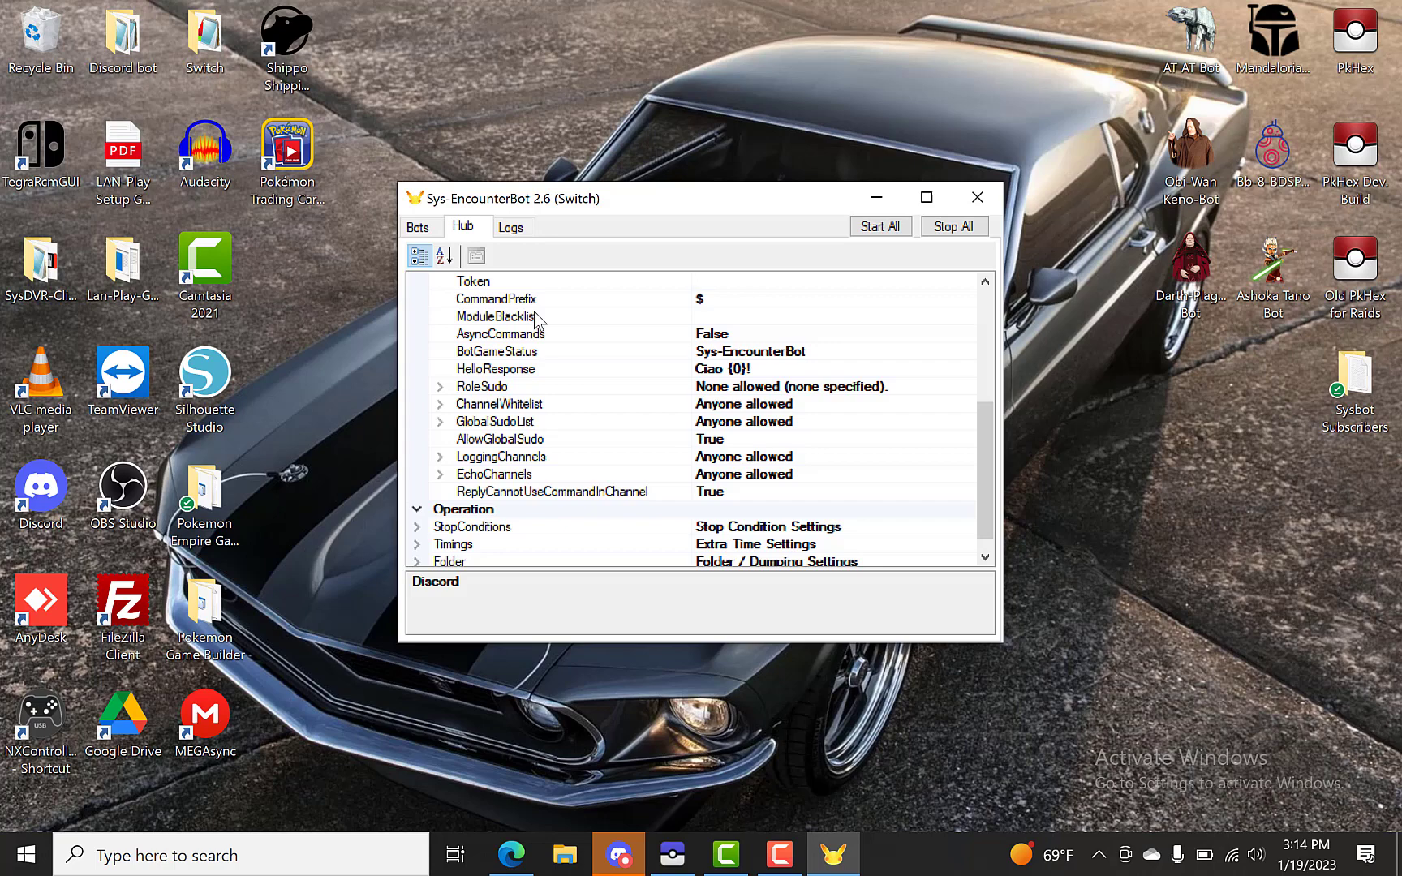
pyautogui.moveTo(734, 340)
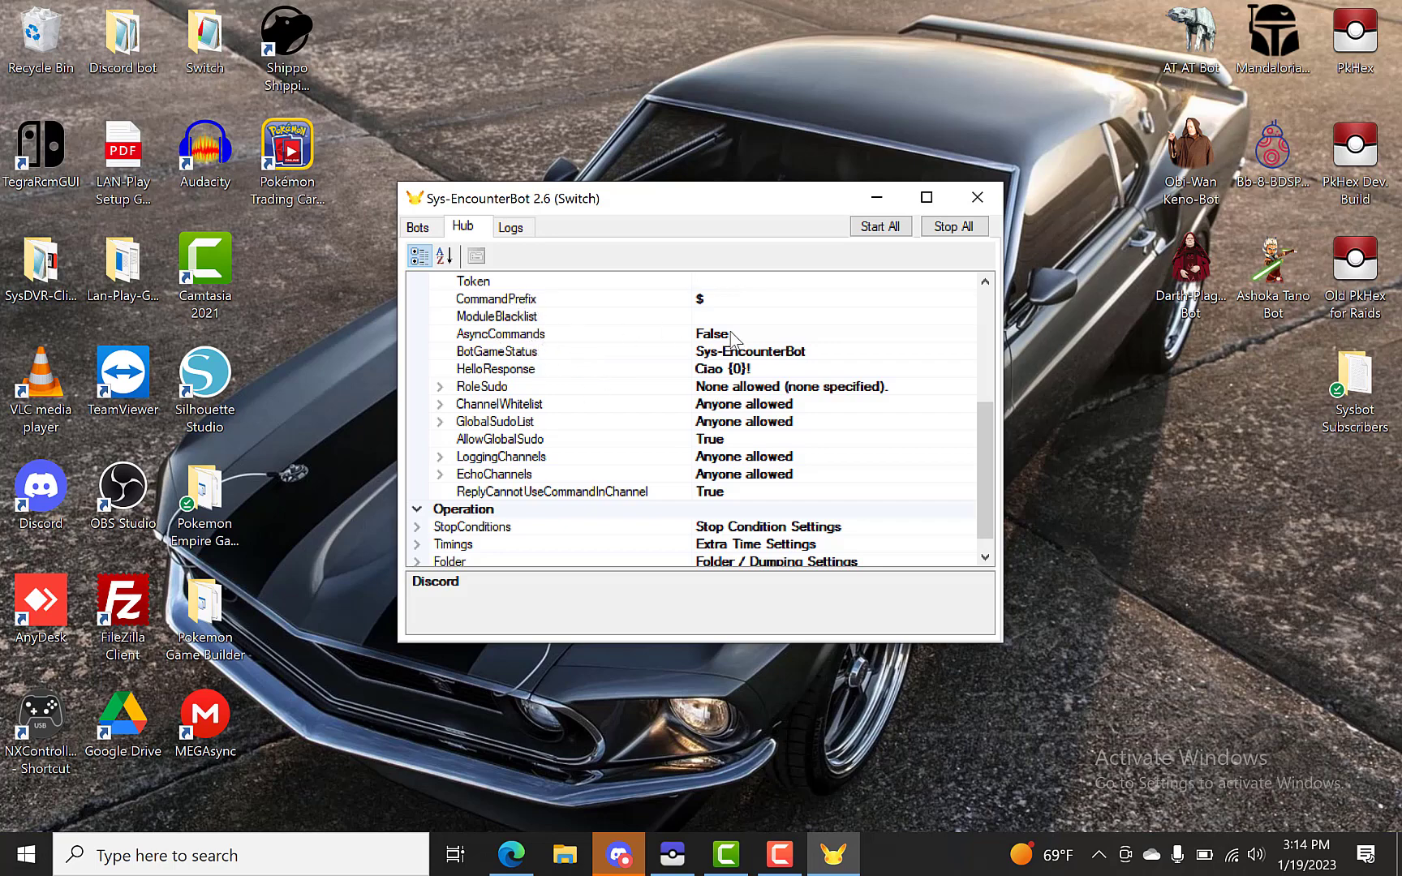
pyautogui.moveTo(739, 341)
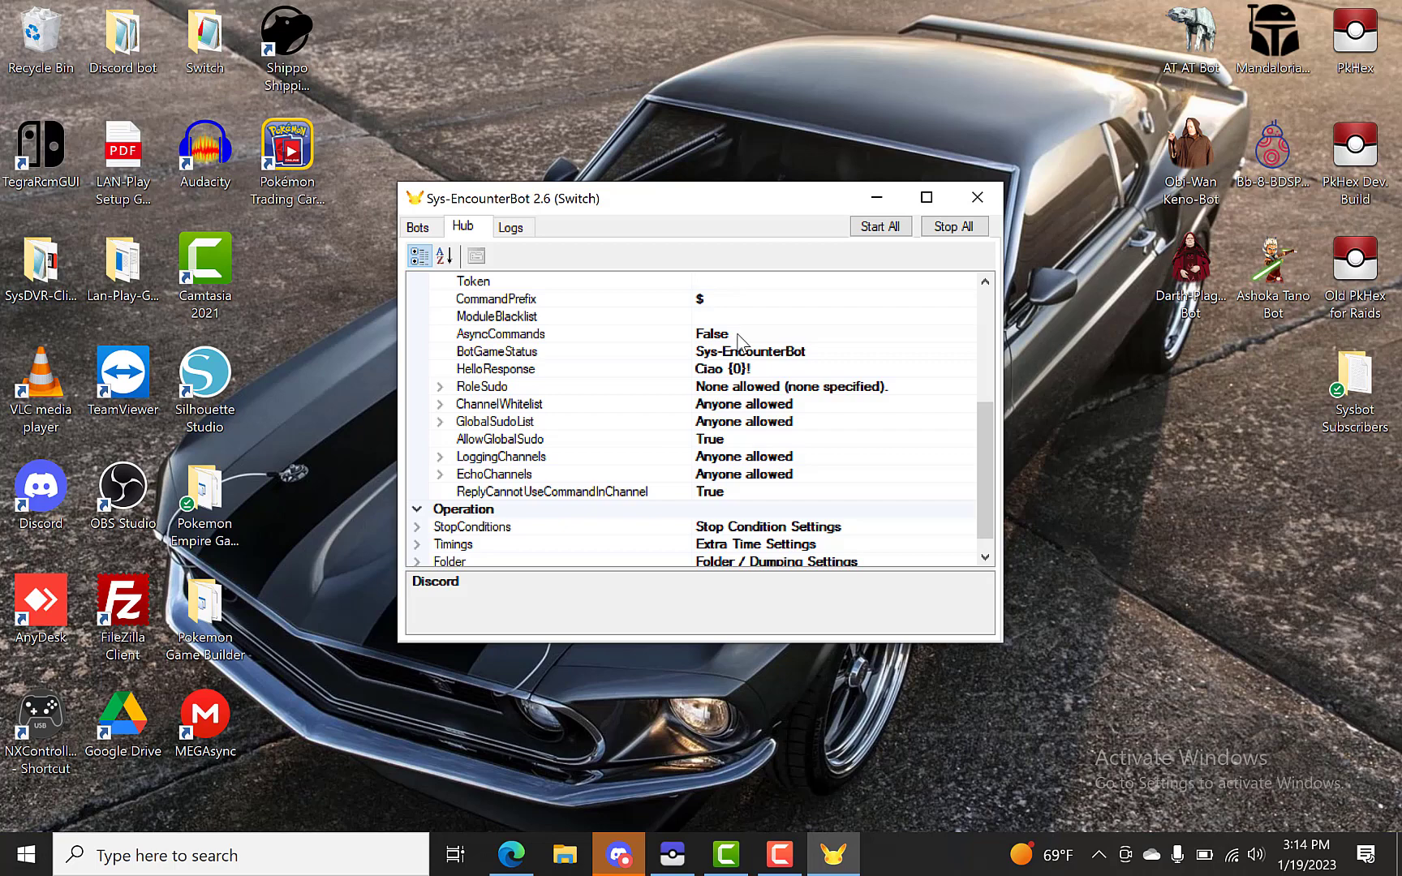
pyautogui.moveTo(542, 369)
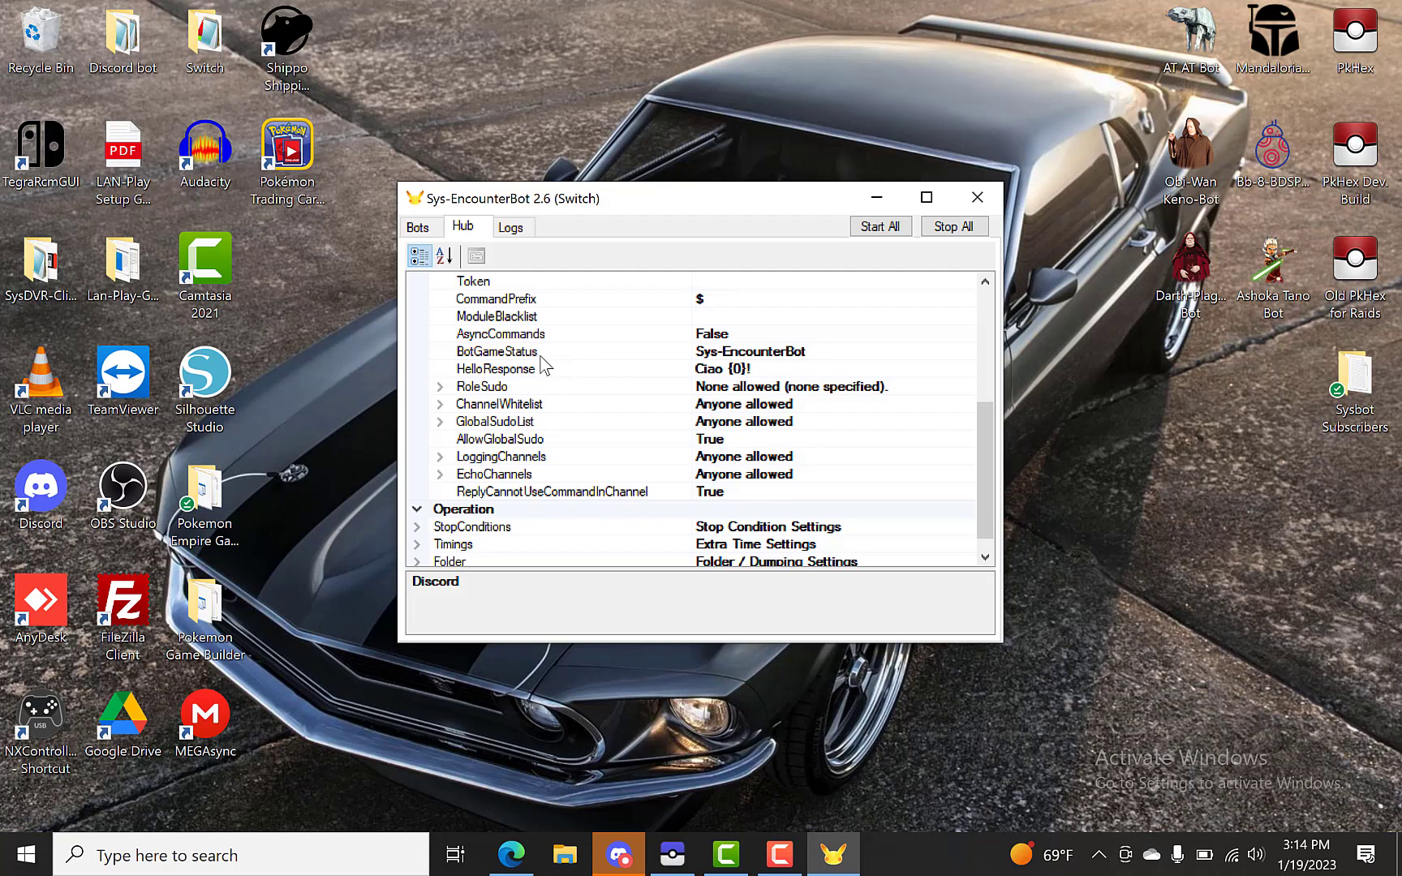
pyautogui.moveTo(554, 366)
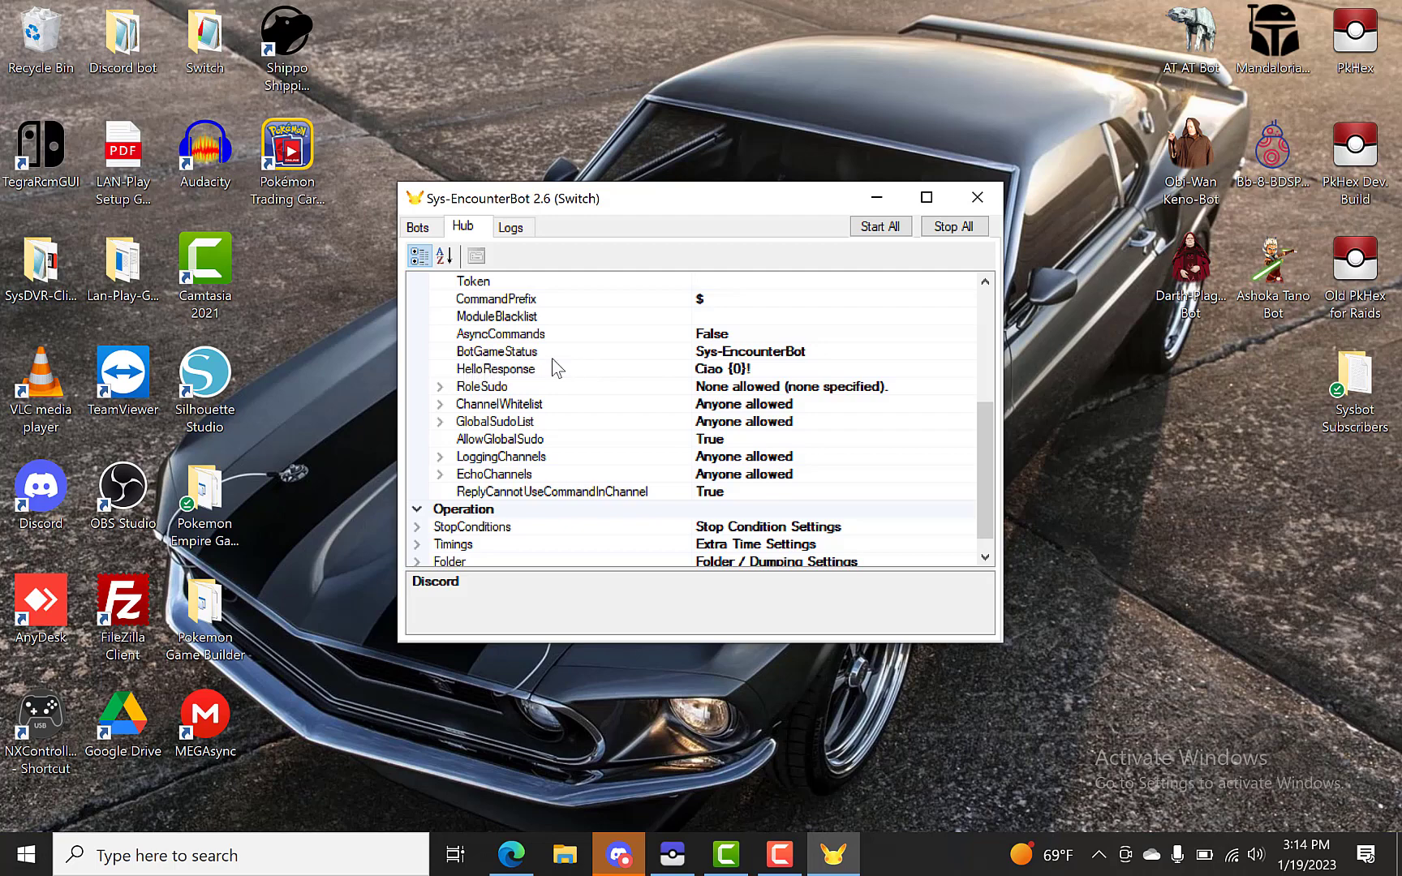
pyautogui.moveTo(878, 370)
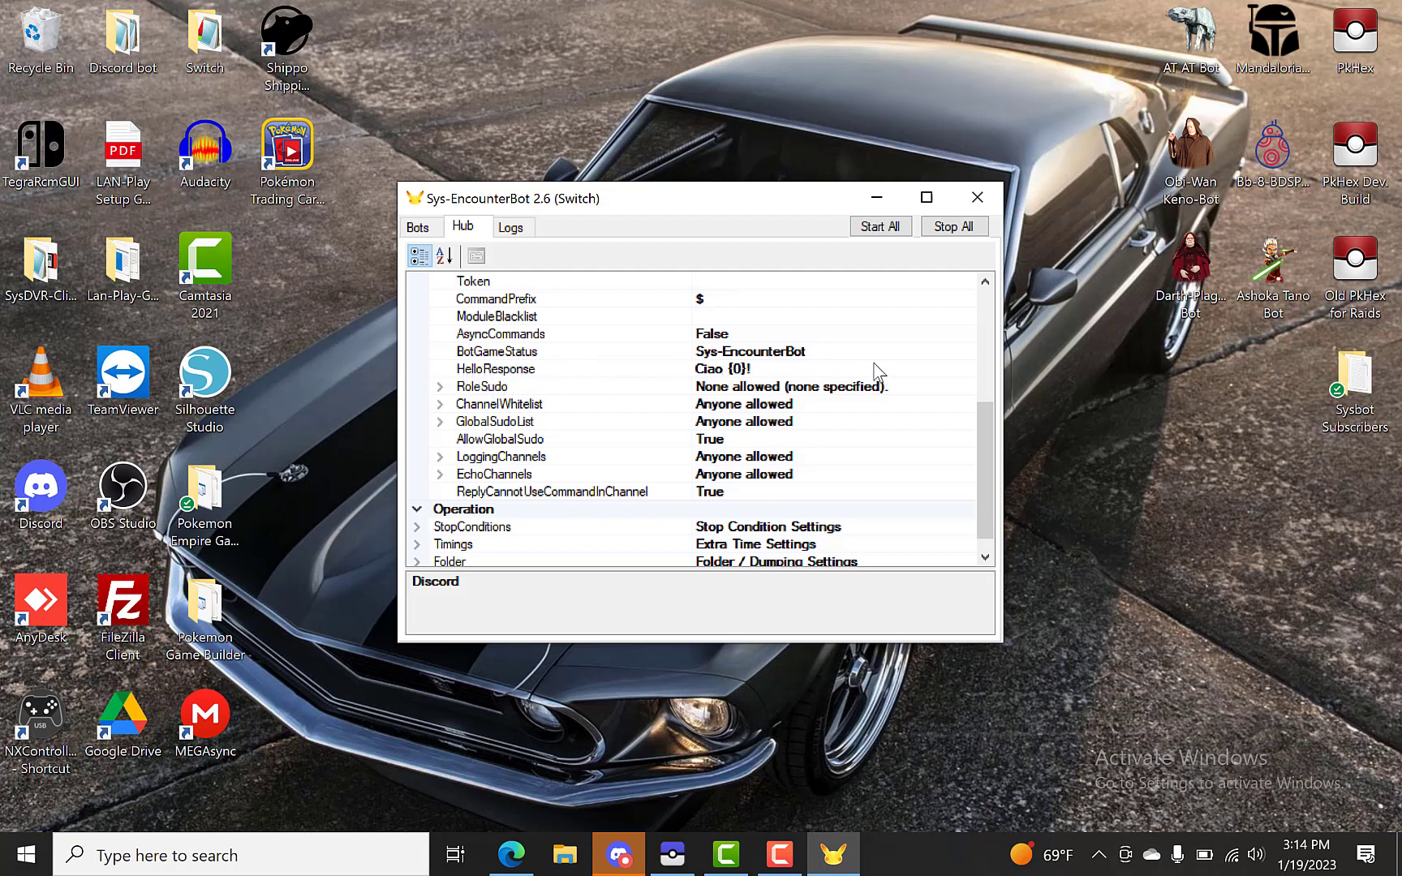
pyautogui.moveTo(500, 380)
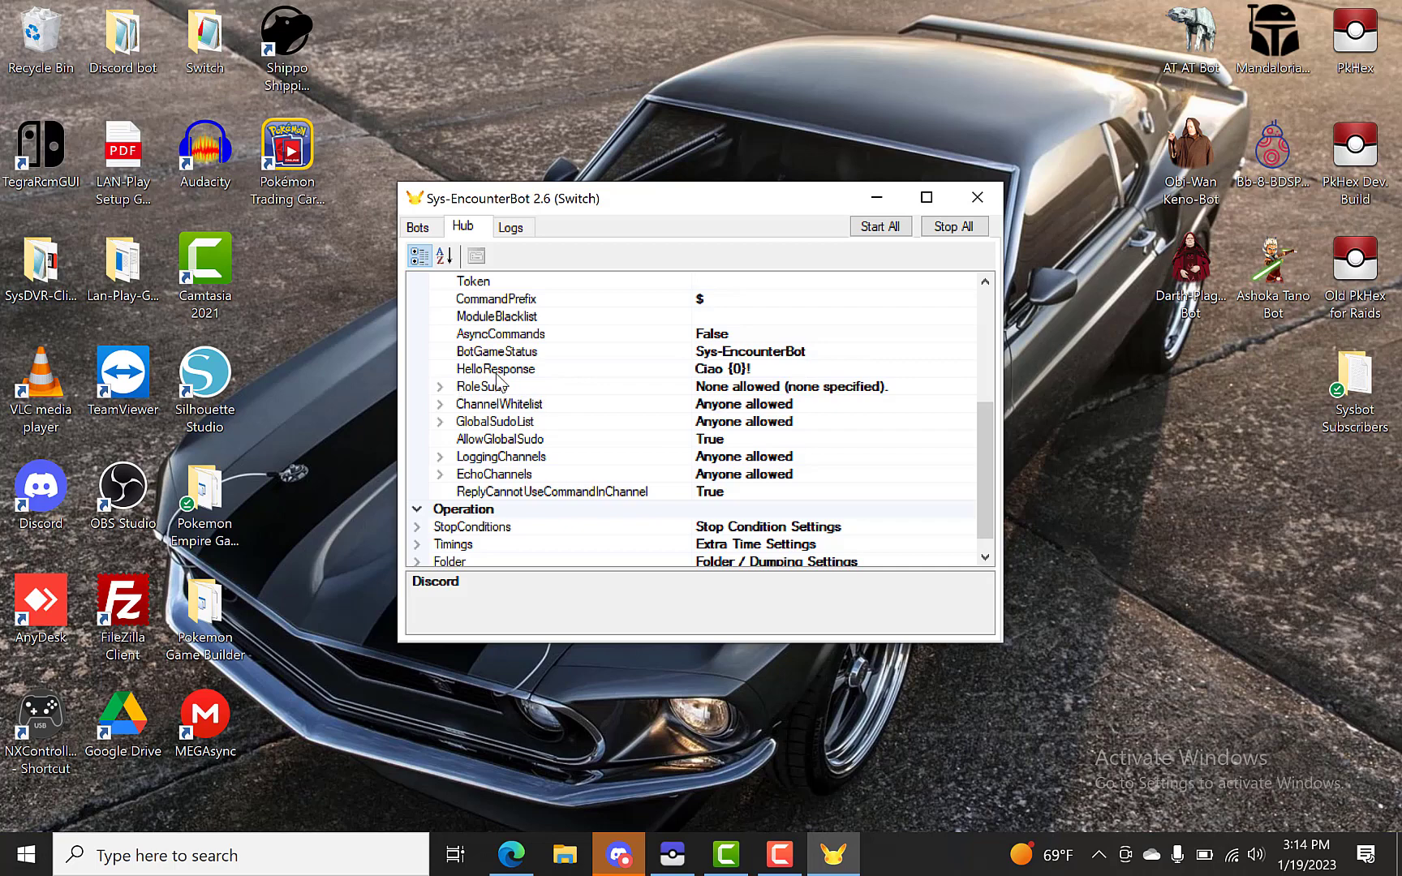
pyautogui.moveTo(499, 366)
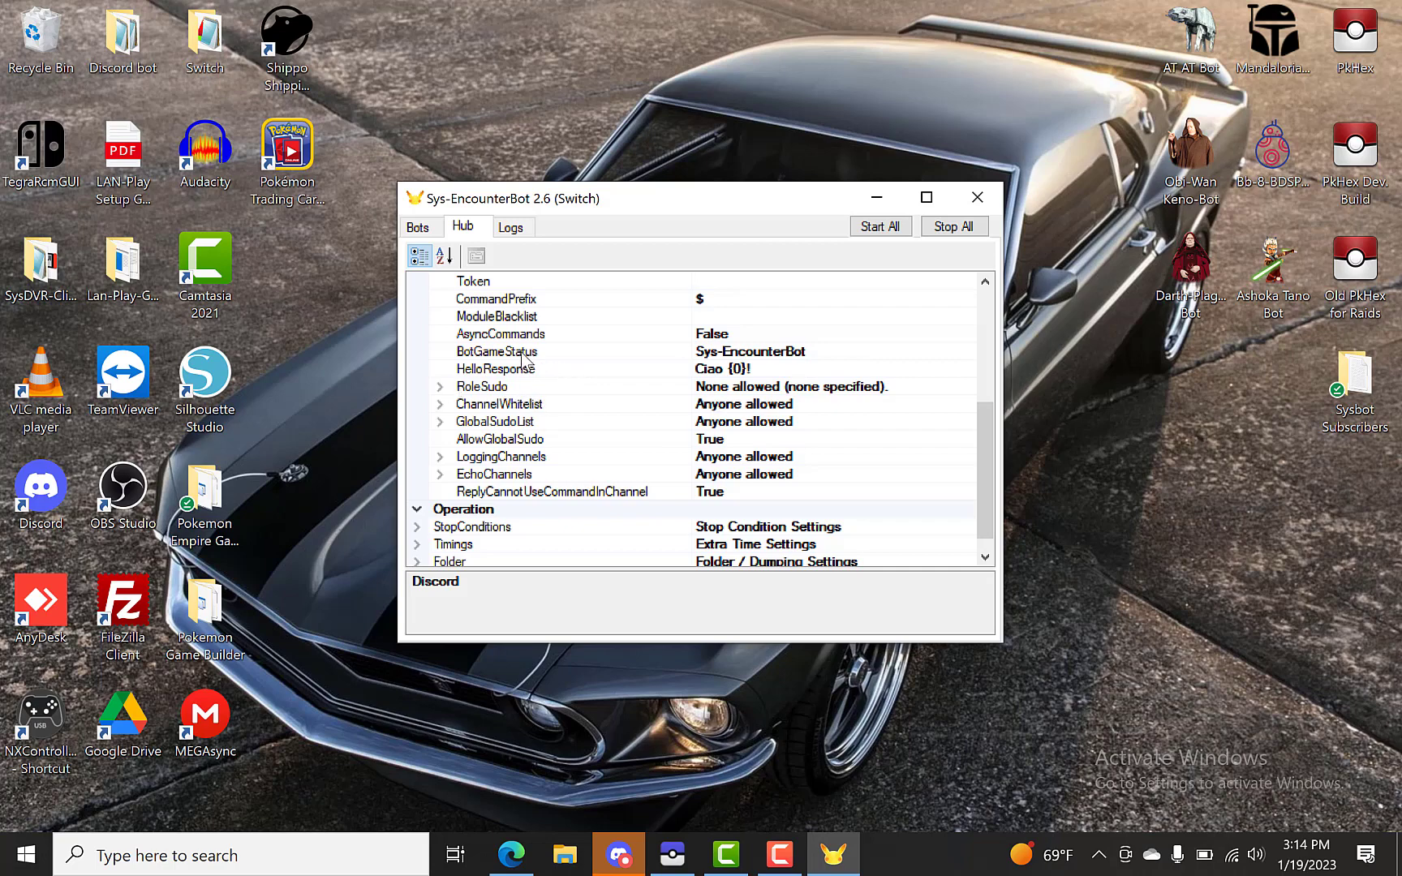
pyautogui.moveTo(535, 410)
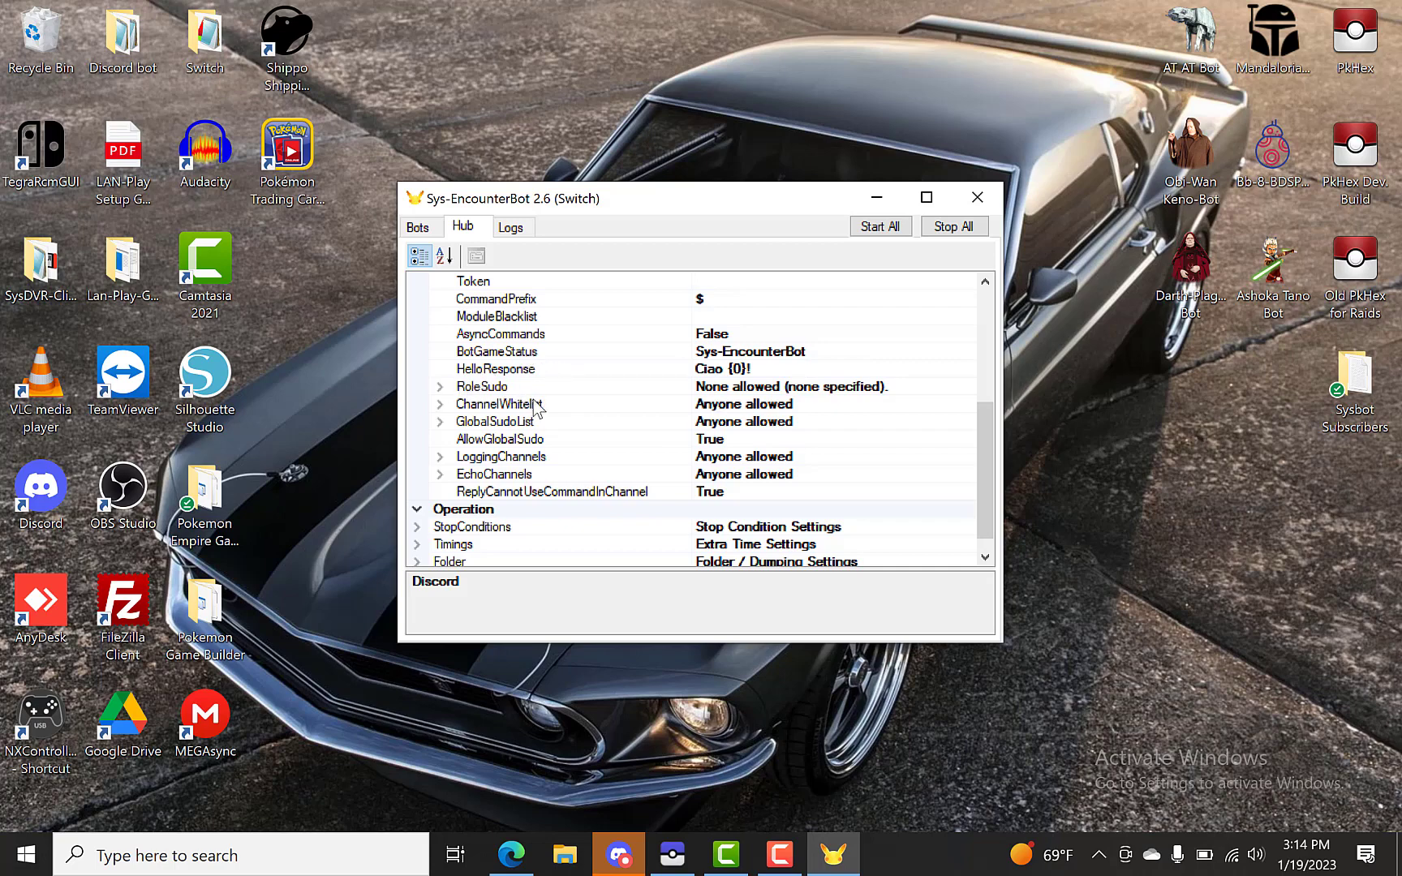
pyautogui.moveTo(474, 413)
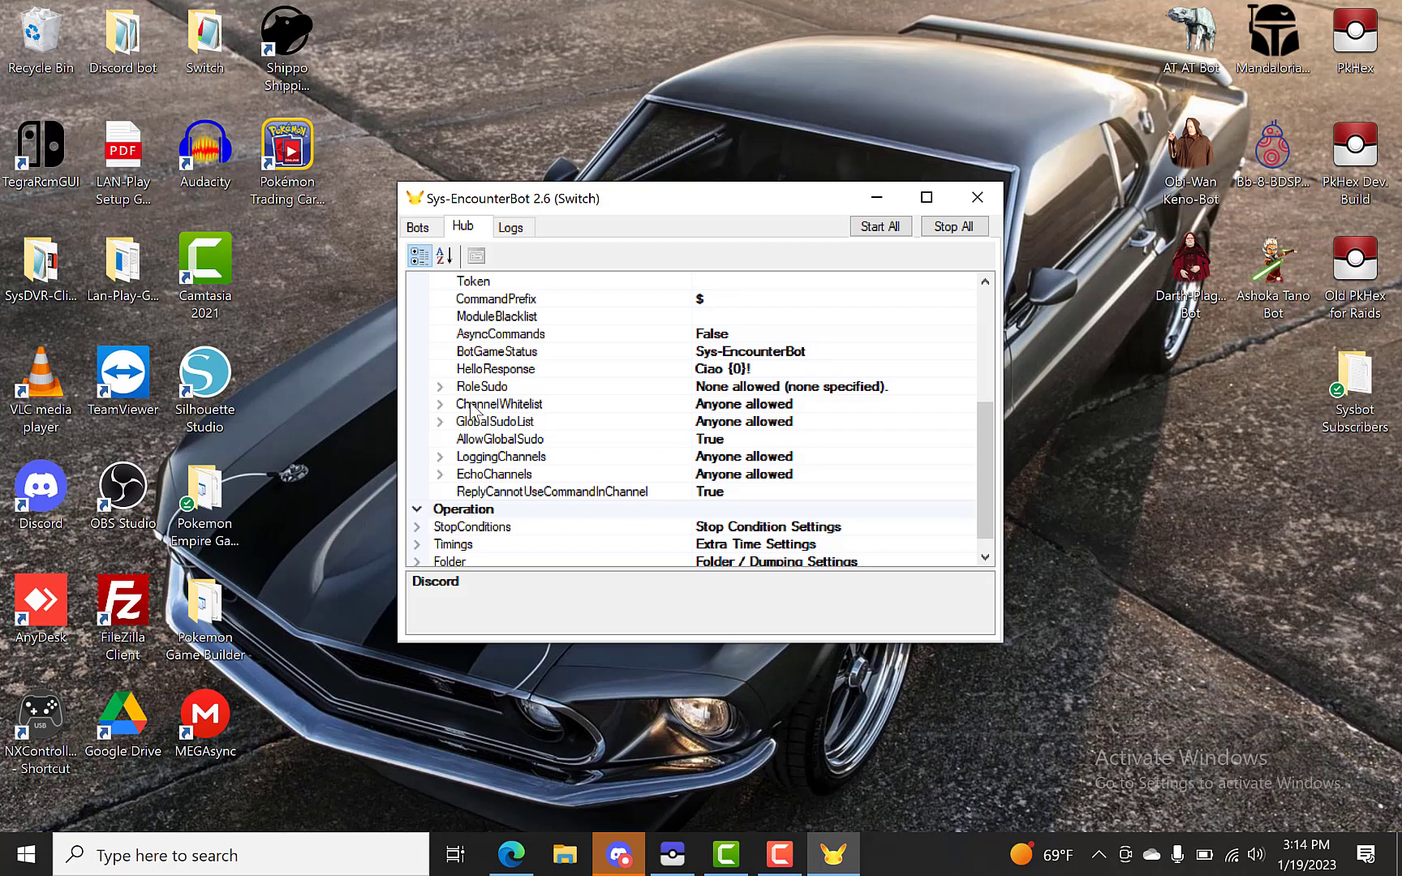
pyautogui.moveTo(549, 411)
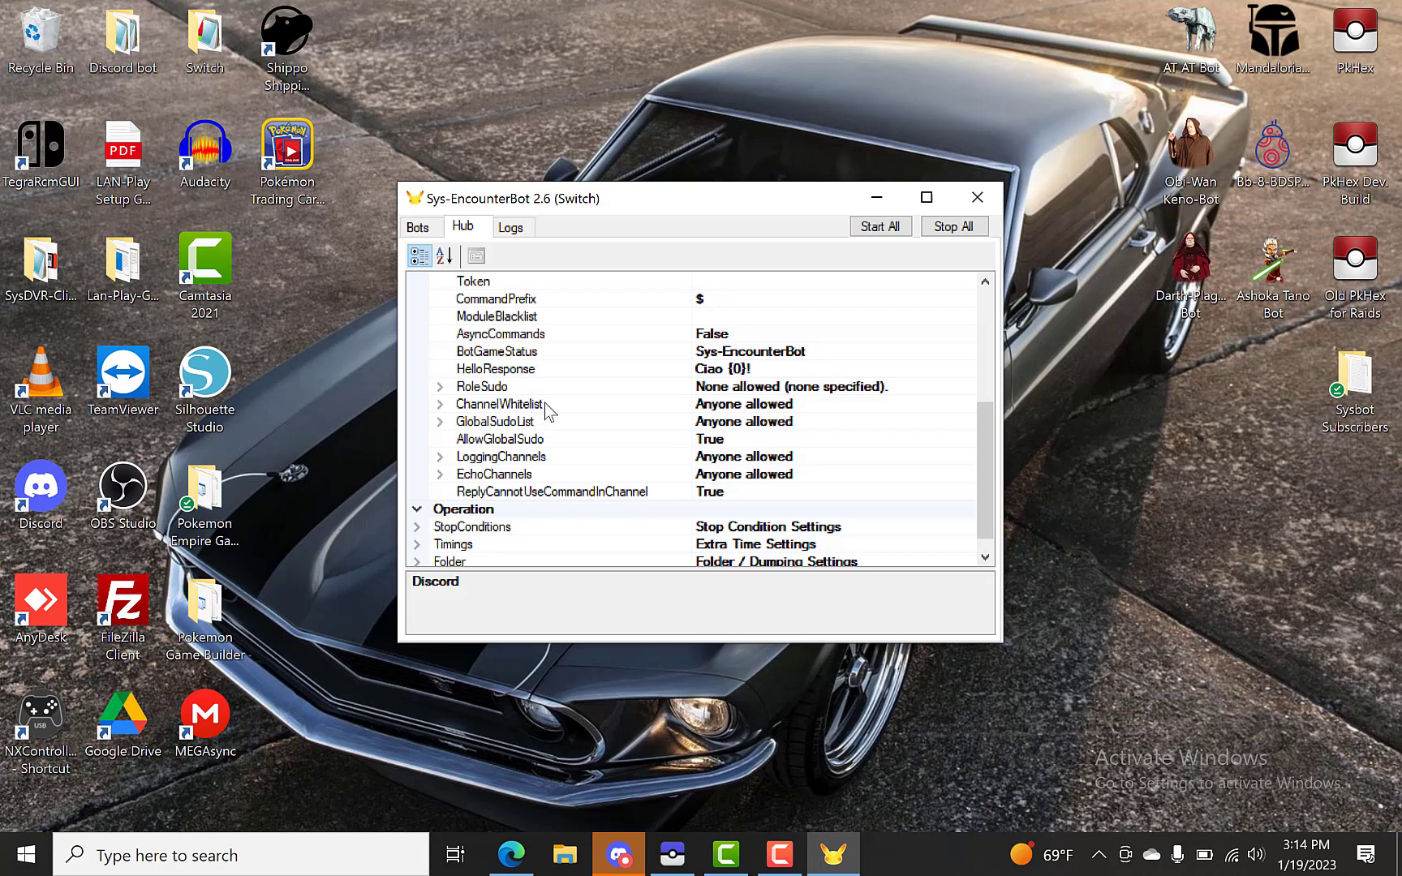
pyautogui.moveTo(700, 414)
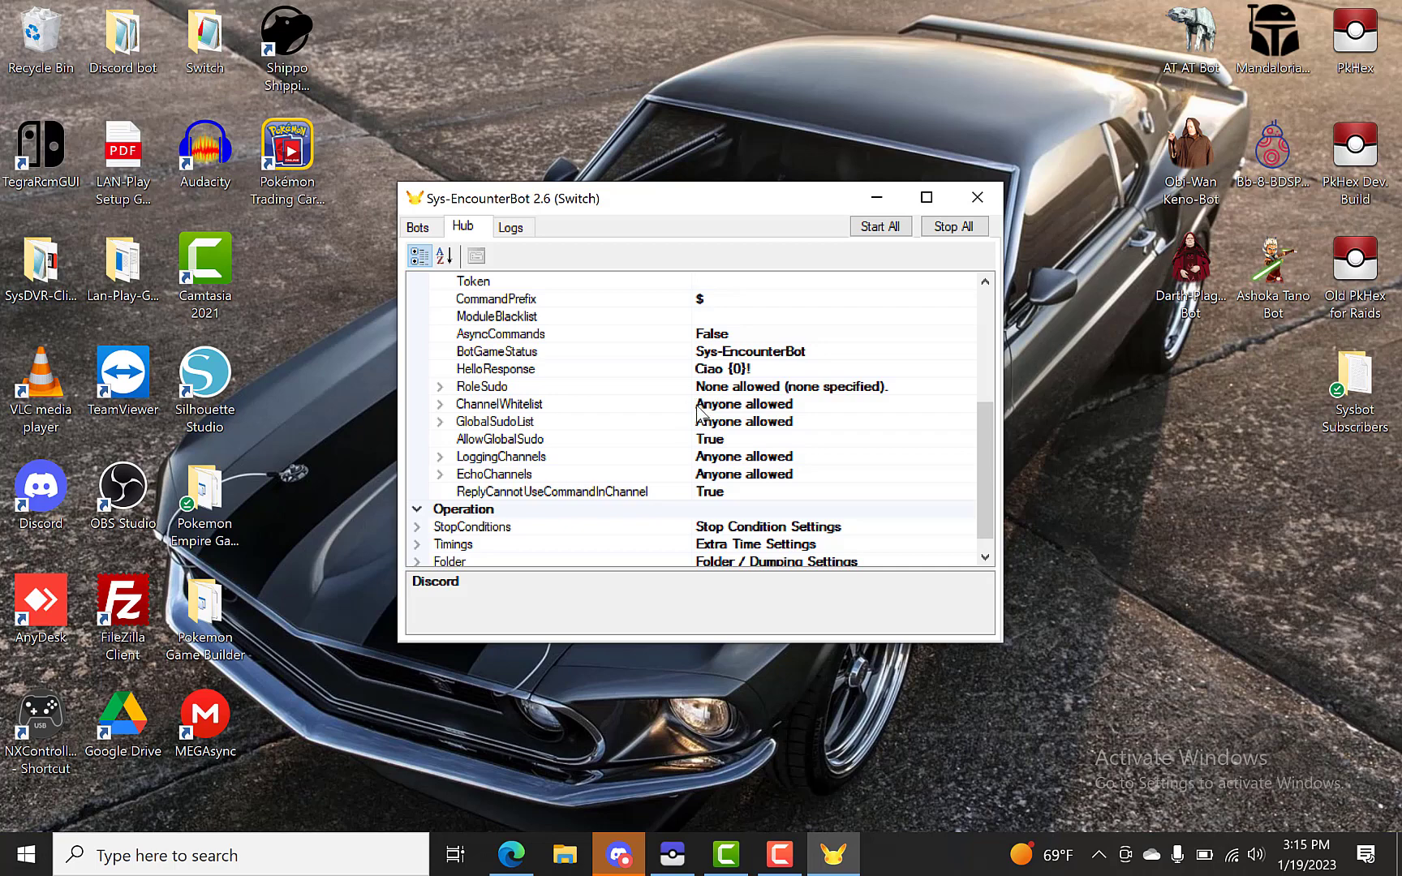
pyautogui.moveTo(722, 412)
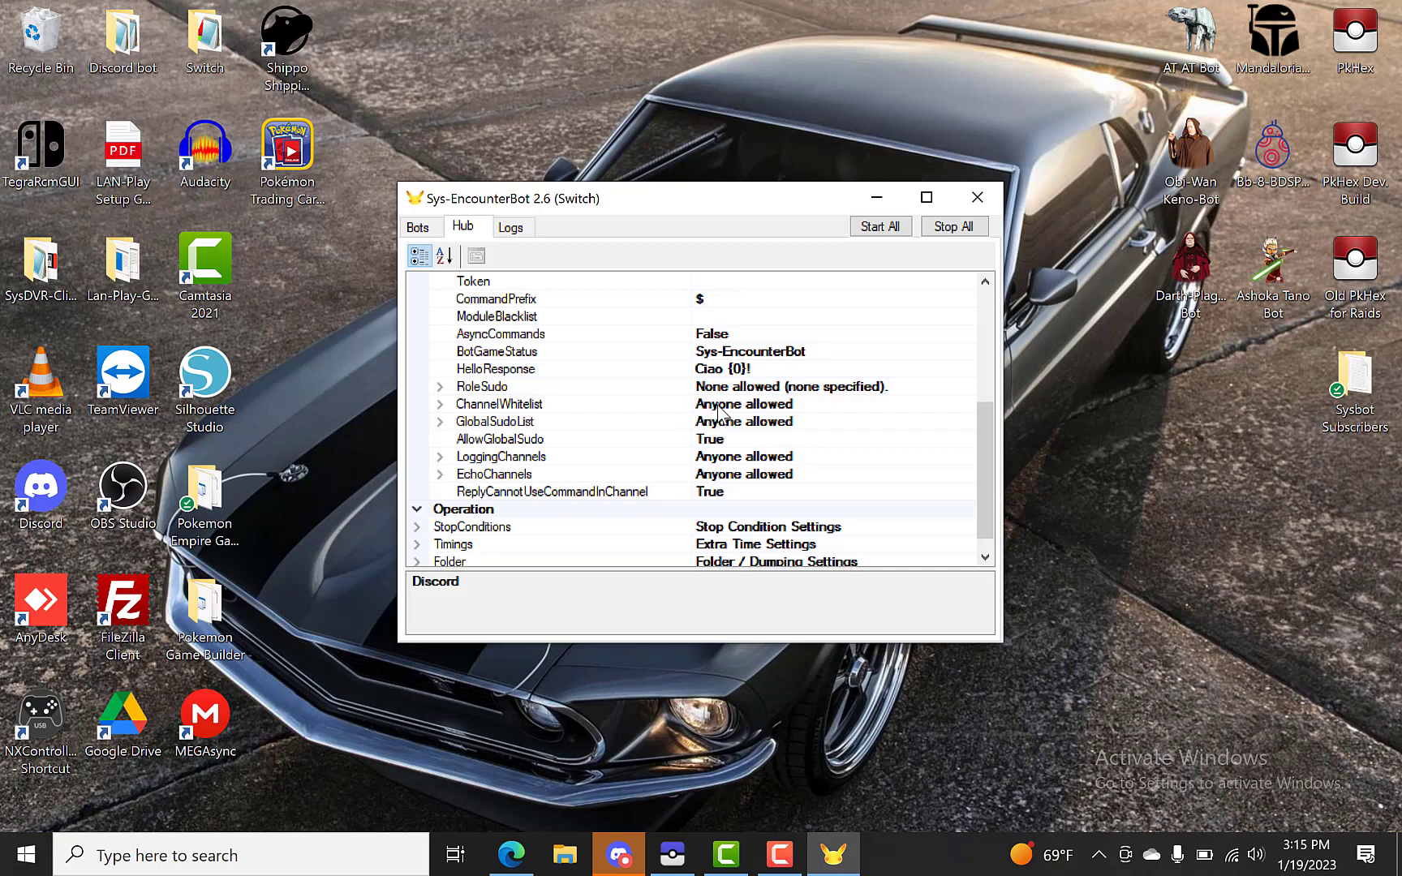
pyautogui.moveTo(787, 419)
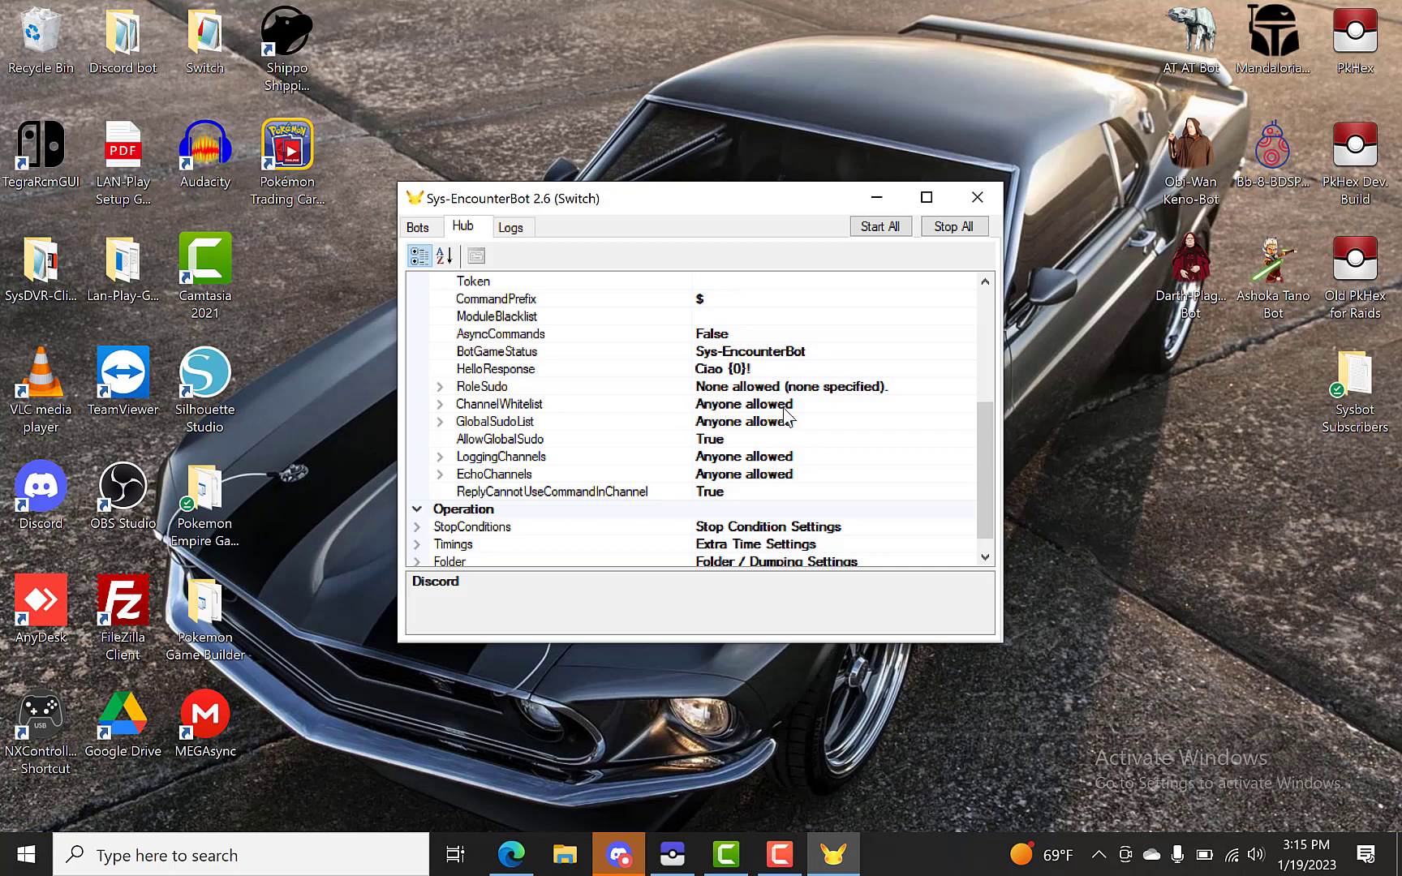
pyautogui.moveTo(732, 416)
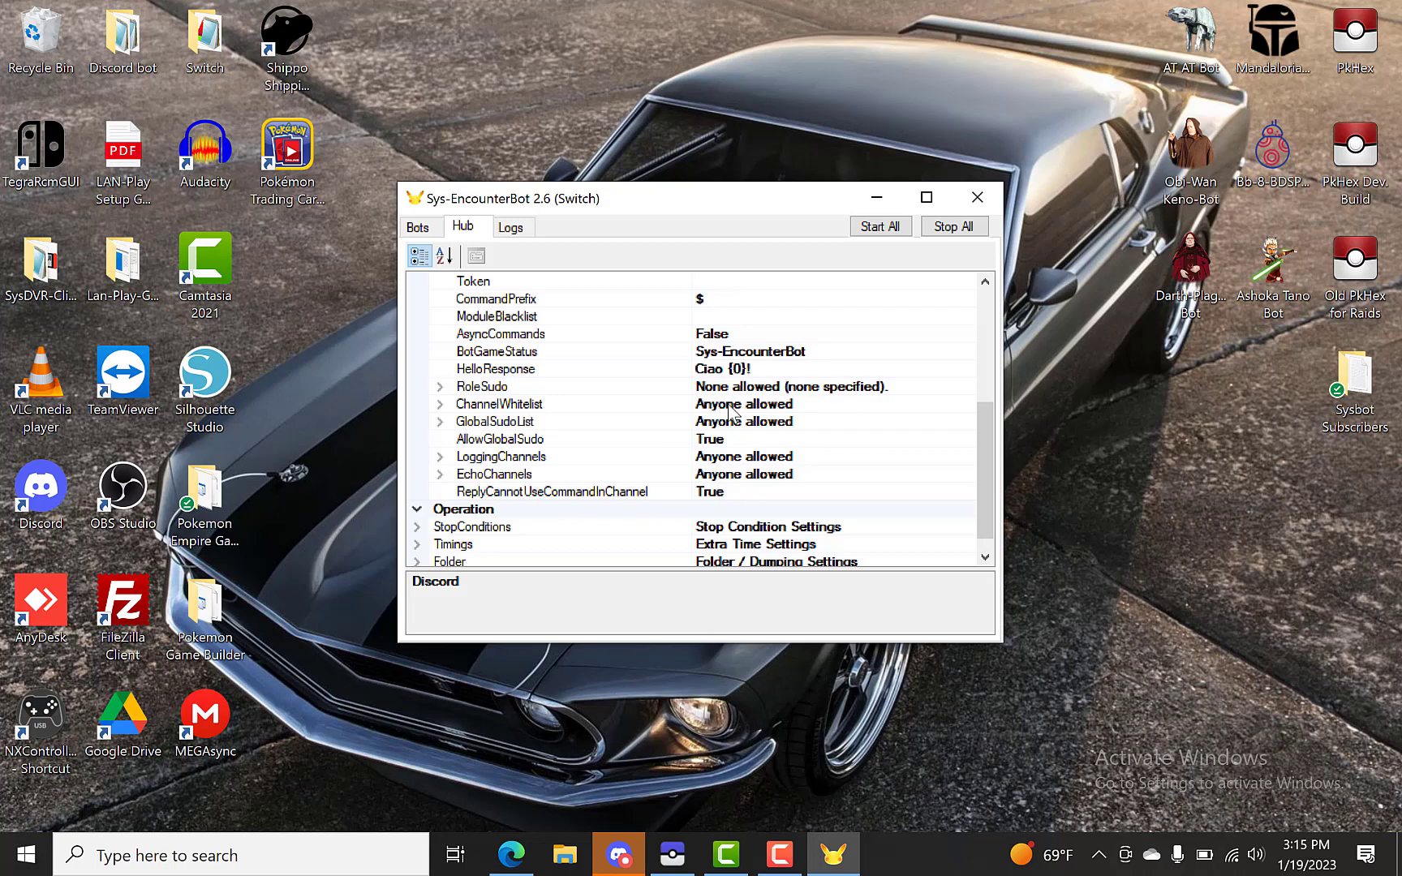
pyautogui.click(440, 404)
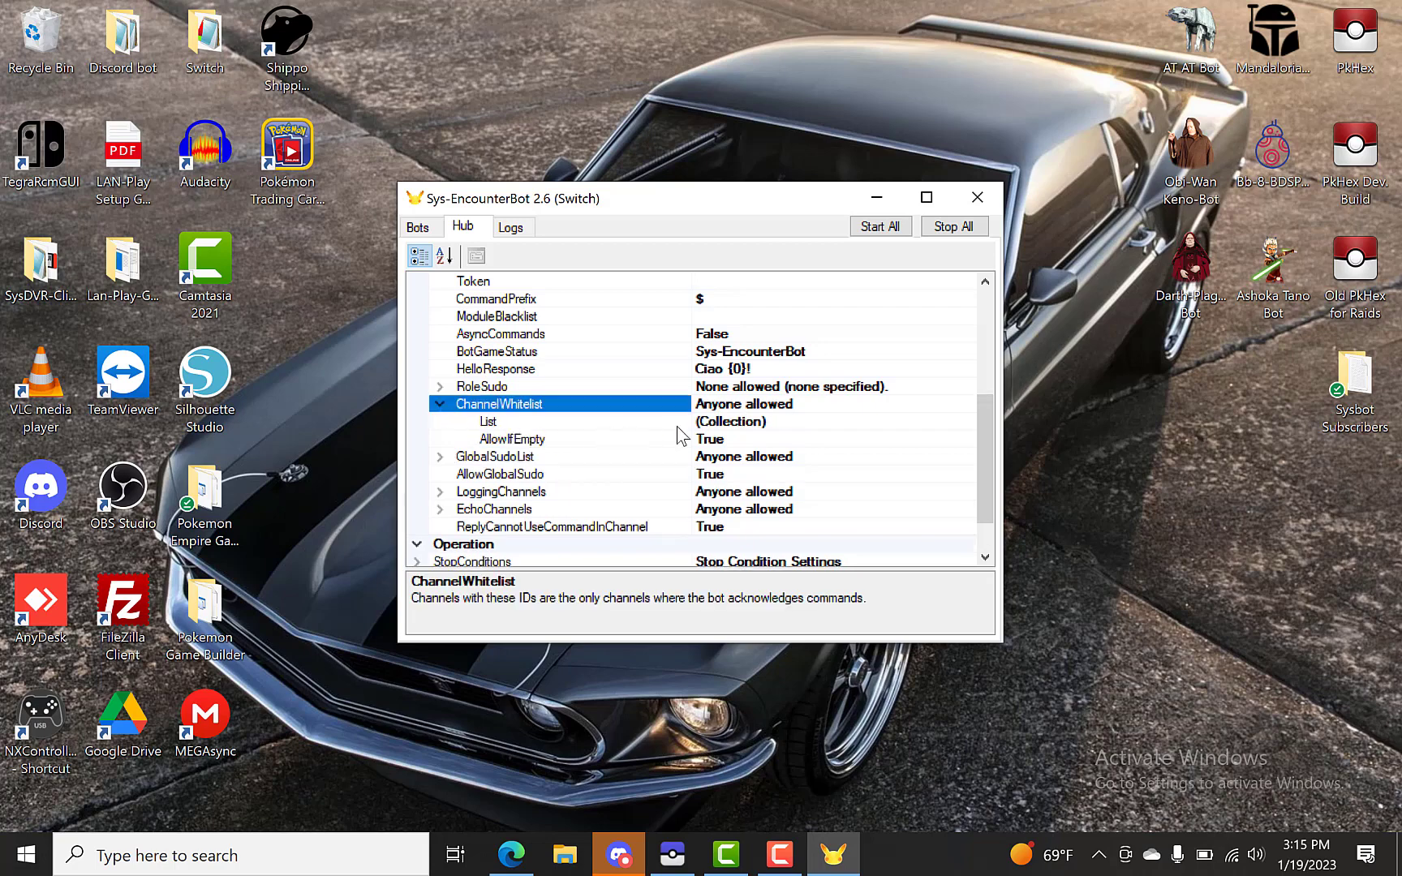
pyautogui.click(487, 421)
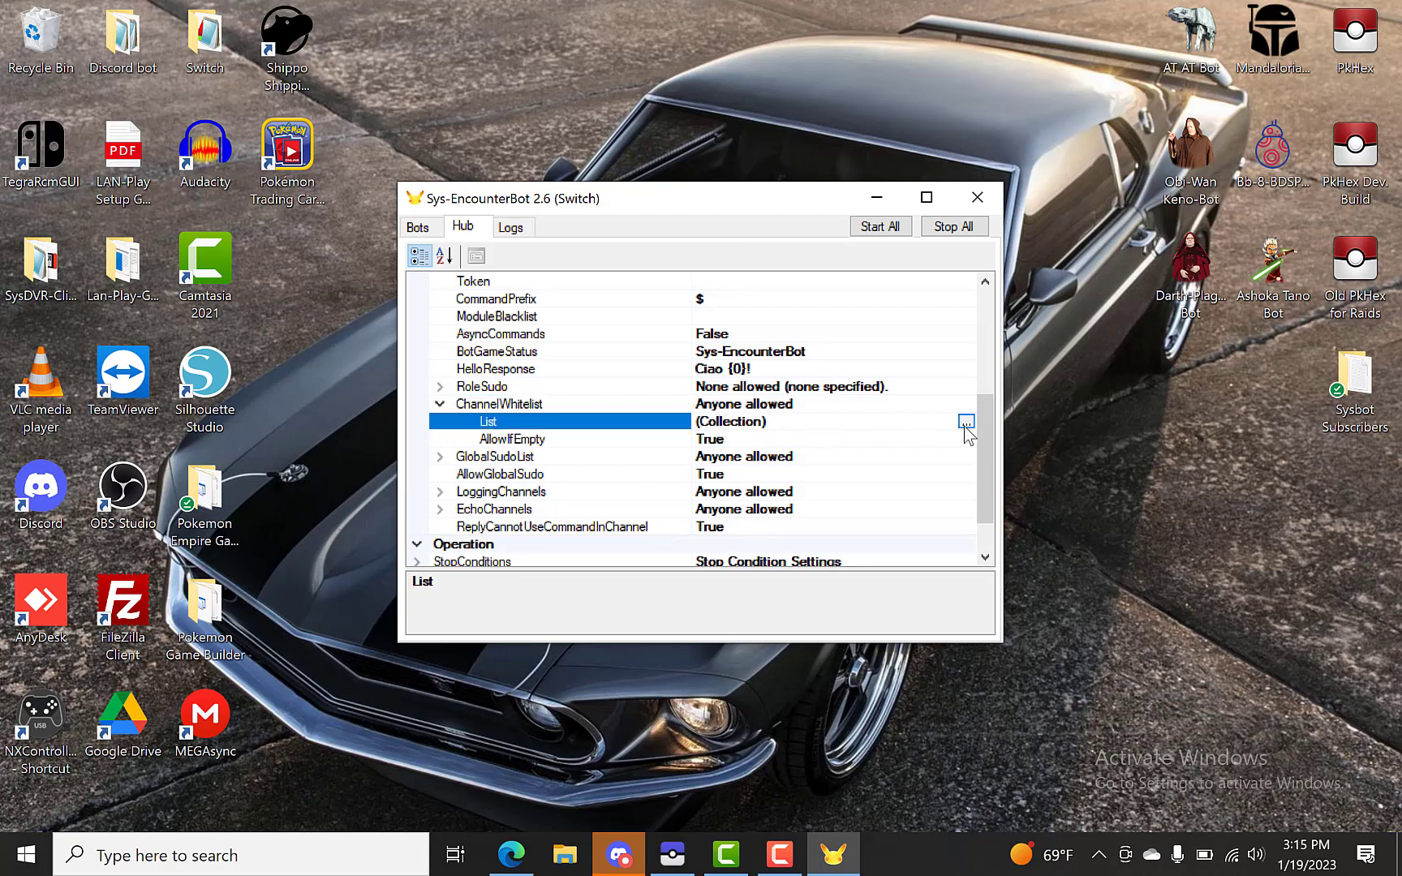
pyautogui.click(965, 421)
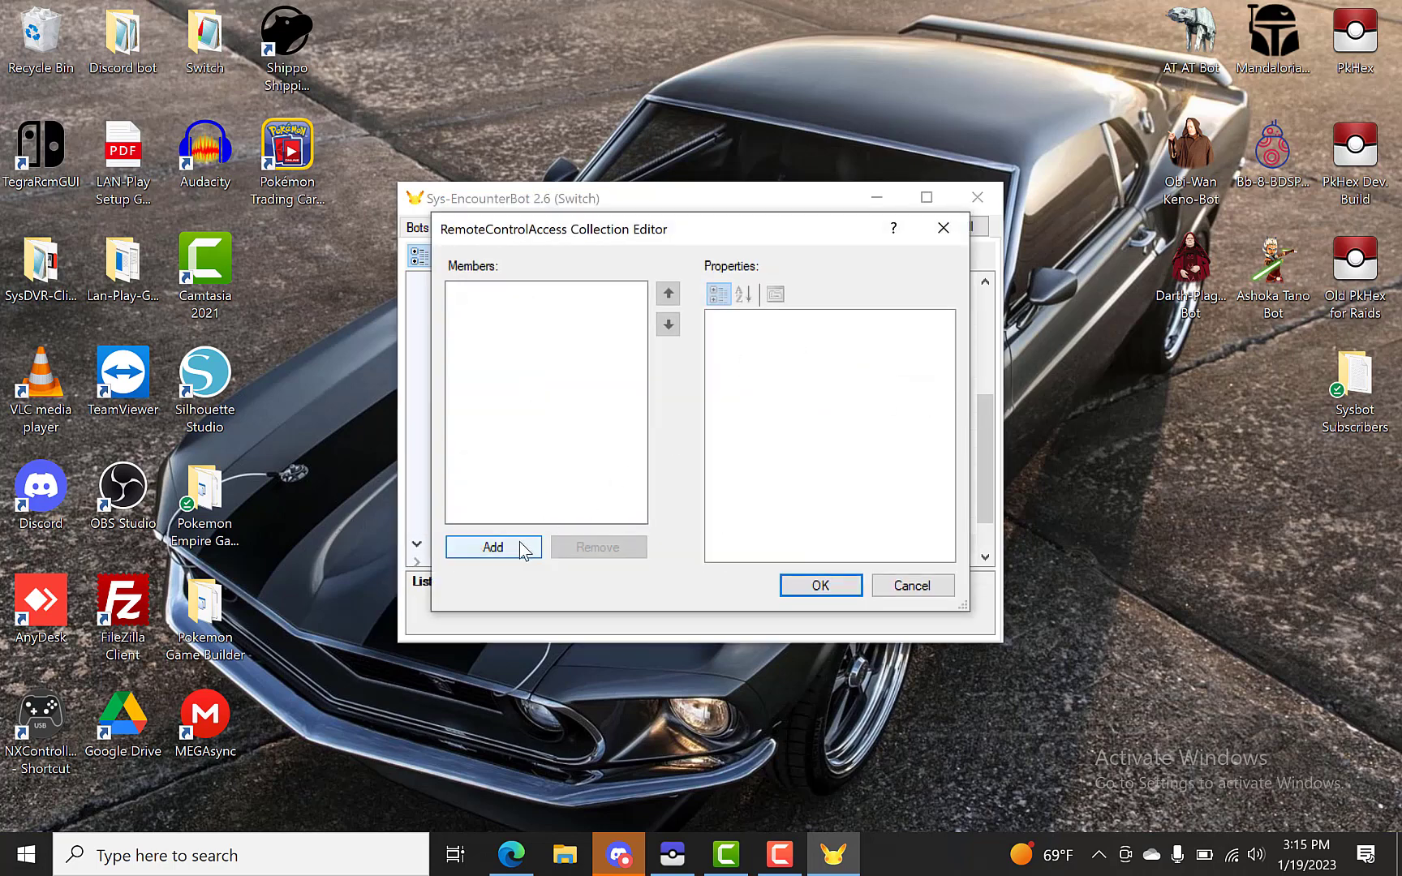
pyautogui.click(491, 546)
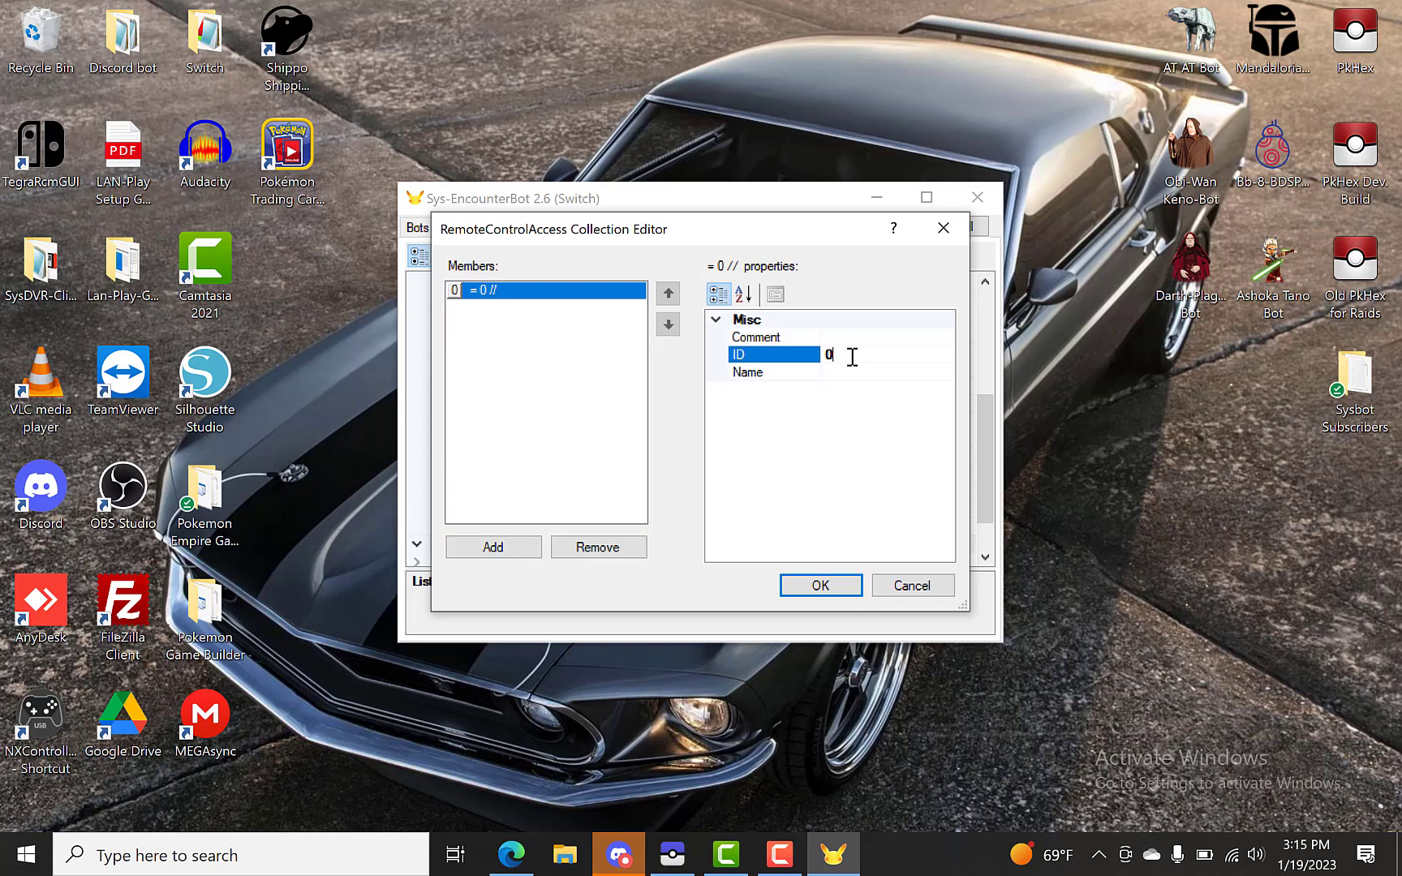
pyautogui.moveTo(945, 394)
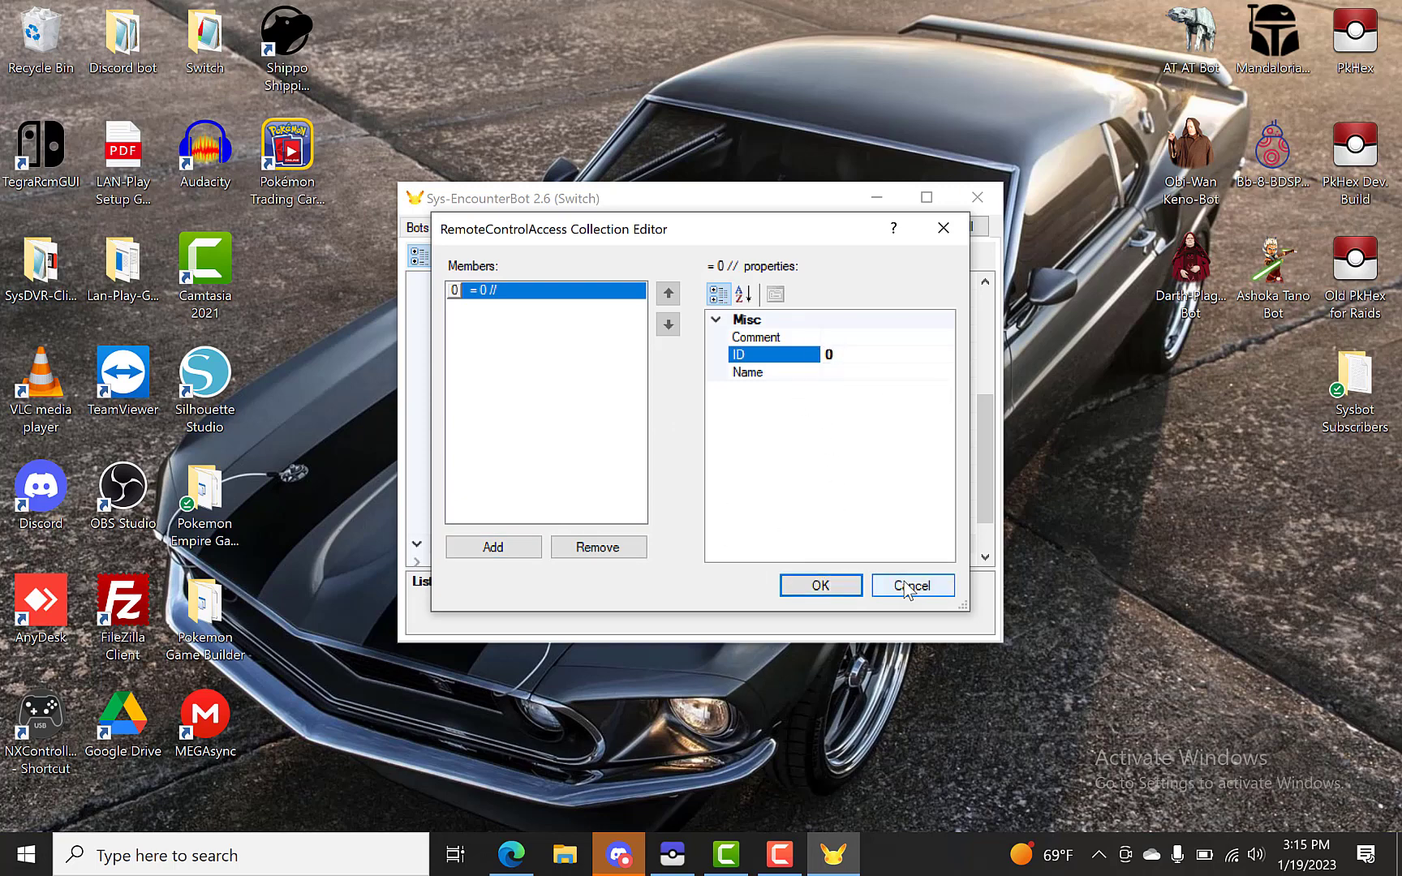
pyautogui.click(911, 585)
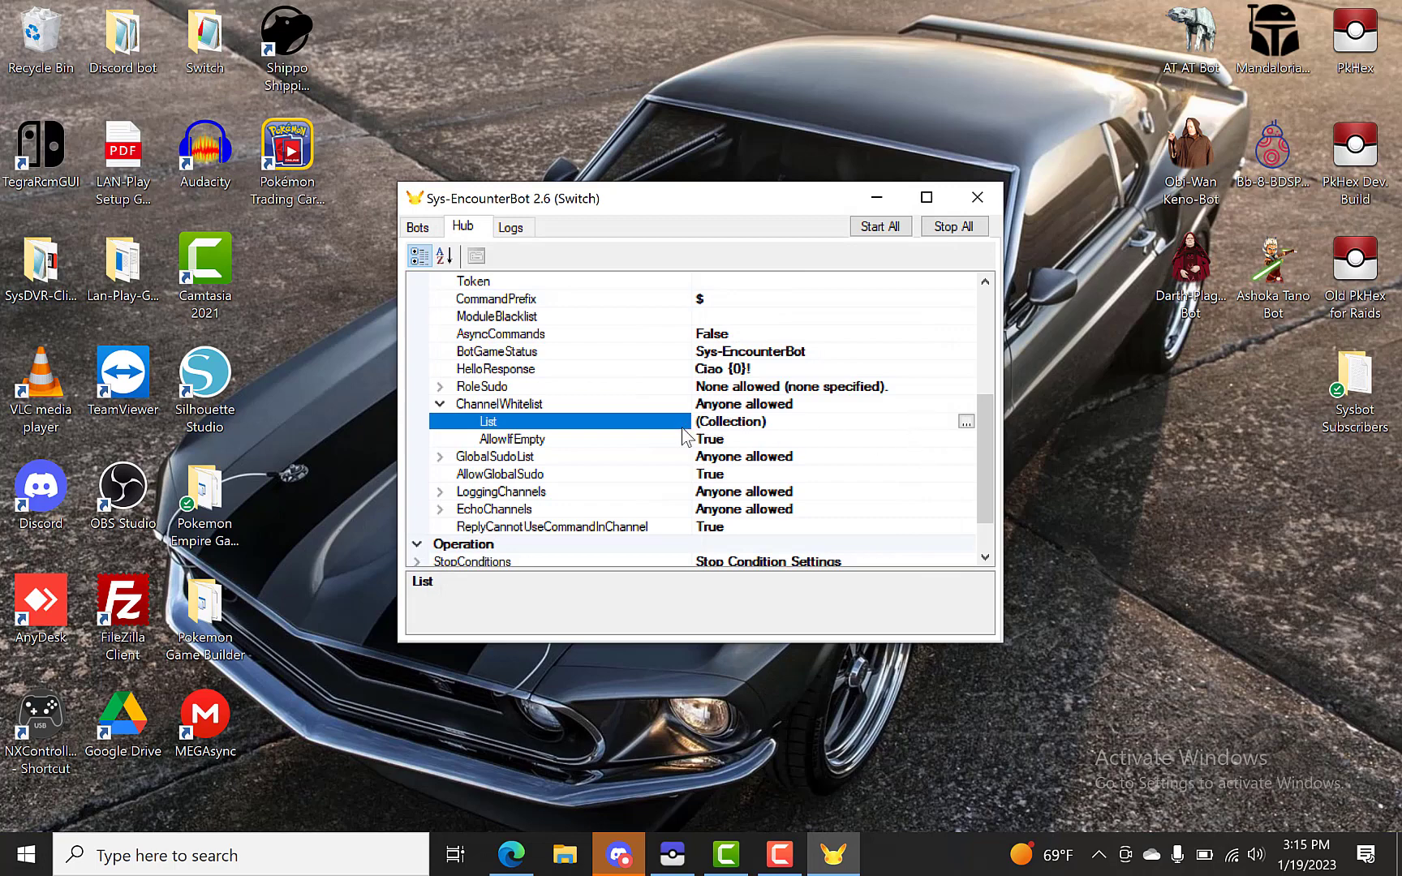
pyautogui.moveTo(438, 409)
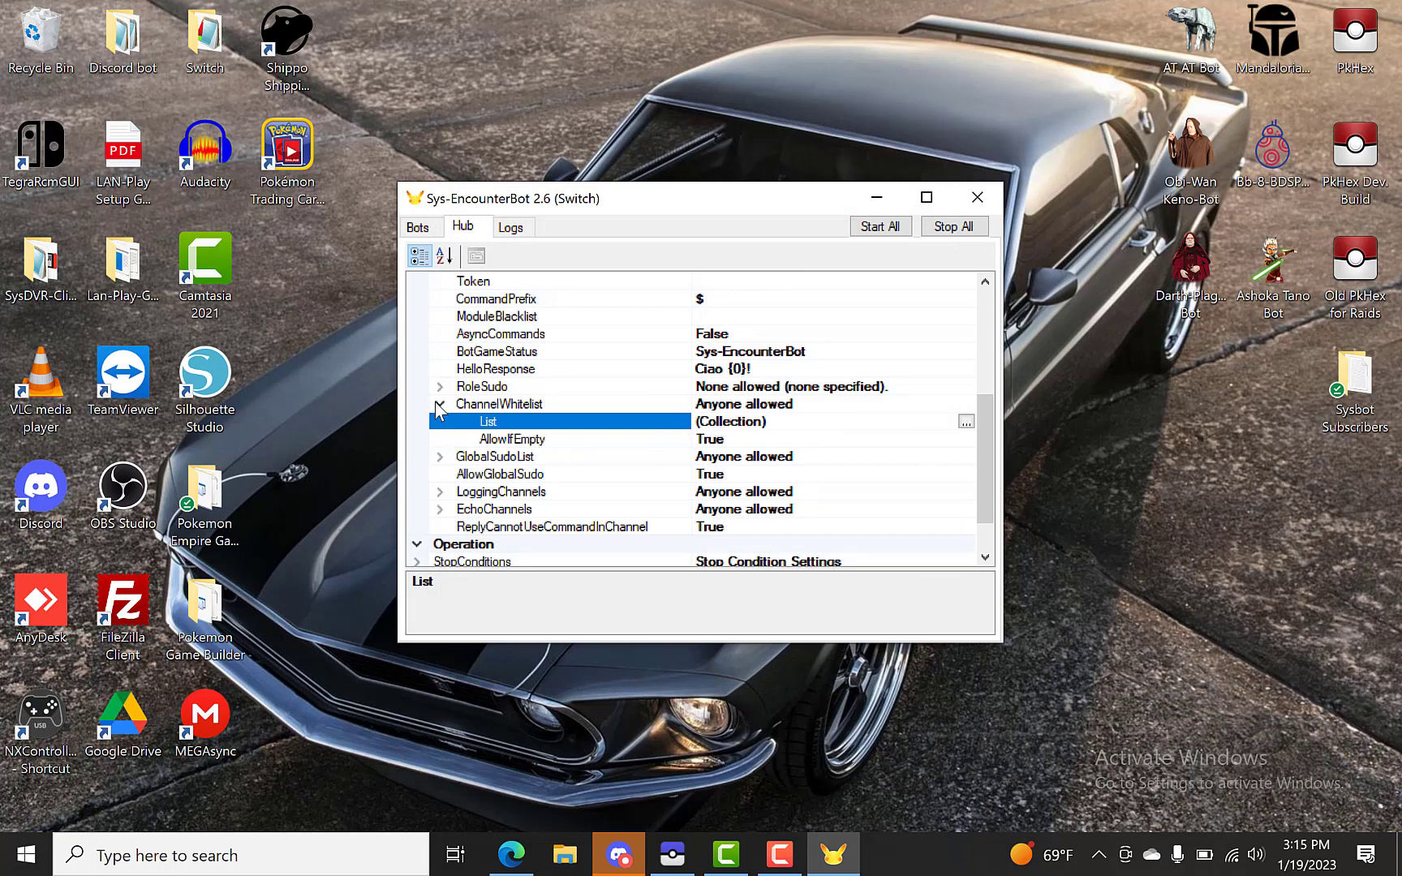
pyautogui.click(438, 403)
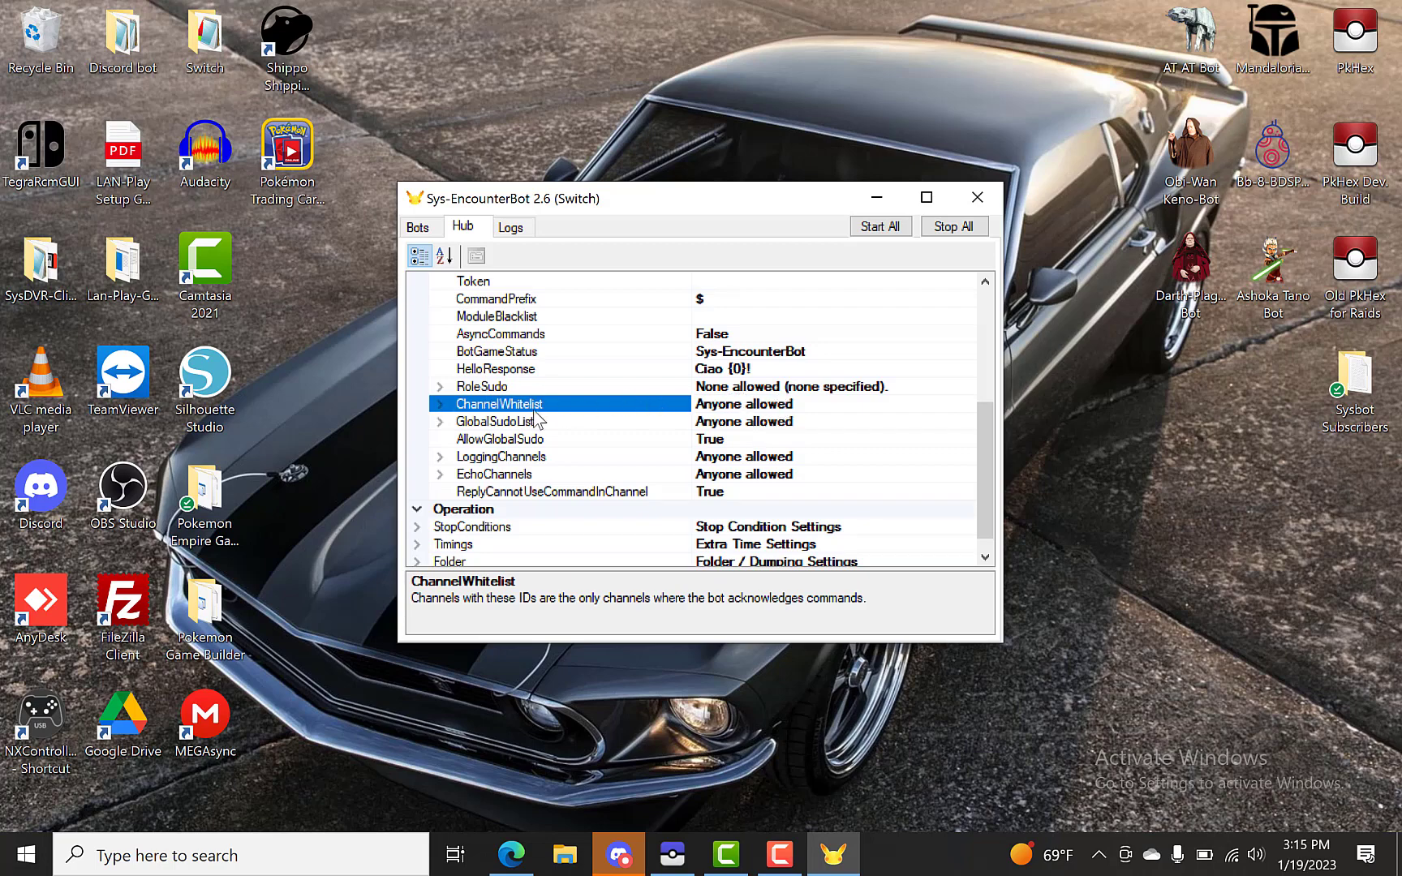
pyautogui.moveTo(642, 395)
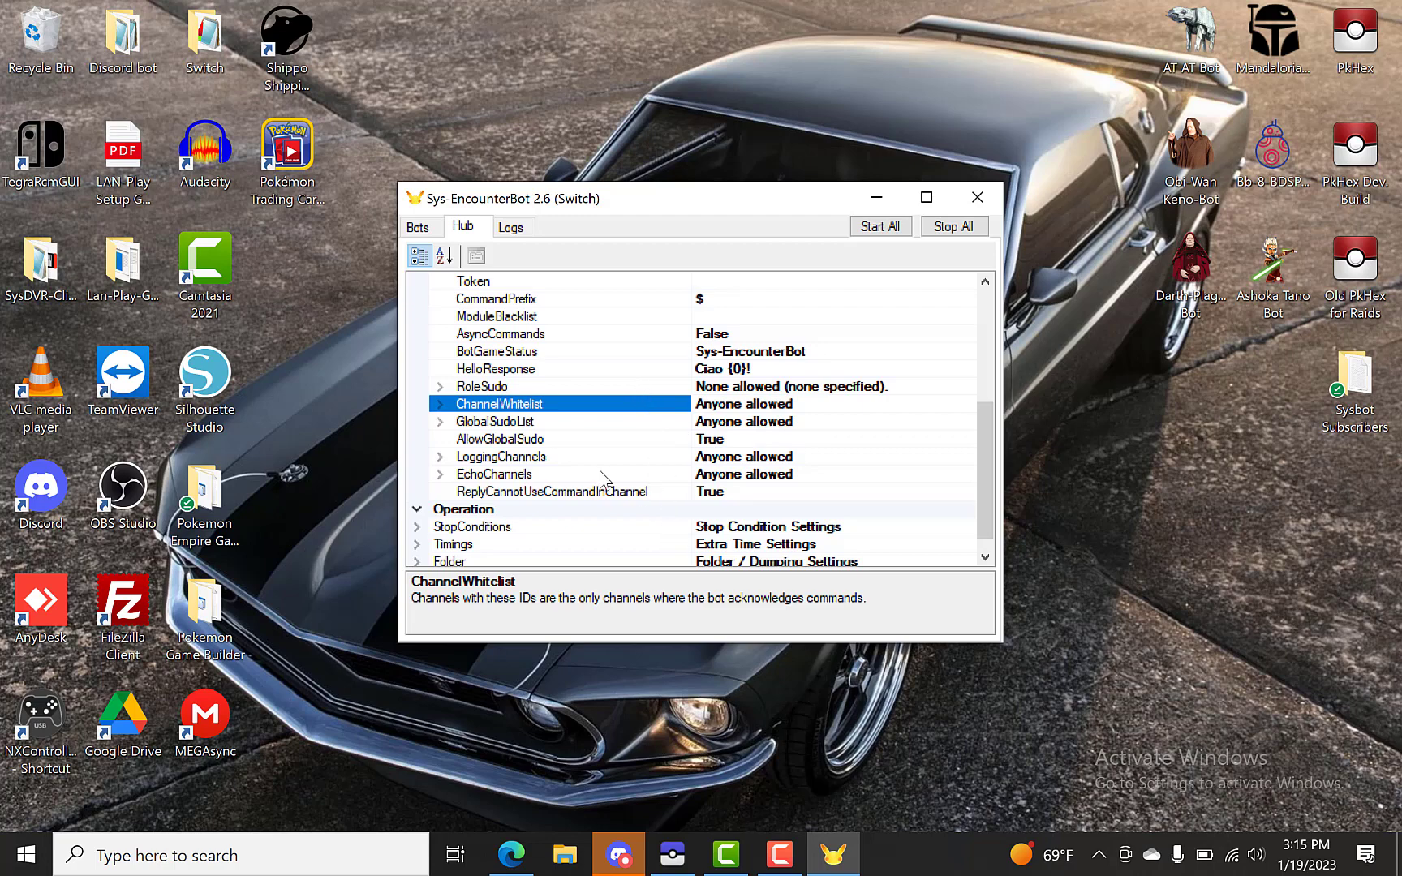
# Scroll the Hub settings down to Operation's StopConditions, Timings and Folder entries
pyautogui.scroll(-3)
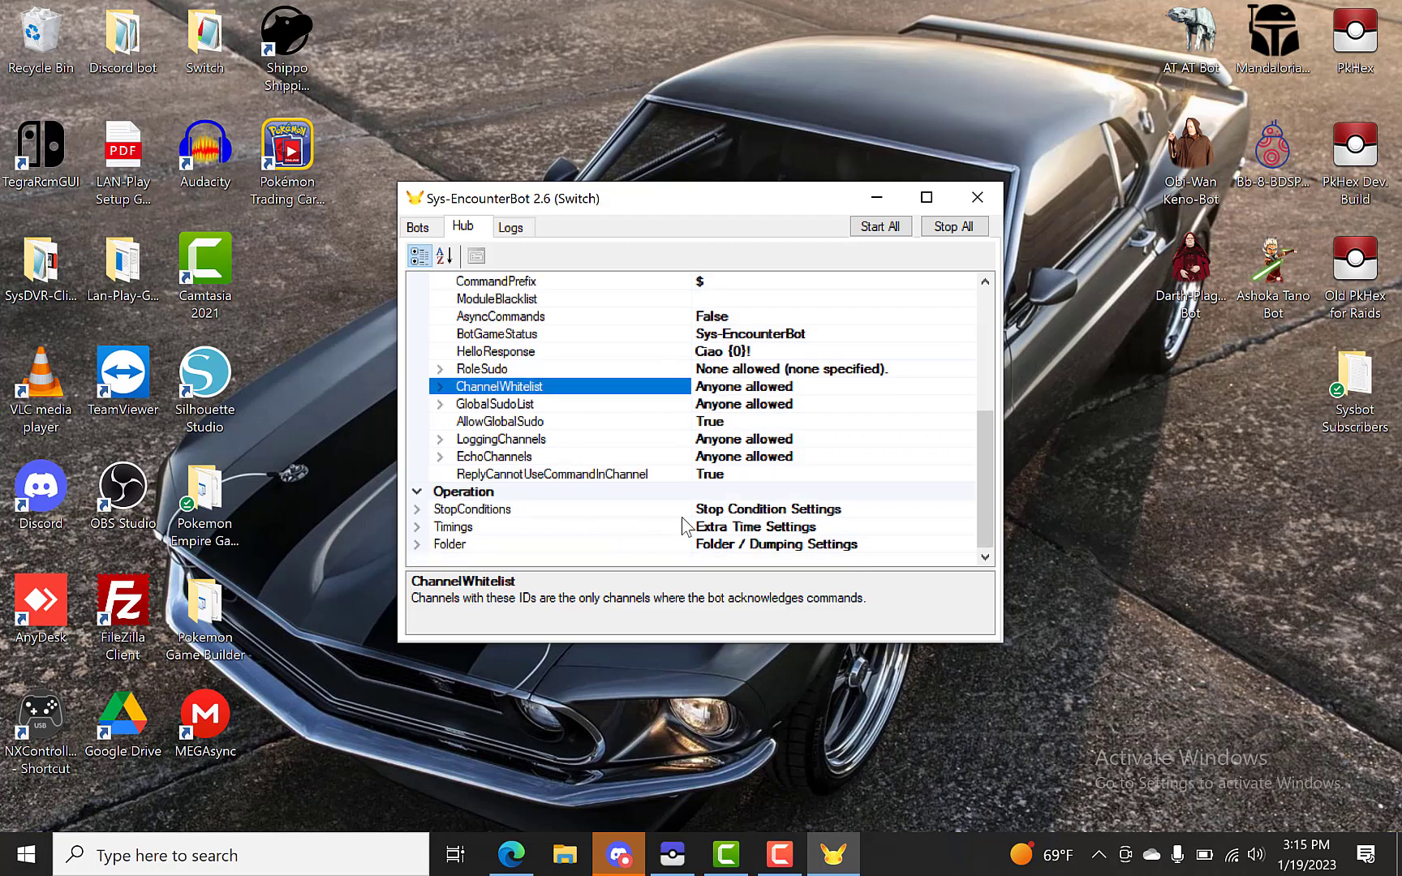
pyautogui.moveTo(429, 536)
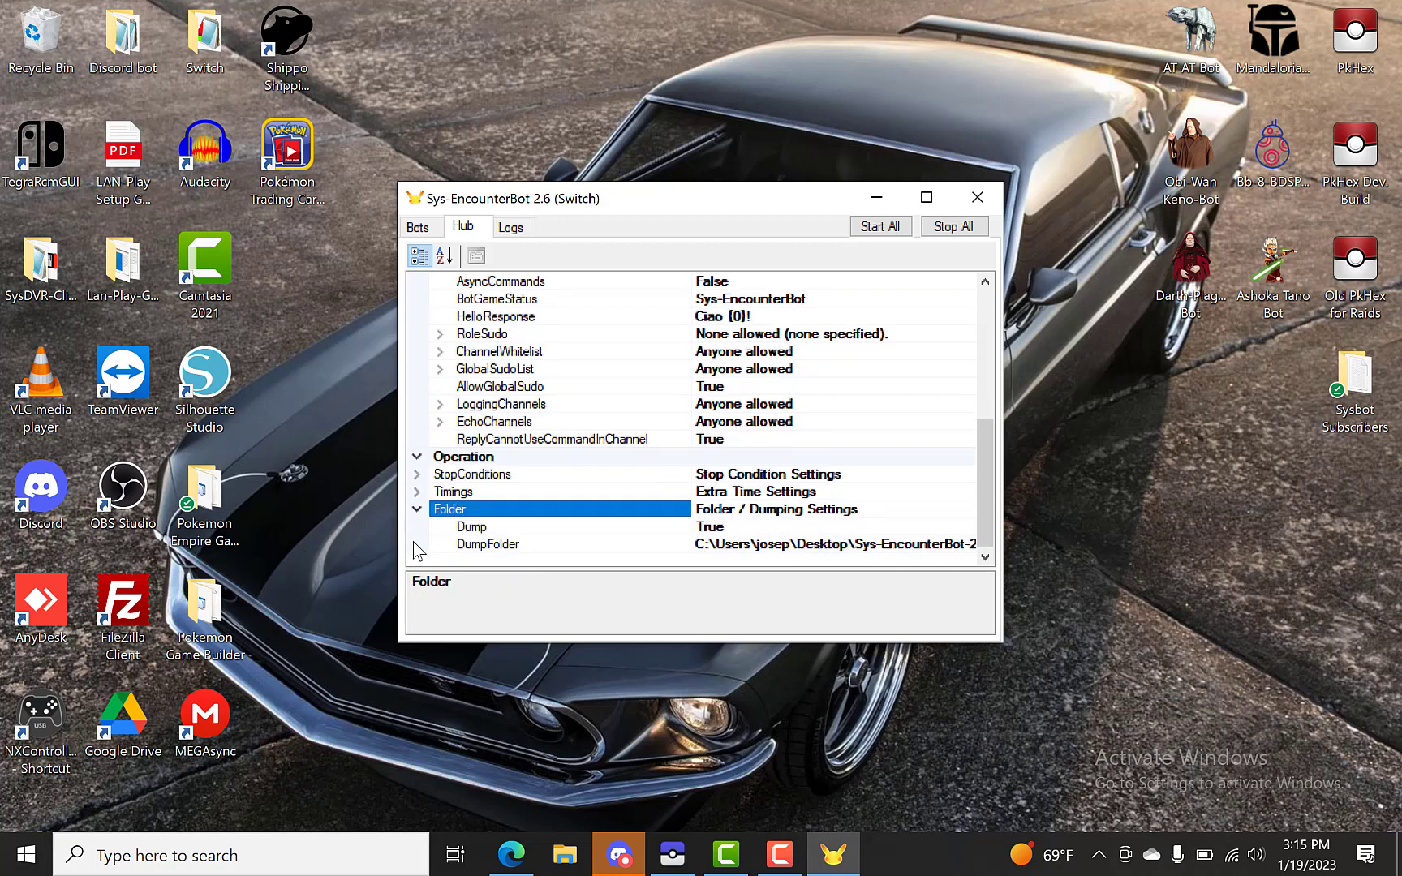
pyautogui.moveTo(546, 545)
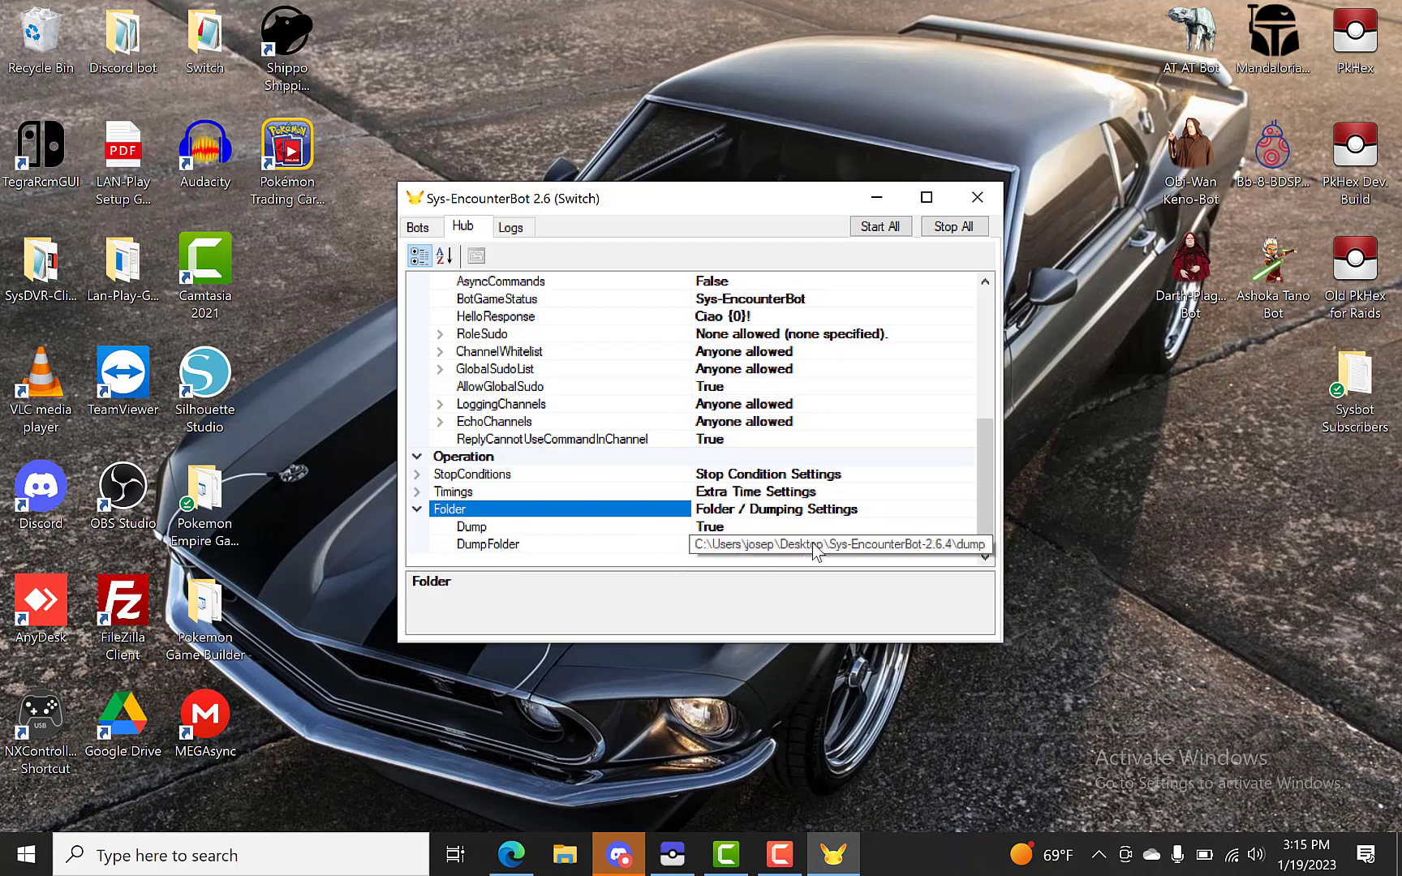
pyautogui.moveTo(916, 554)
pyautogui.write('Lgpe')
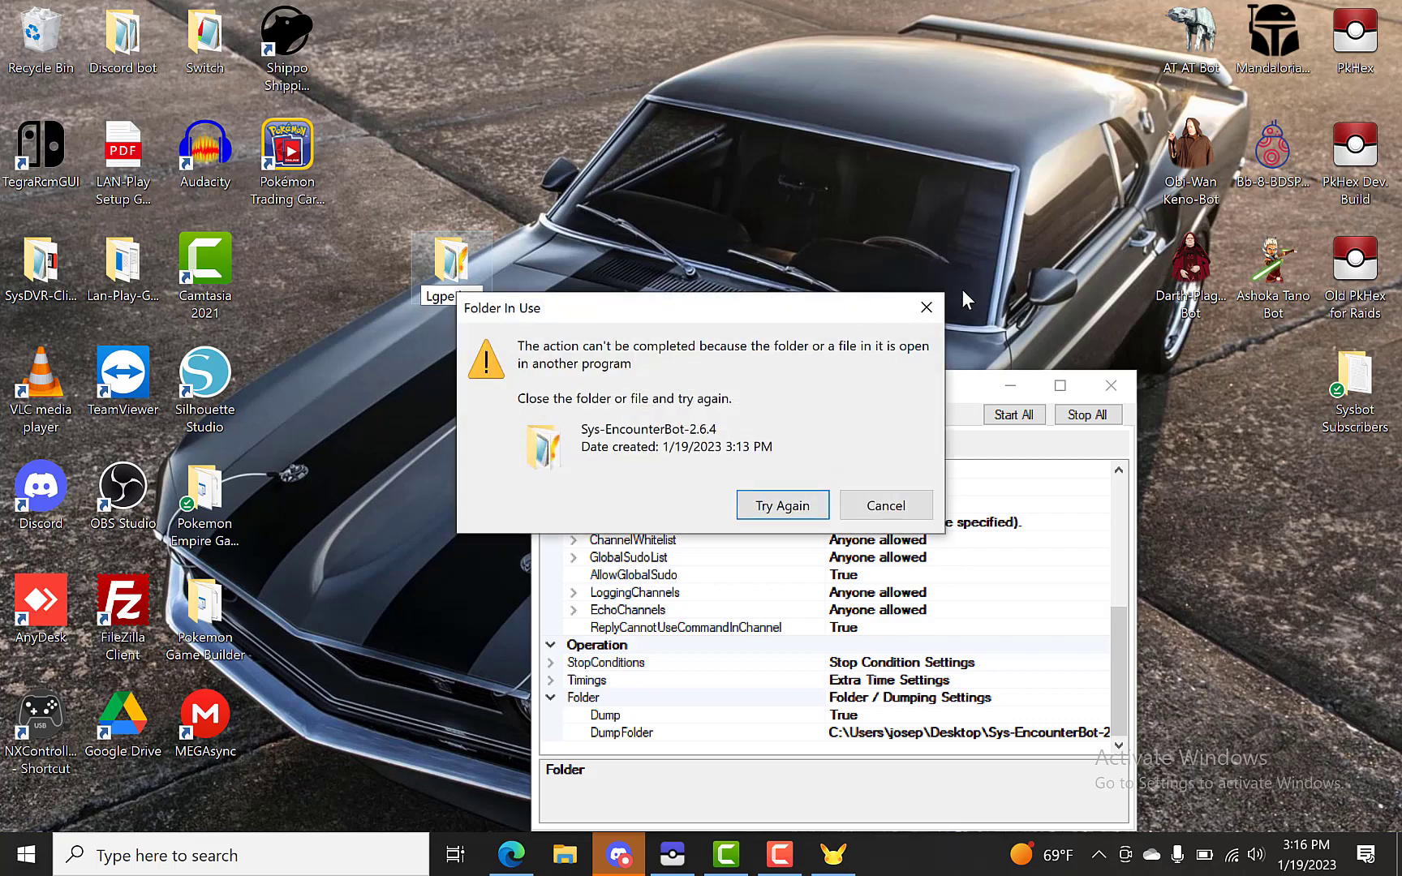
# Rename the desktop bot folder to 'Lgpe bot' and relaunch SysBot.exe from inside it
pyautogui.click(884, 506)
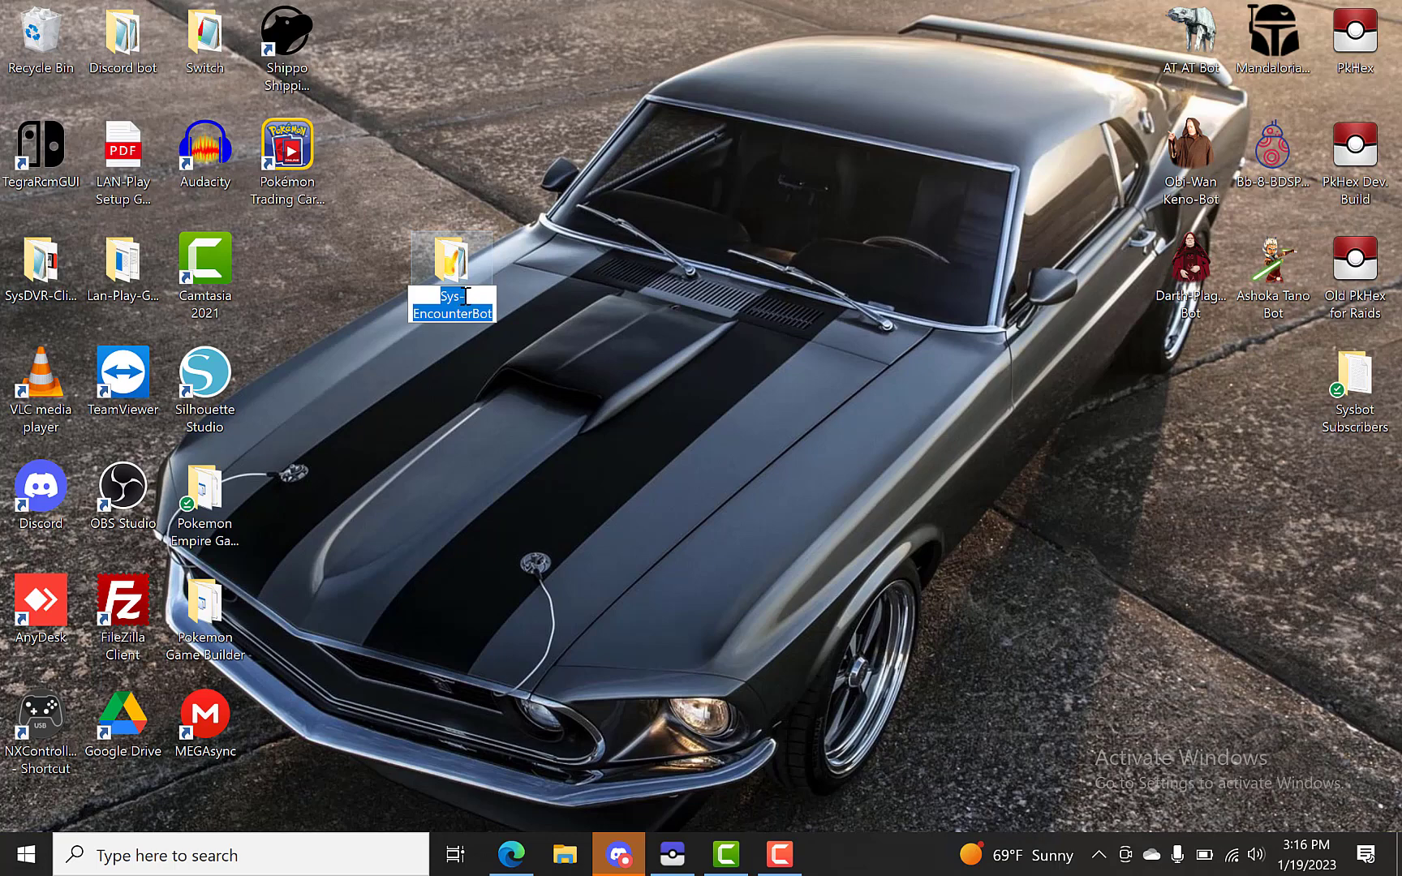
pyautogui.write('Lgpe bot')
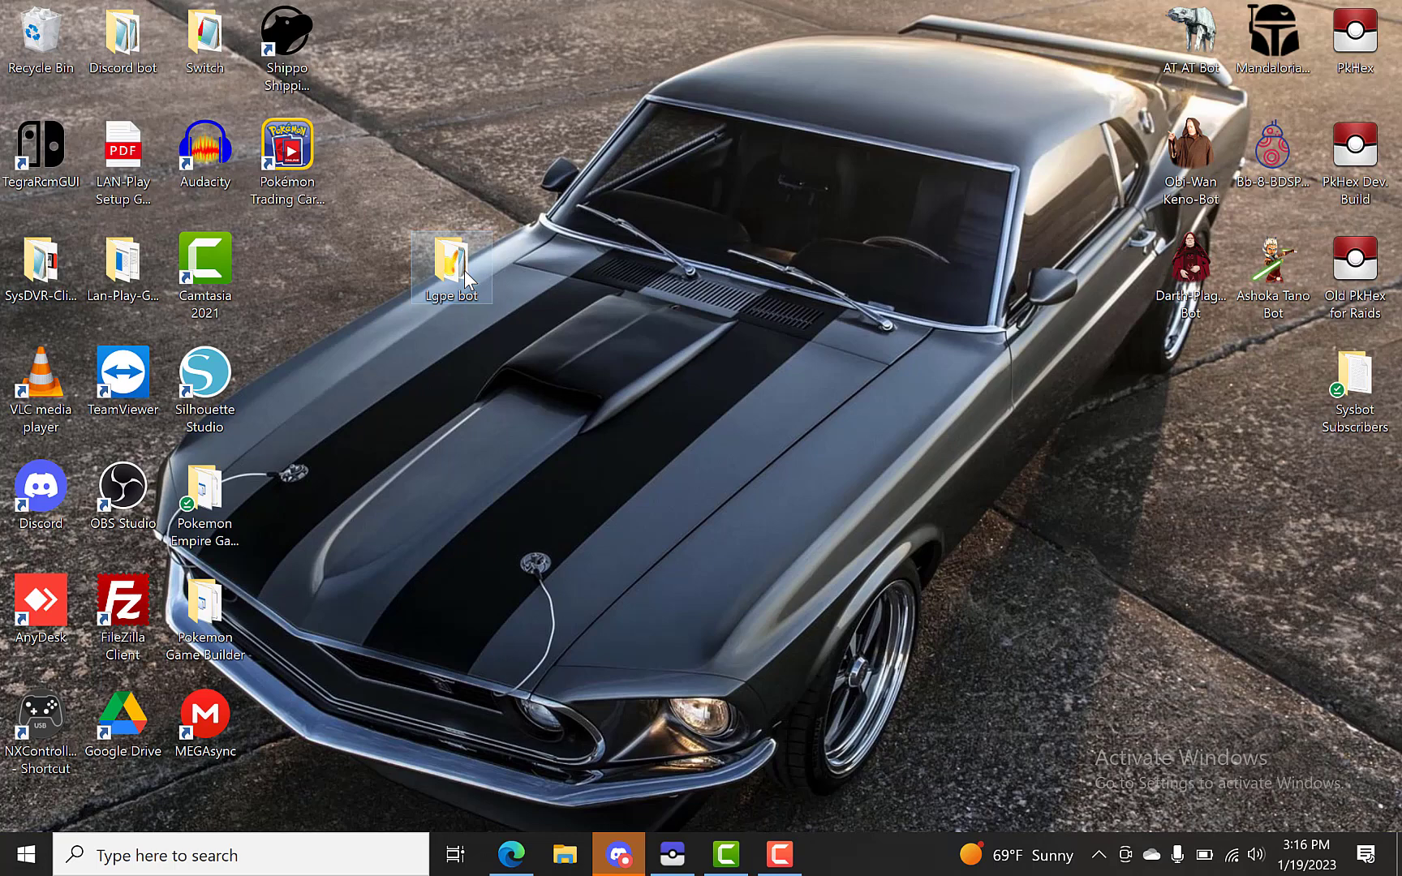
pyautogui.doubleClick(452, 264)
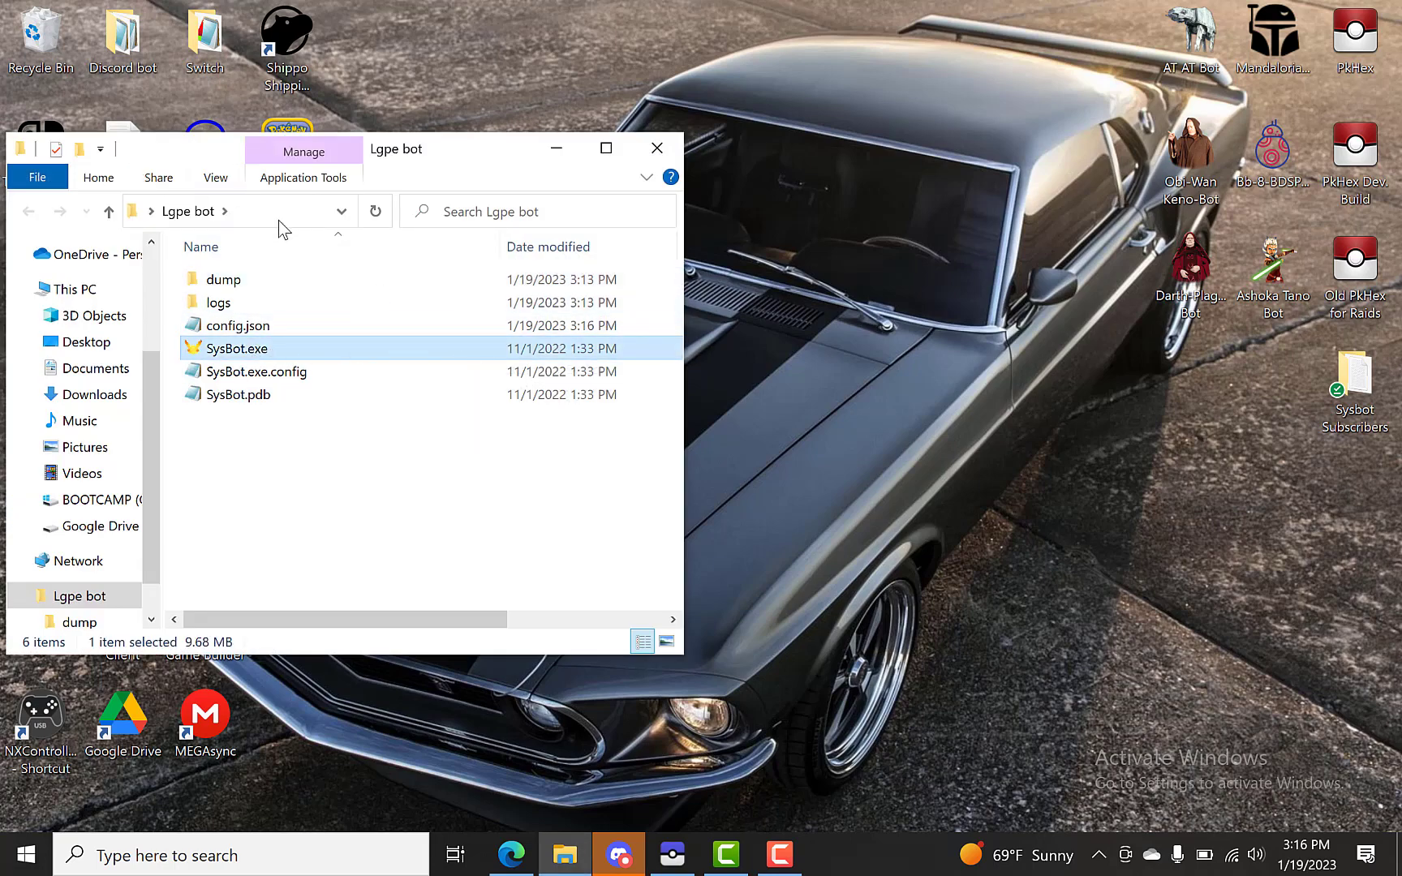
pyautogui.doubleClick(237, 348)
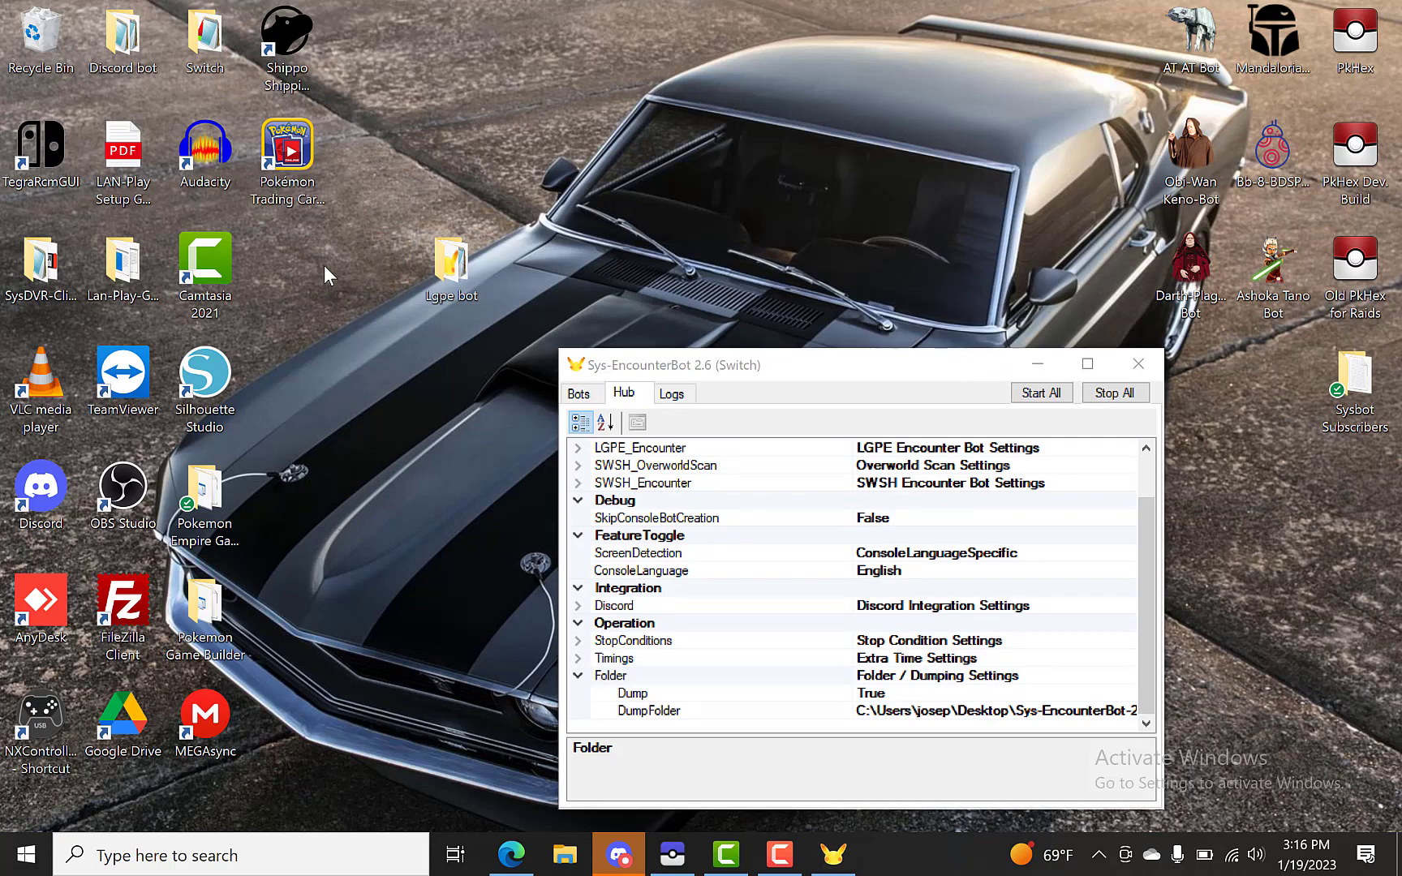
pyautogui.moveTo(286, 260)
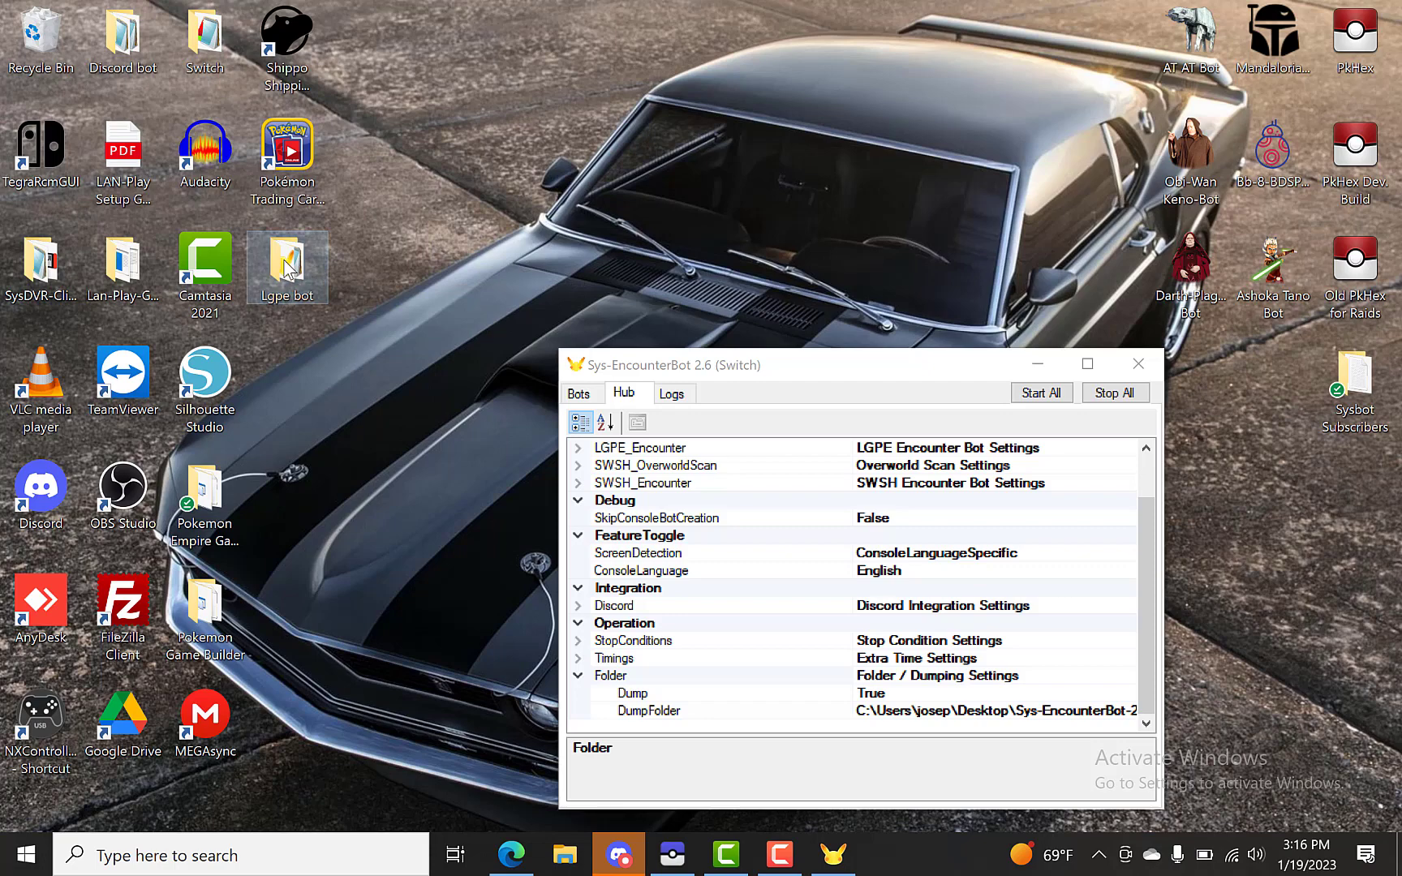
# Copy the path of the dump folder inside Lgpe bot into Hub > Folder > DumpFolder
pyautogui.doubleClick(286, 260)
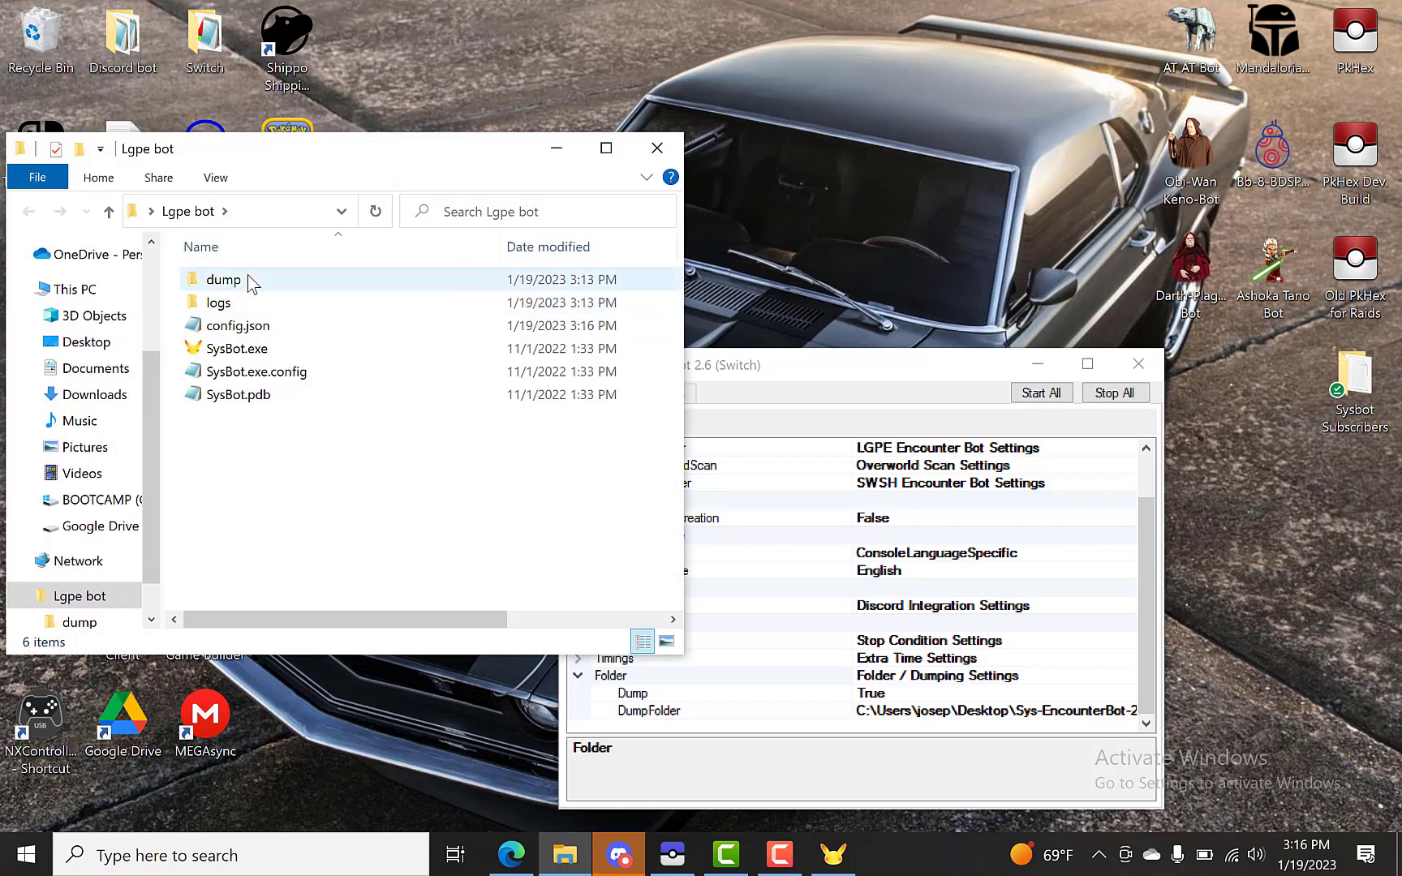
pyautogui.doubleClick(224, 279)
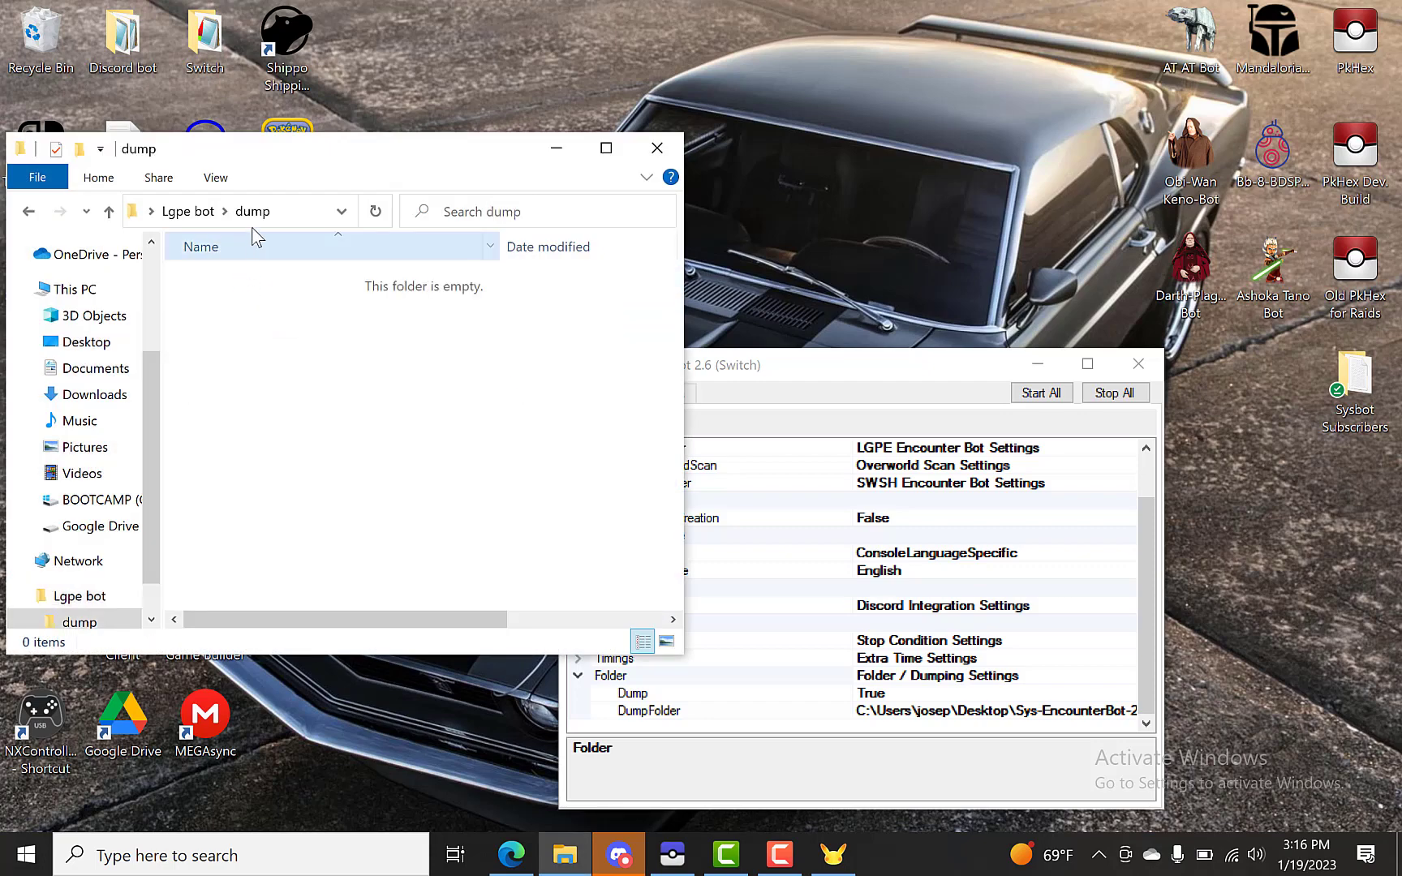
pyautogui.click(239, 211)
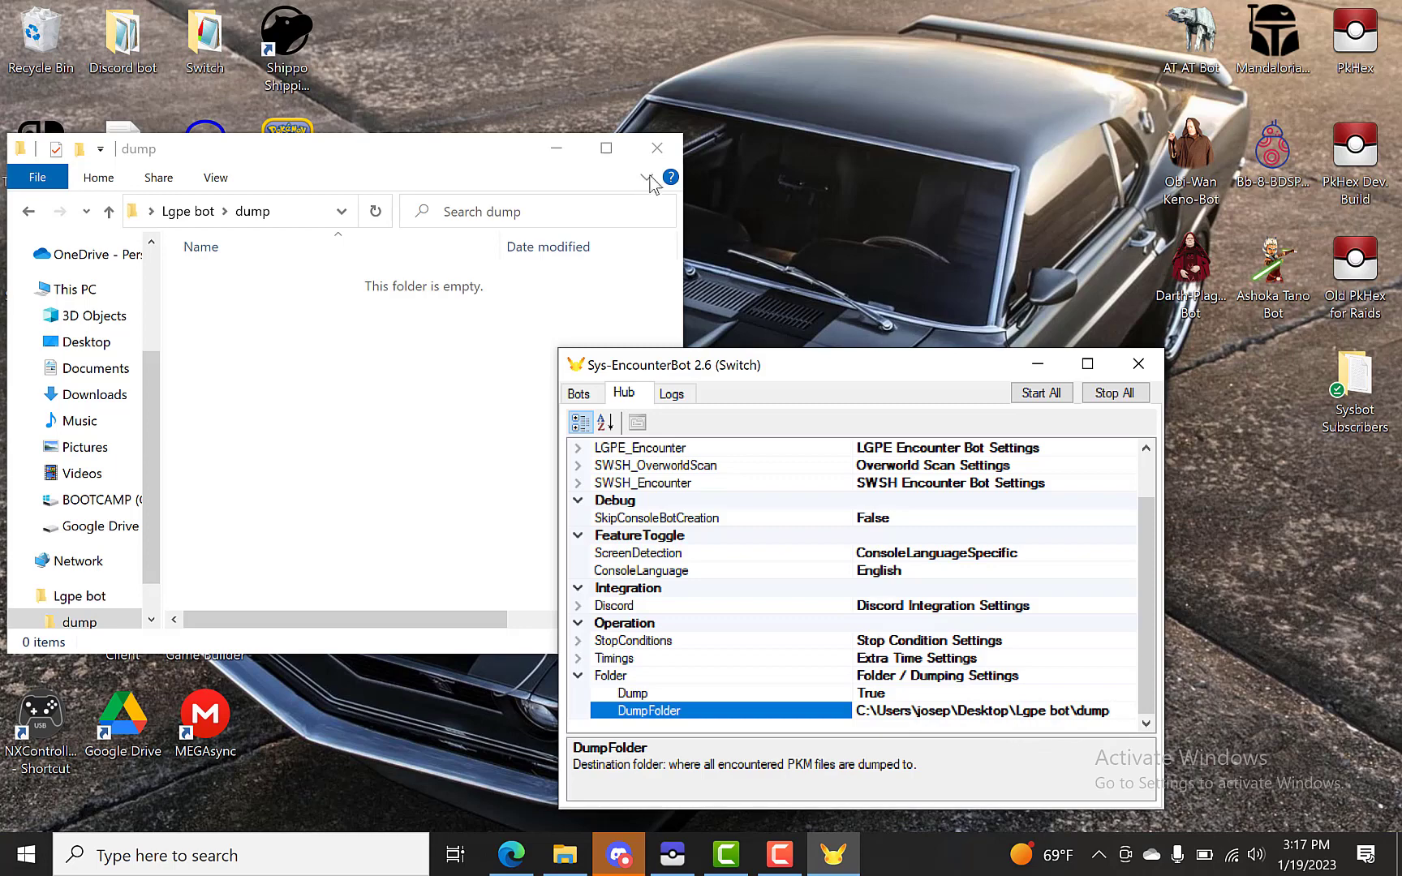
pyautogui.click(657, 148)
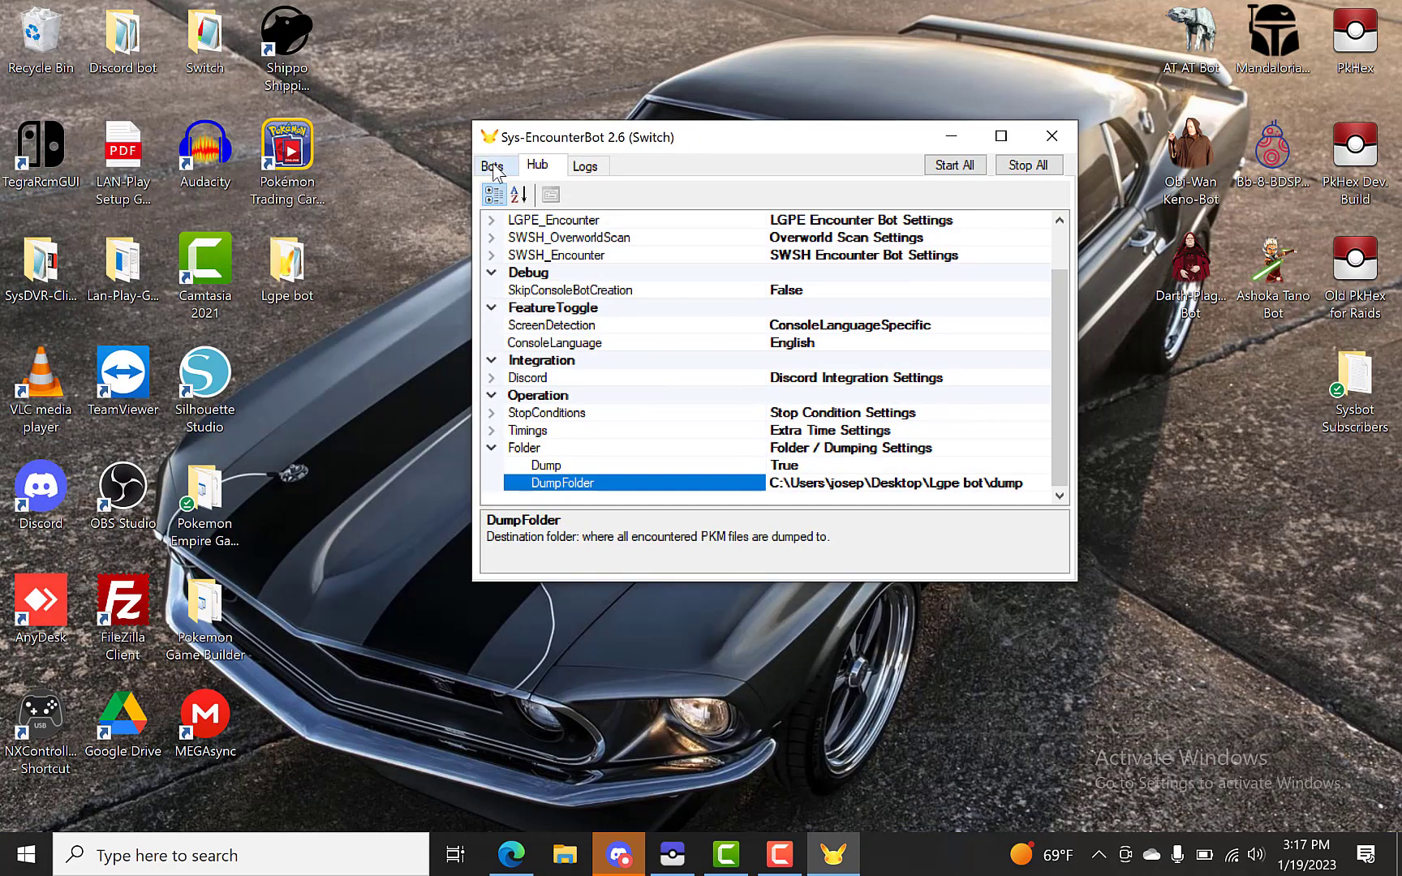
# Add an LGPE_EncounterBot at 192.168.0.1, port 6000 over WiFi, to the bot list
pyautogui.click(493, 164)
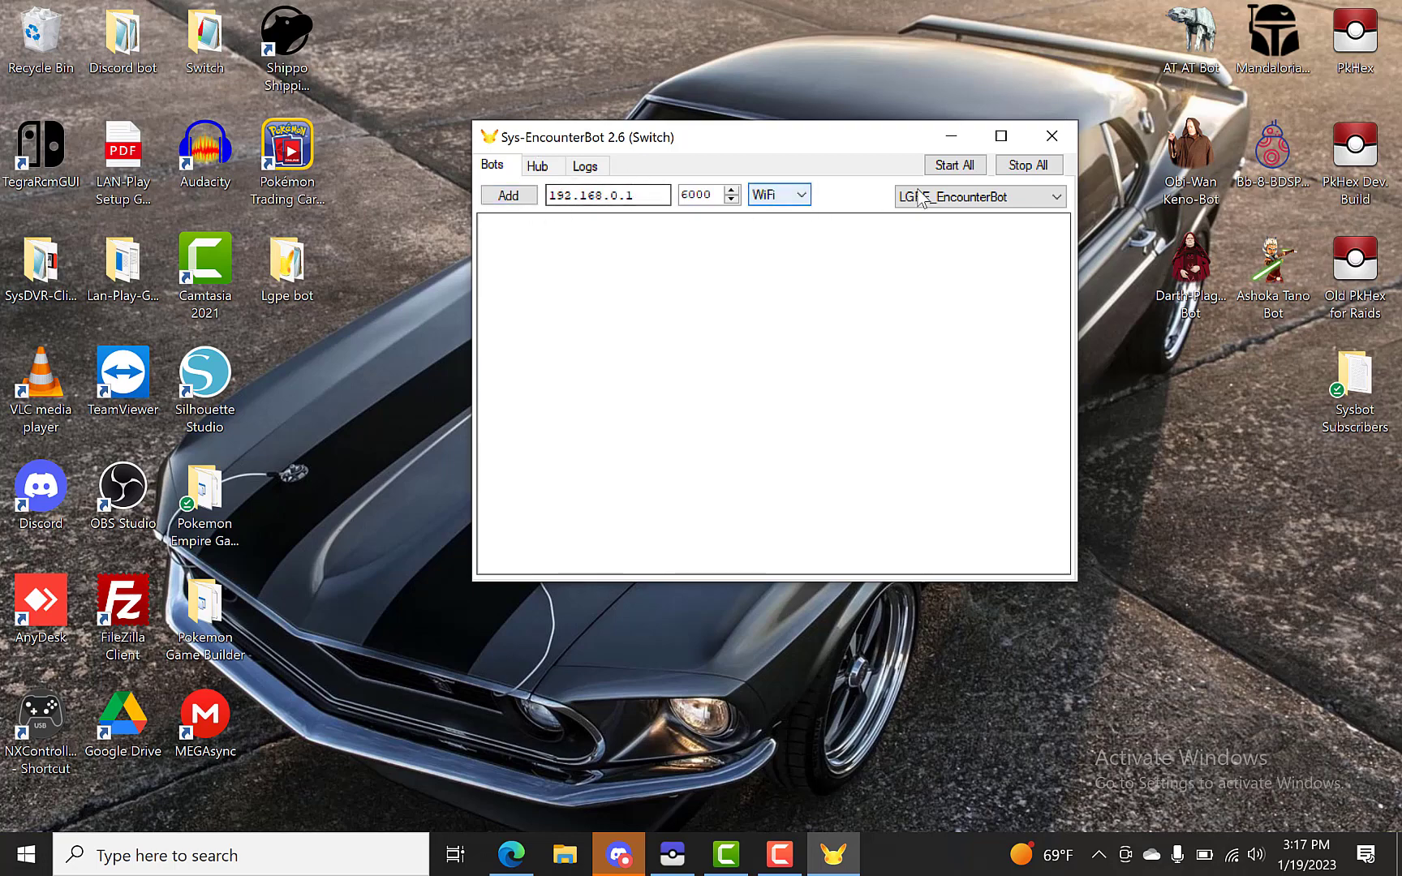
pyautogui.click(1060, 196)
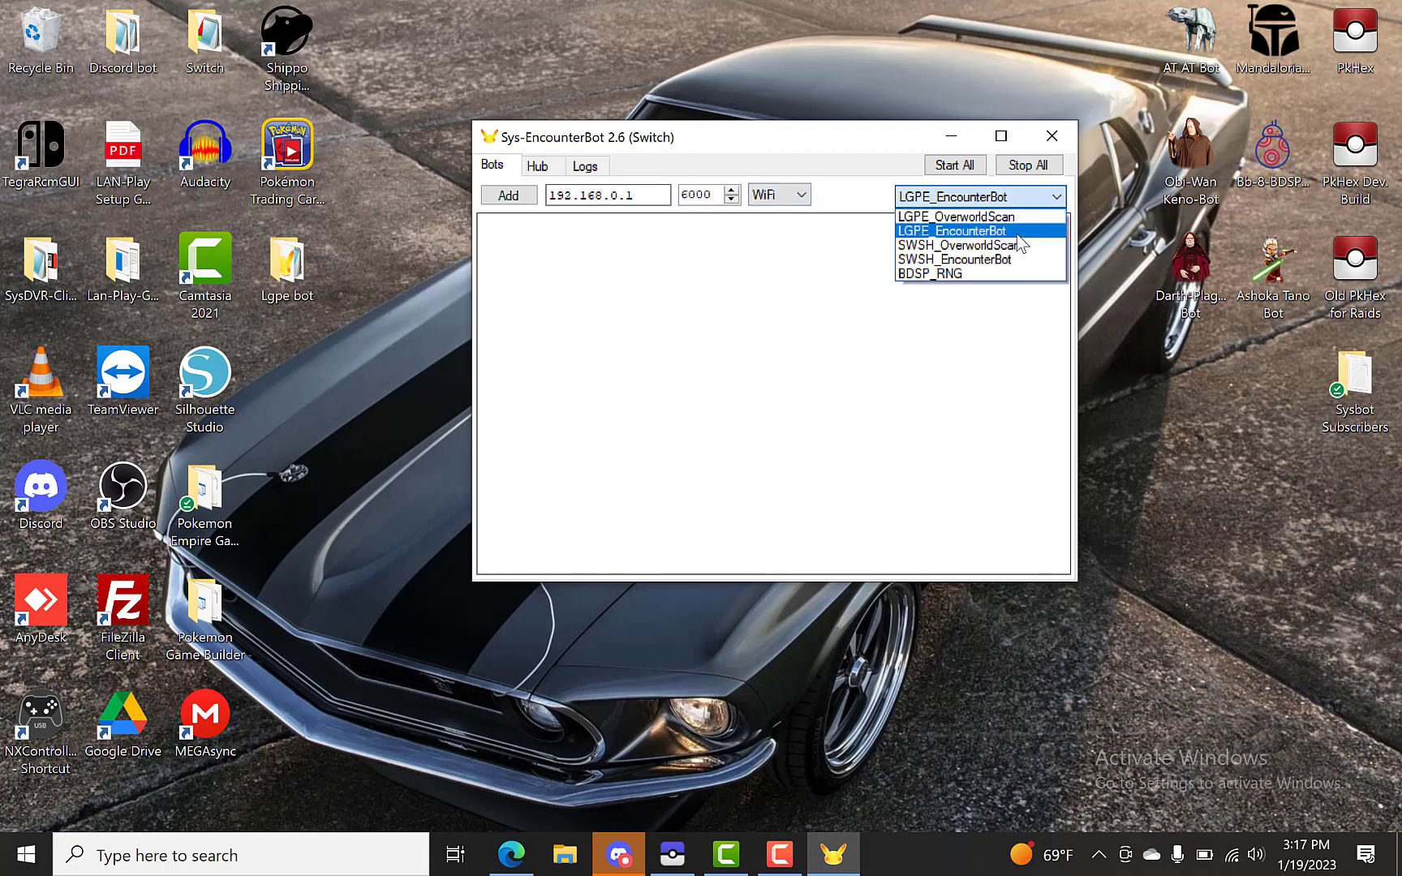
pyautogui.click(952, 229)
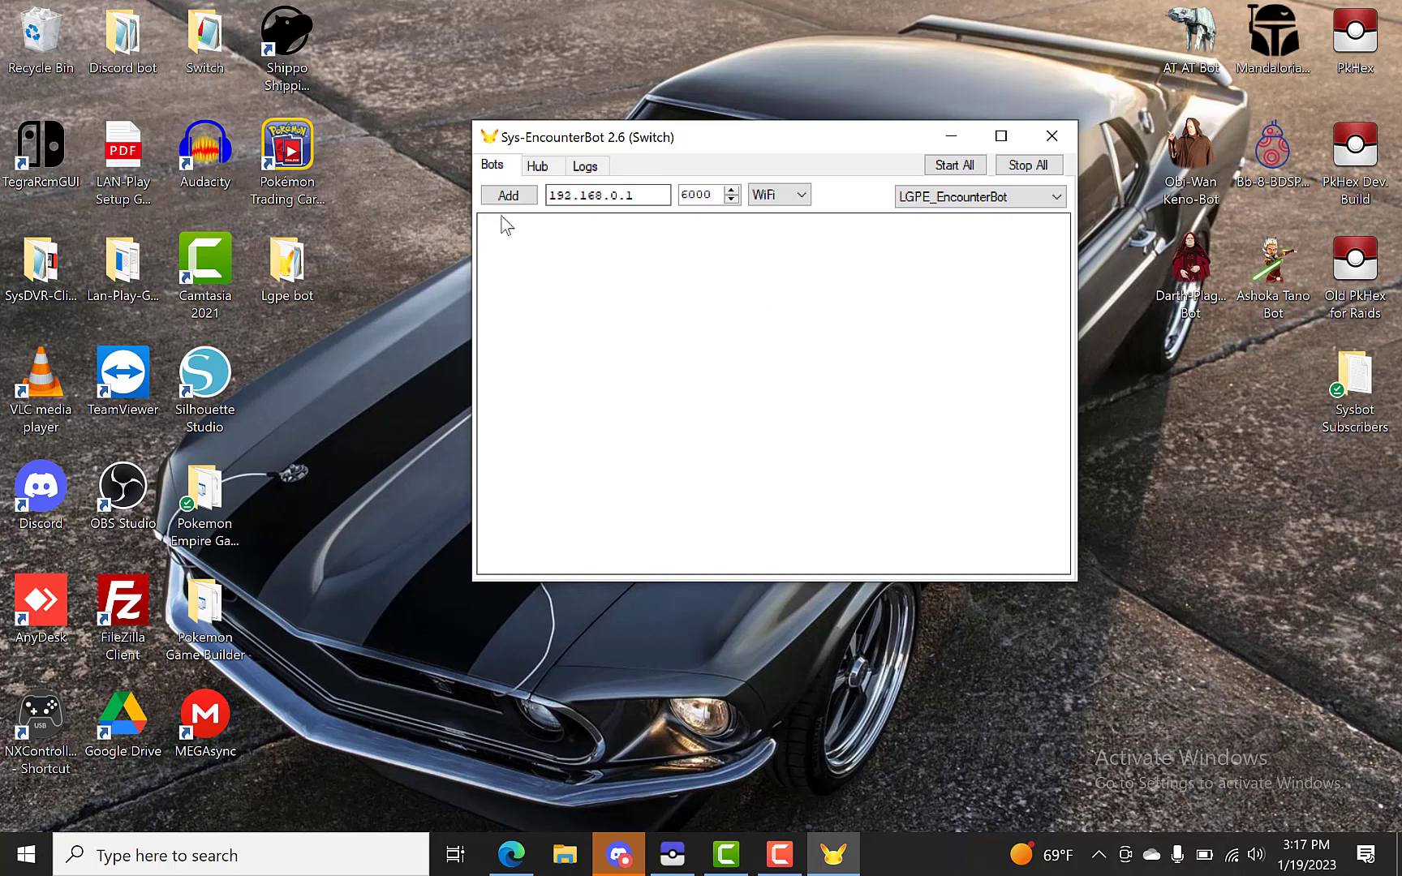
pyautogui.click(508, 194)
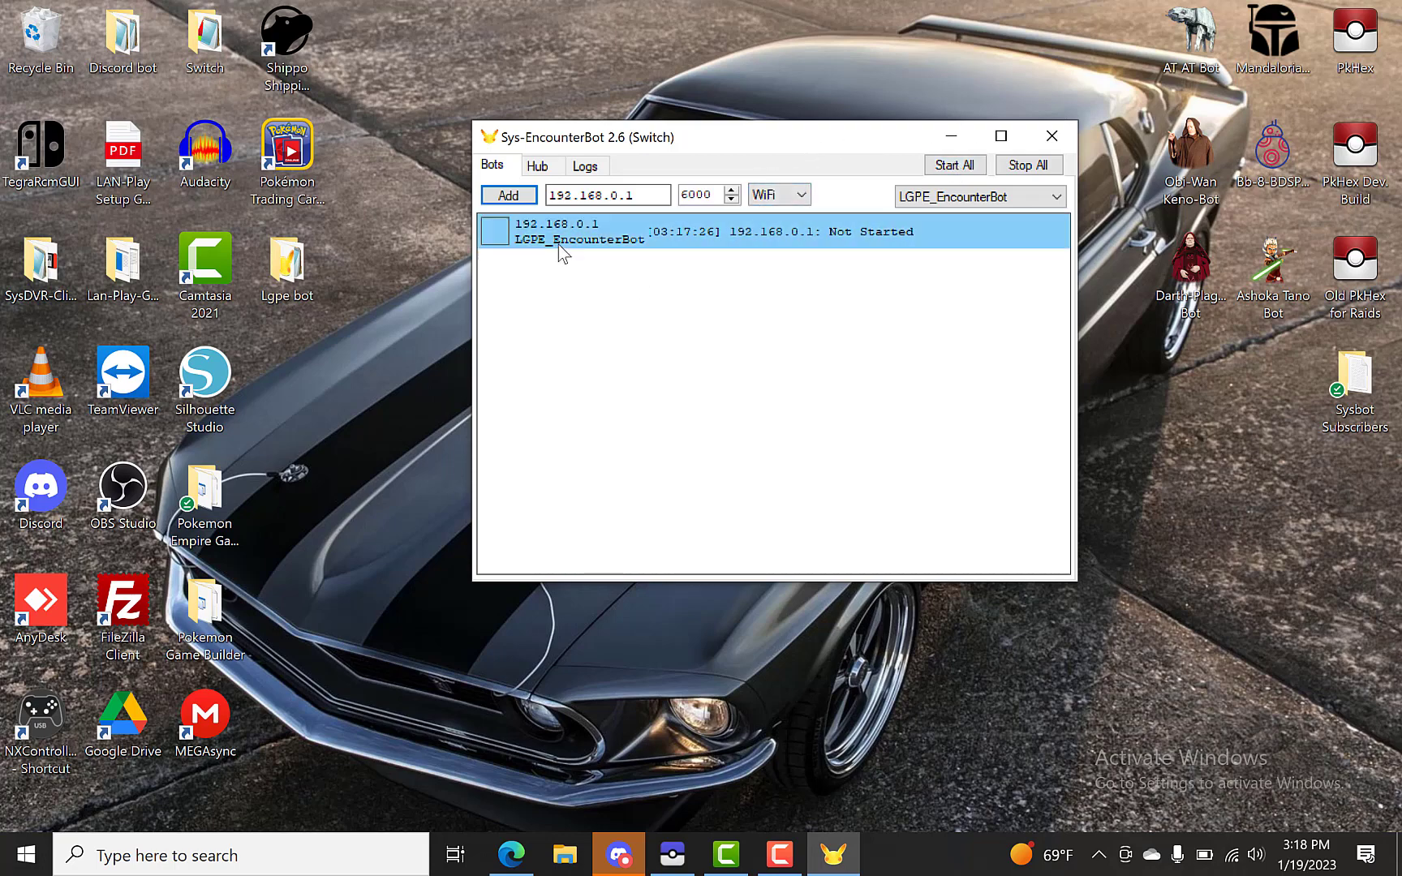
pyautogui.click(858, 317)
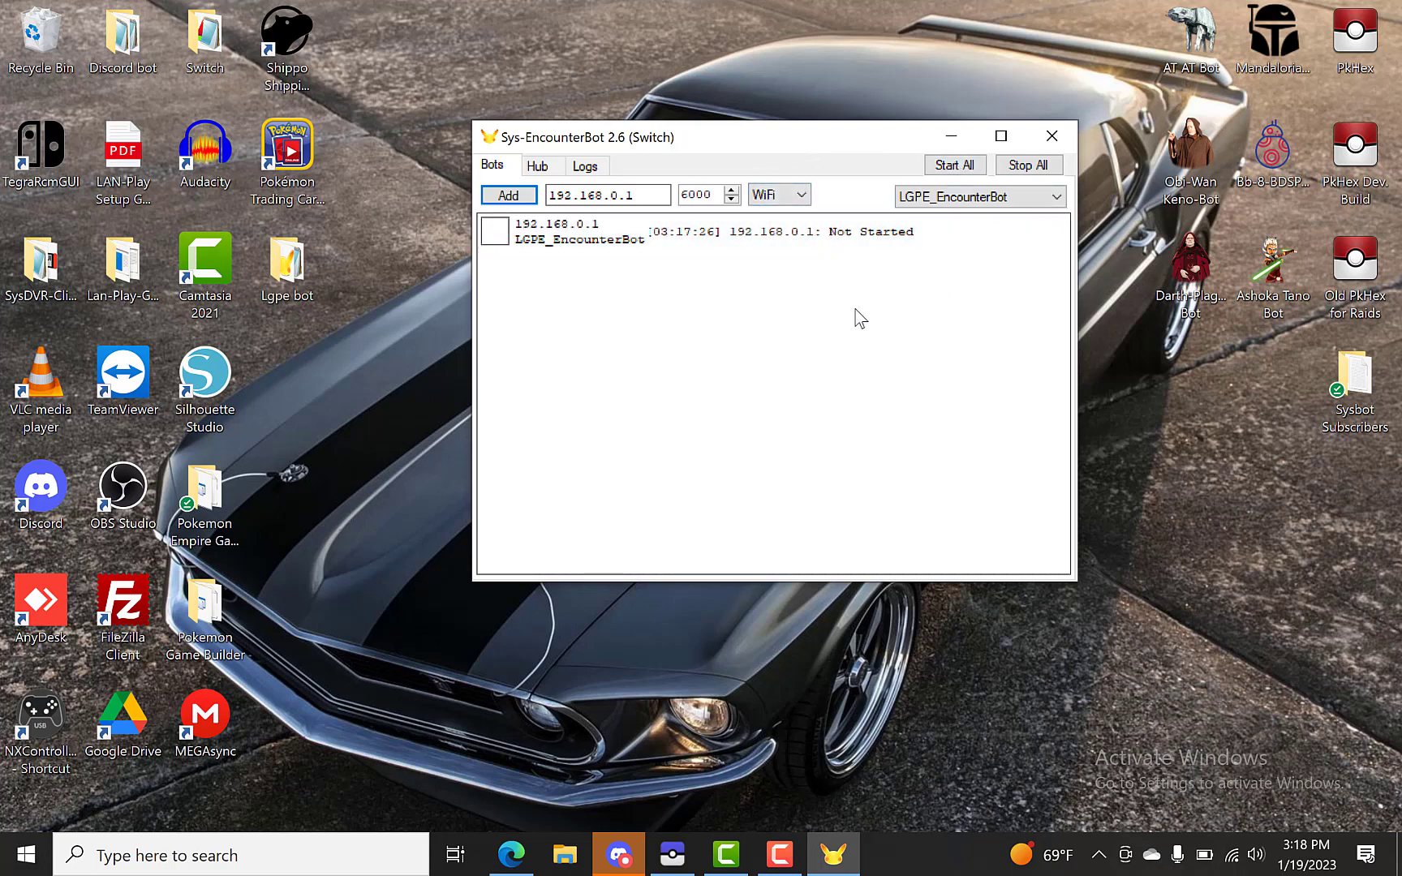